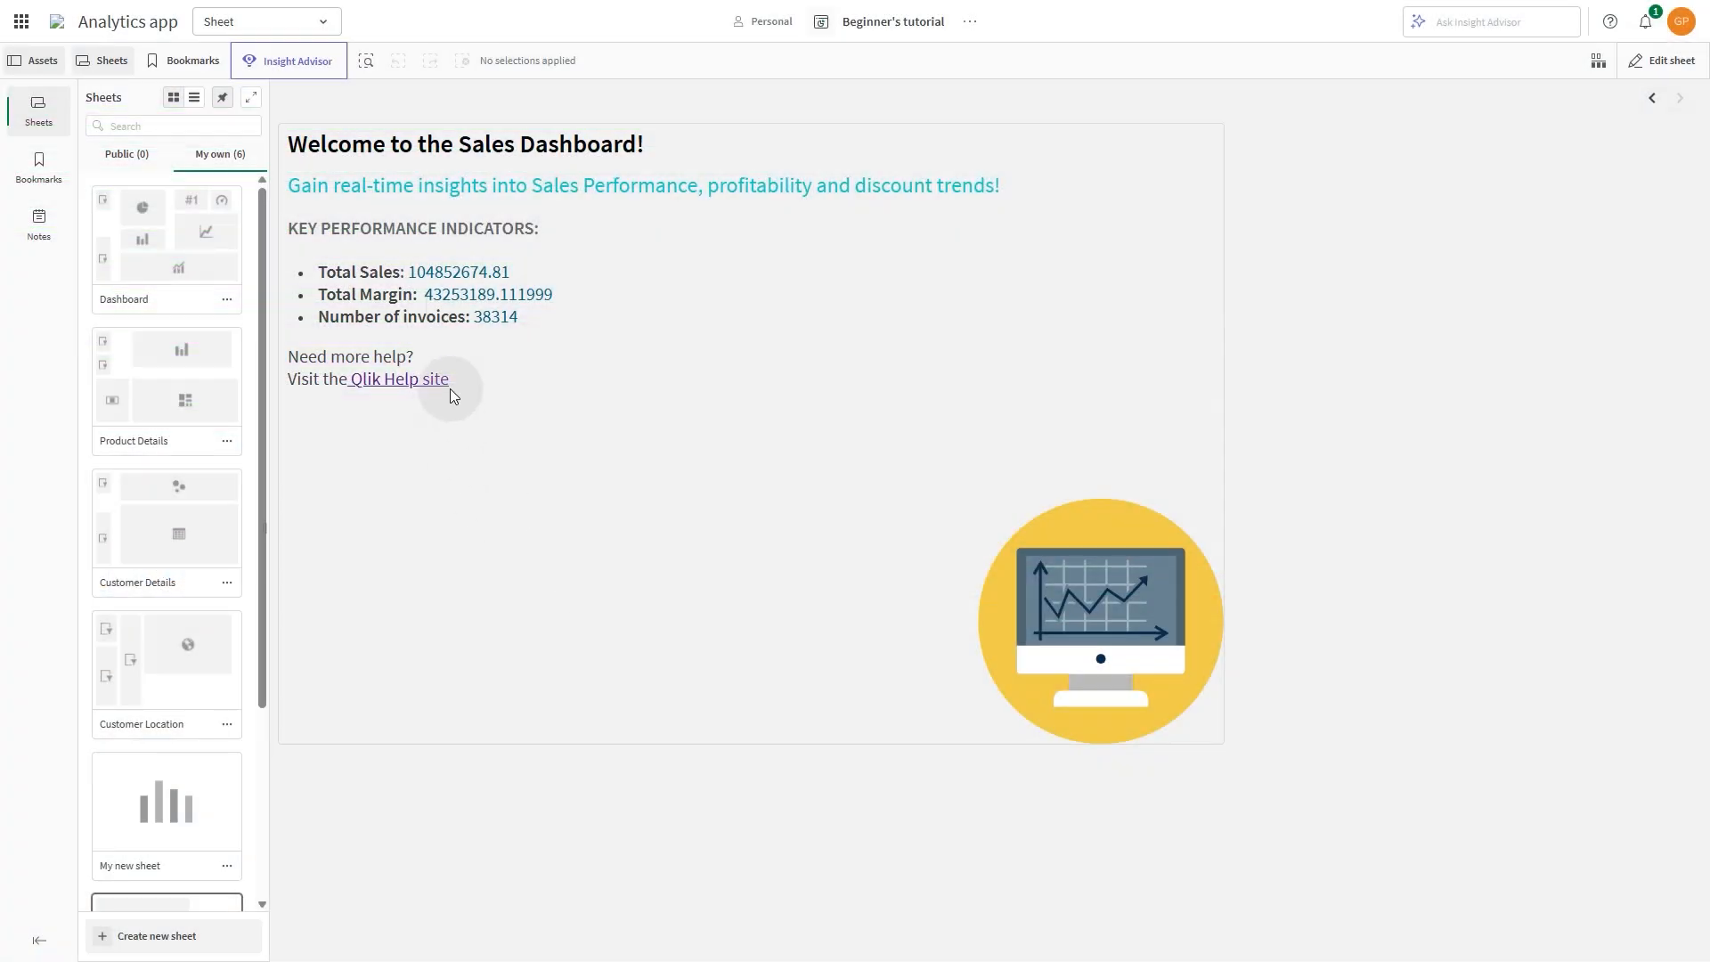
pyautogui.moveTo(413, 416)
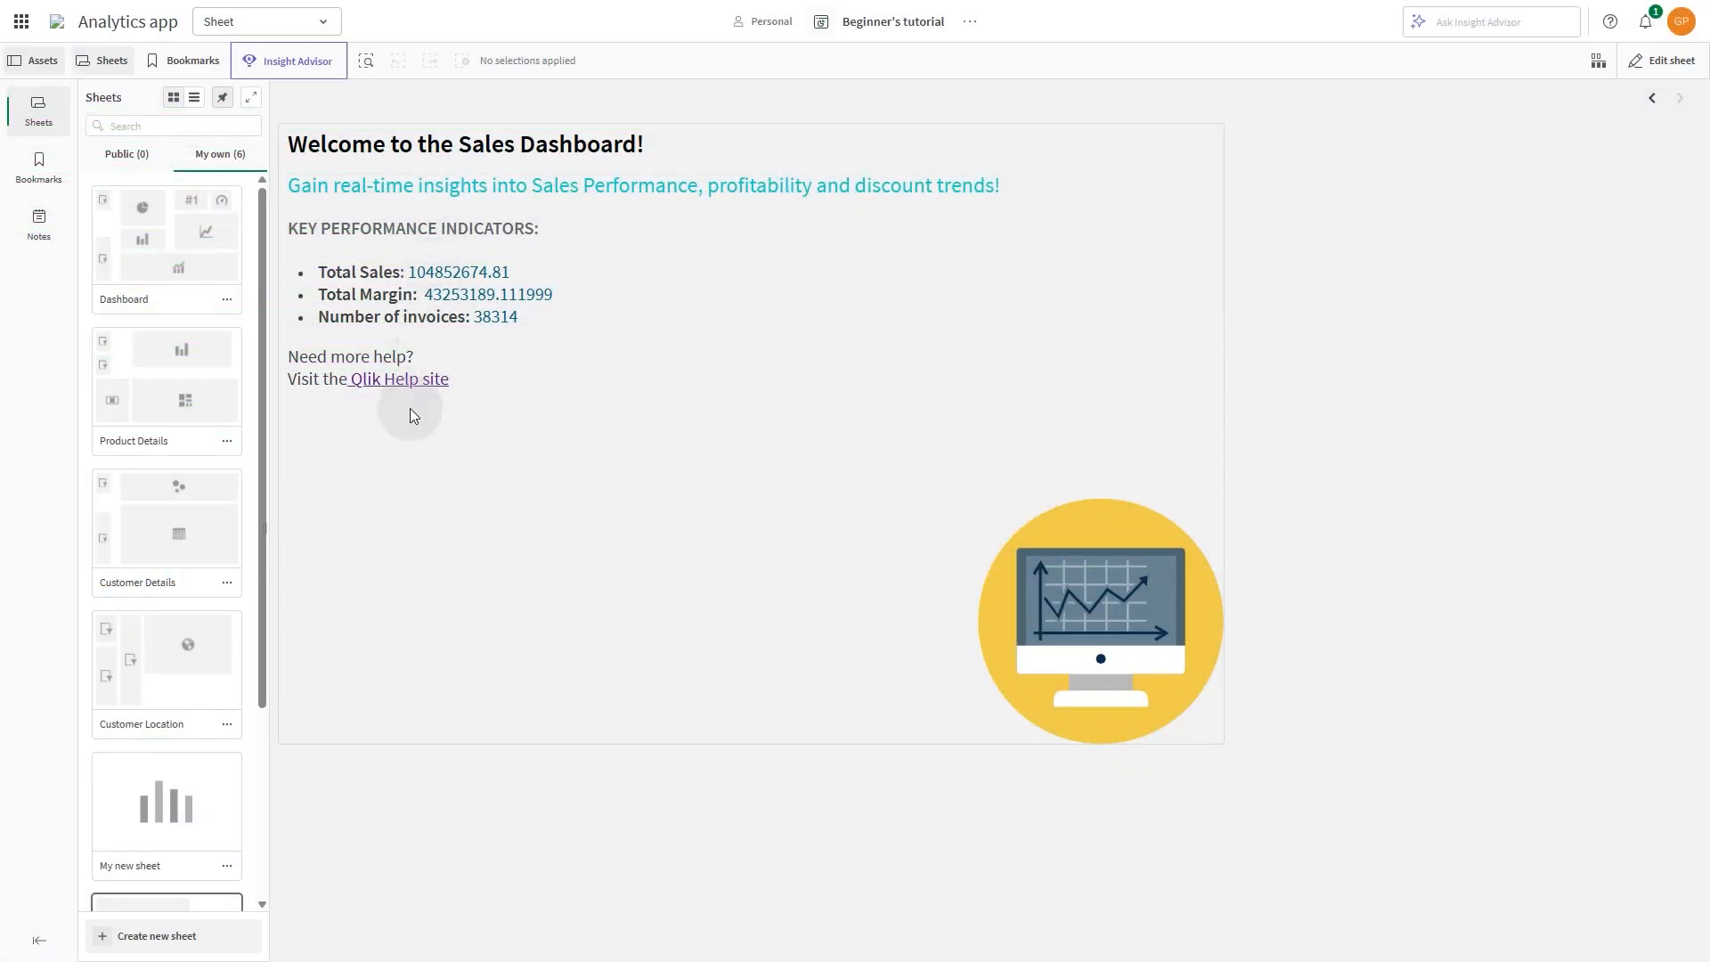
pyautogui.moveTo(514, 423)
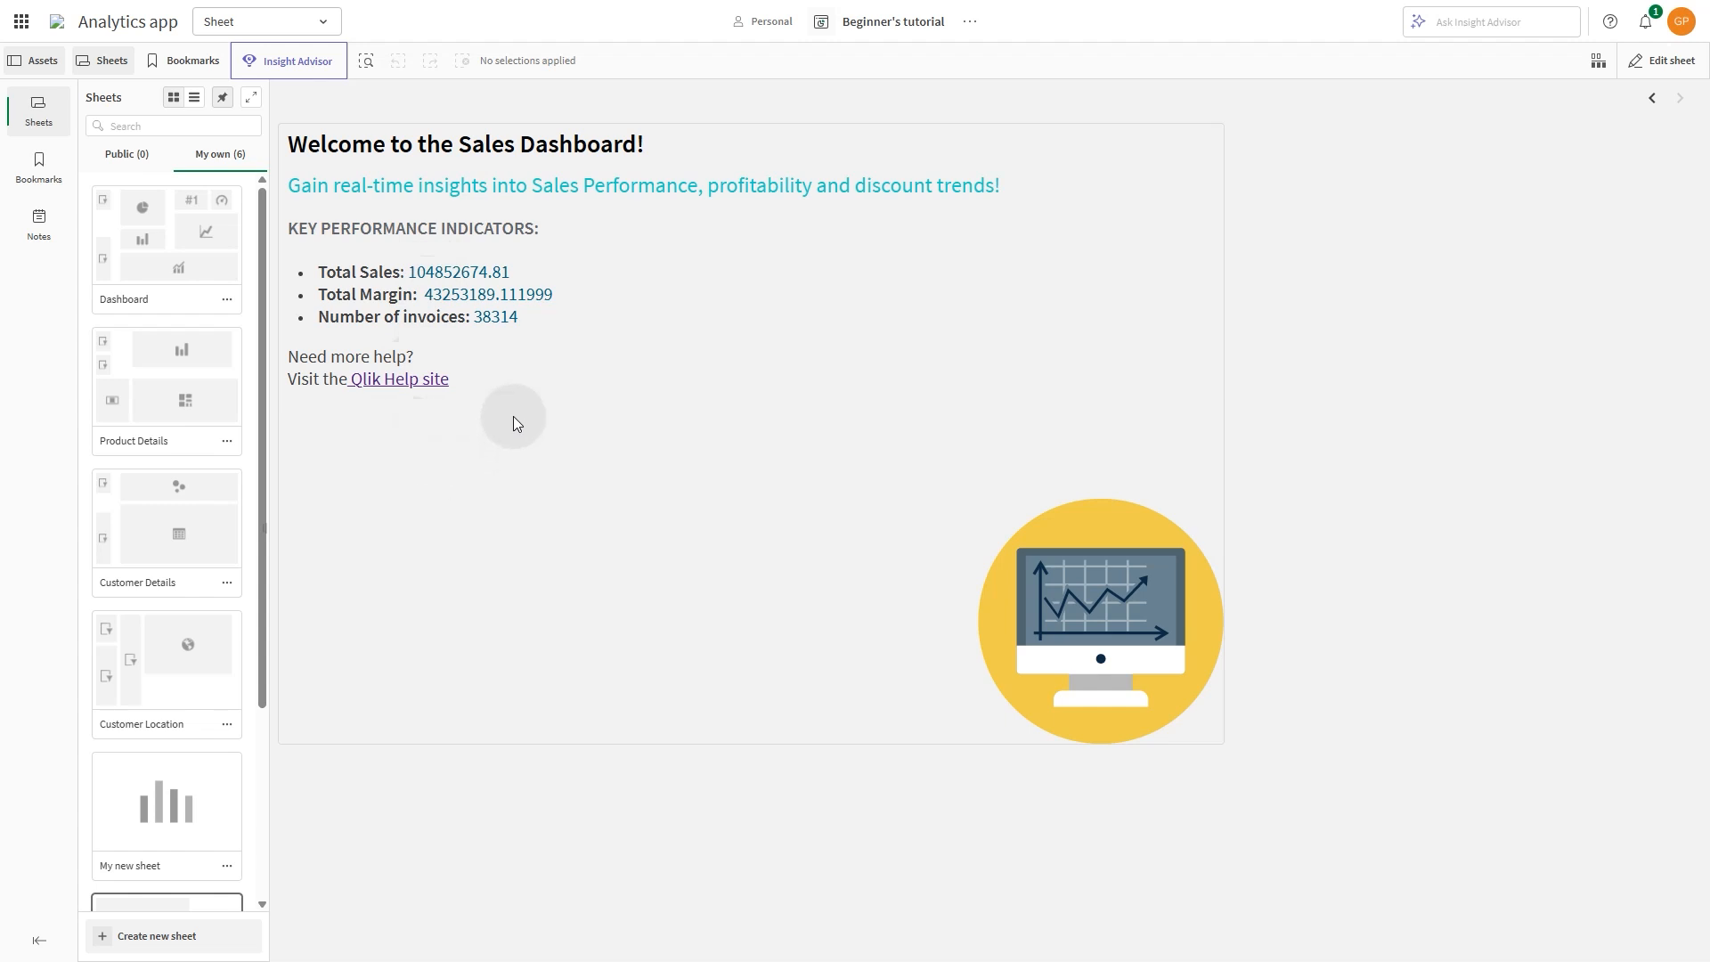
pyautogui.moveTo(473, 307)
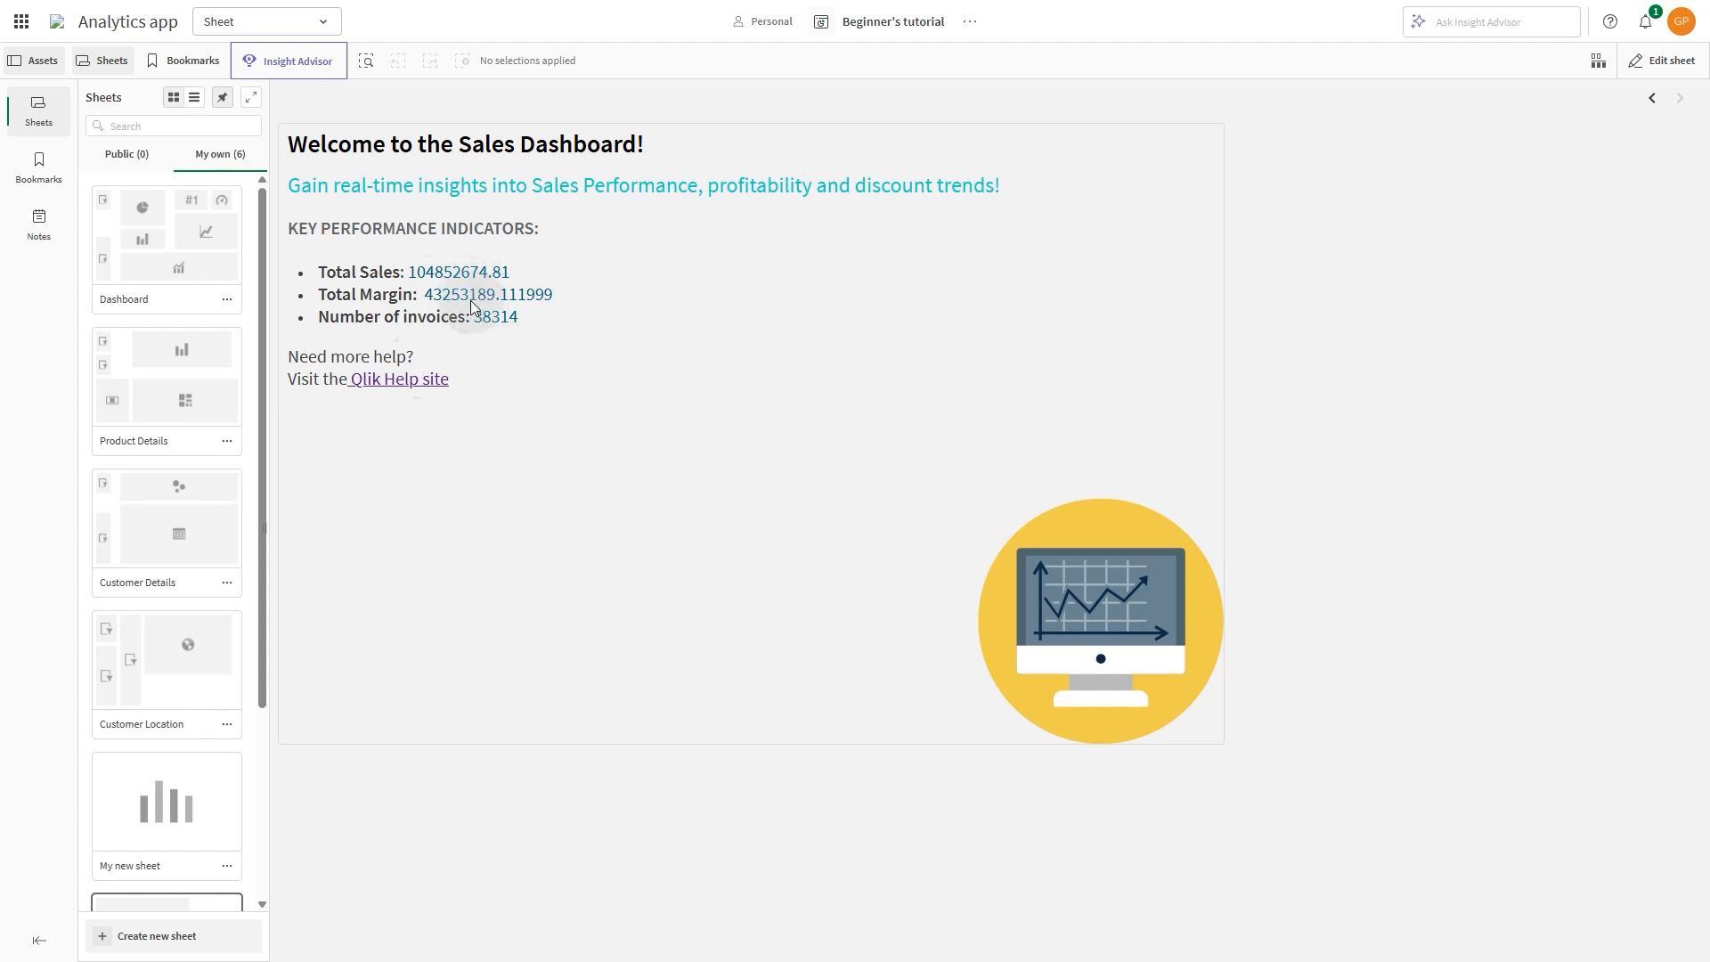
# Step: Add a new empty sheet and bring up the custom objects list
pyautogui.click(1664, 60)
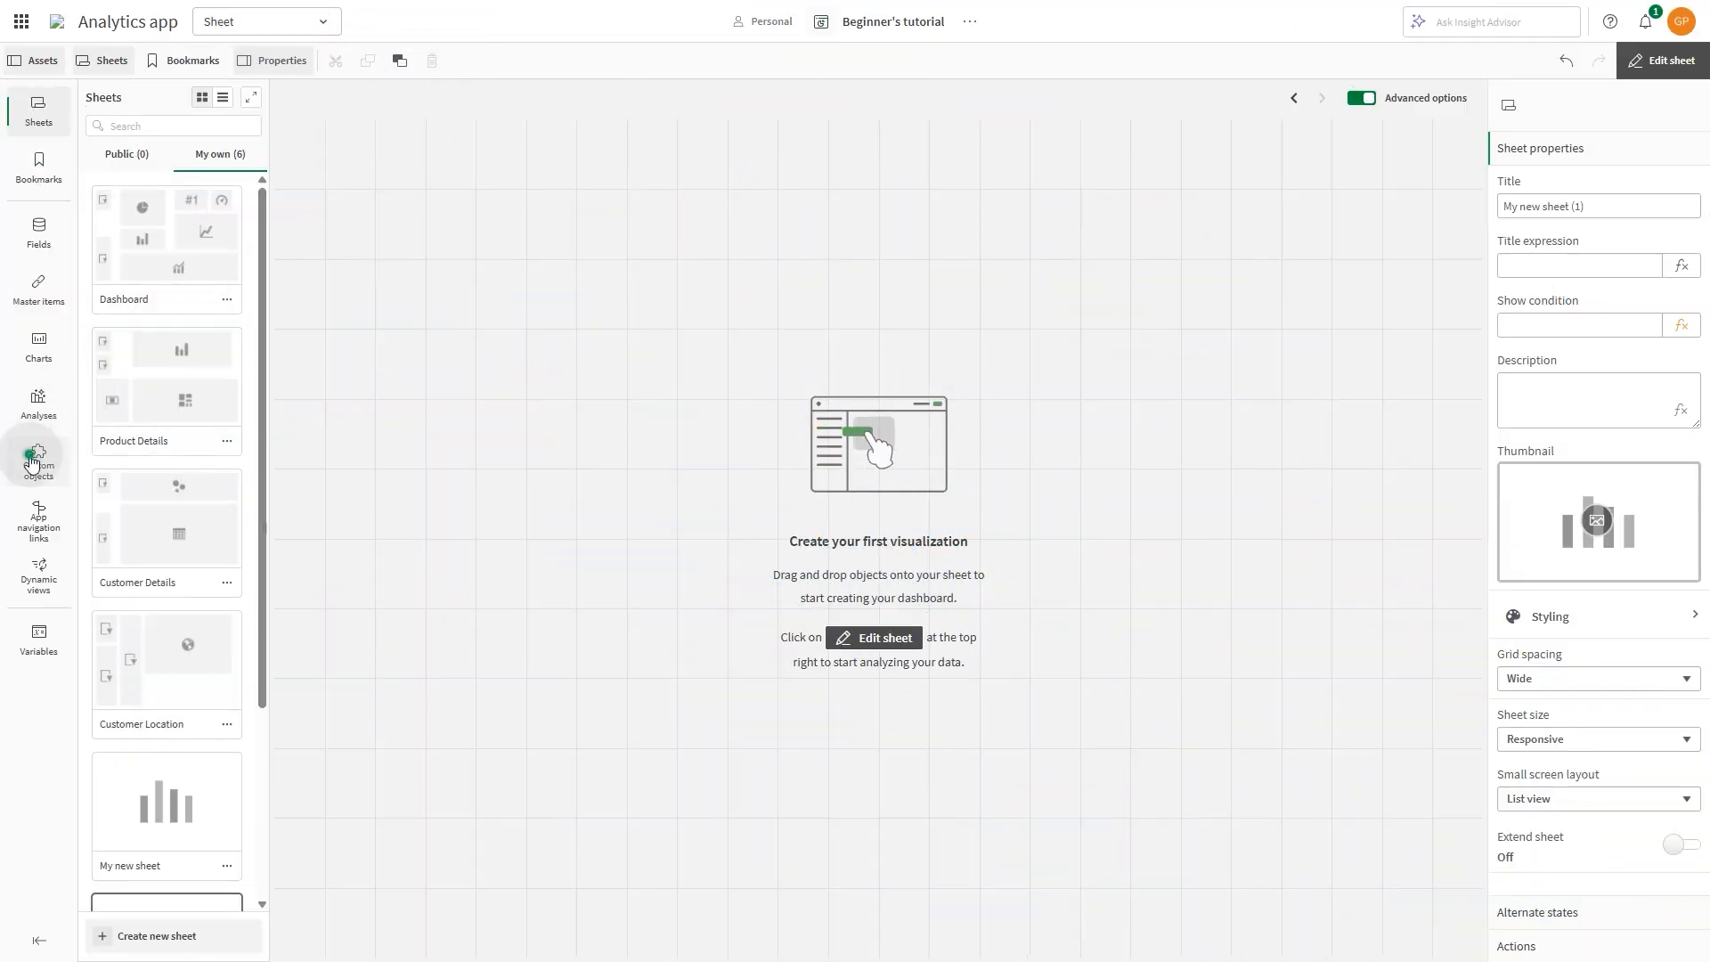
pyautogui.click(38, 461)
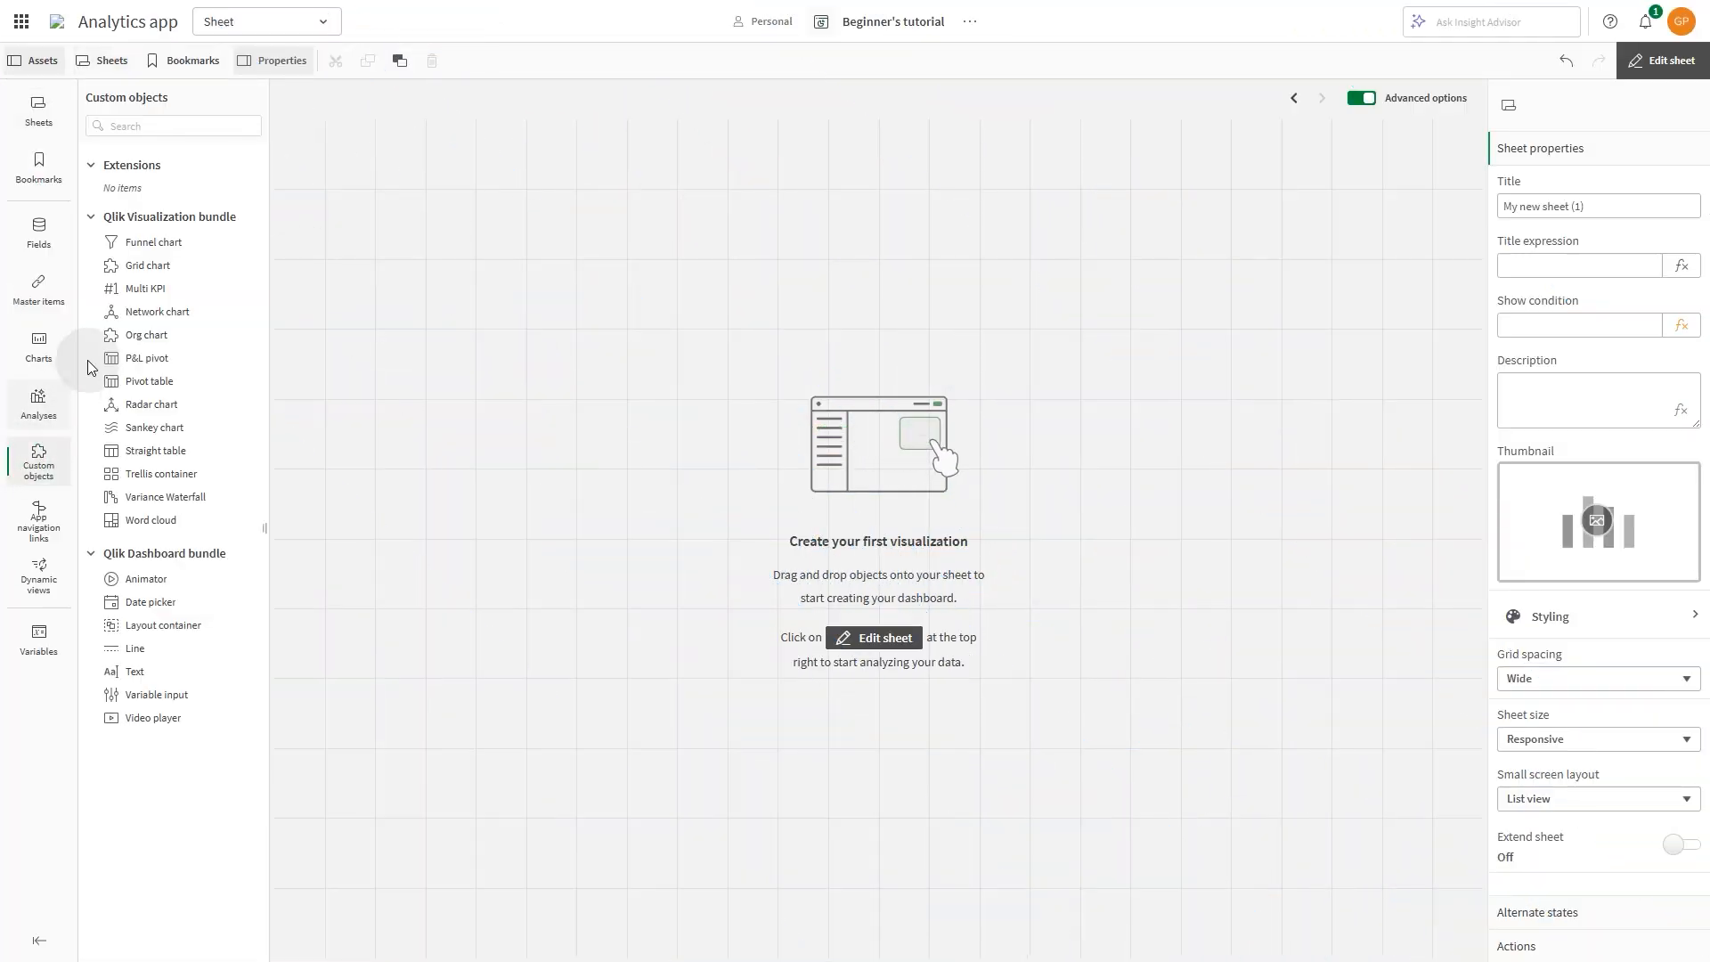
pyautogui.moveTo(166, 601)
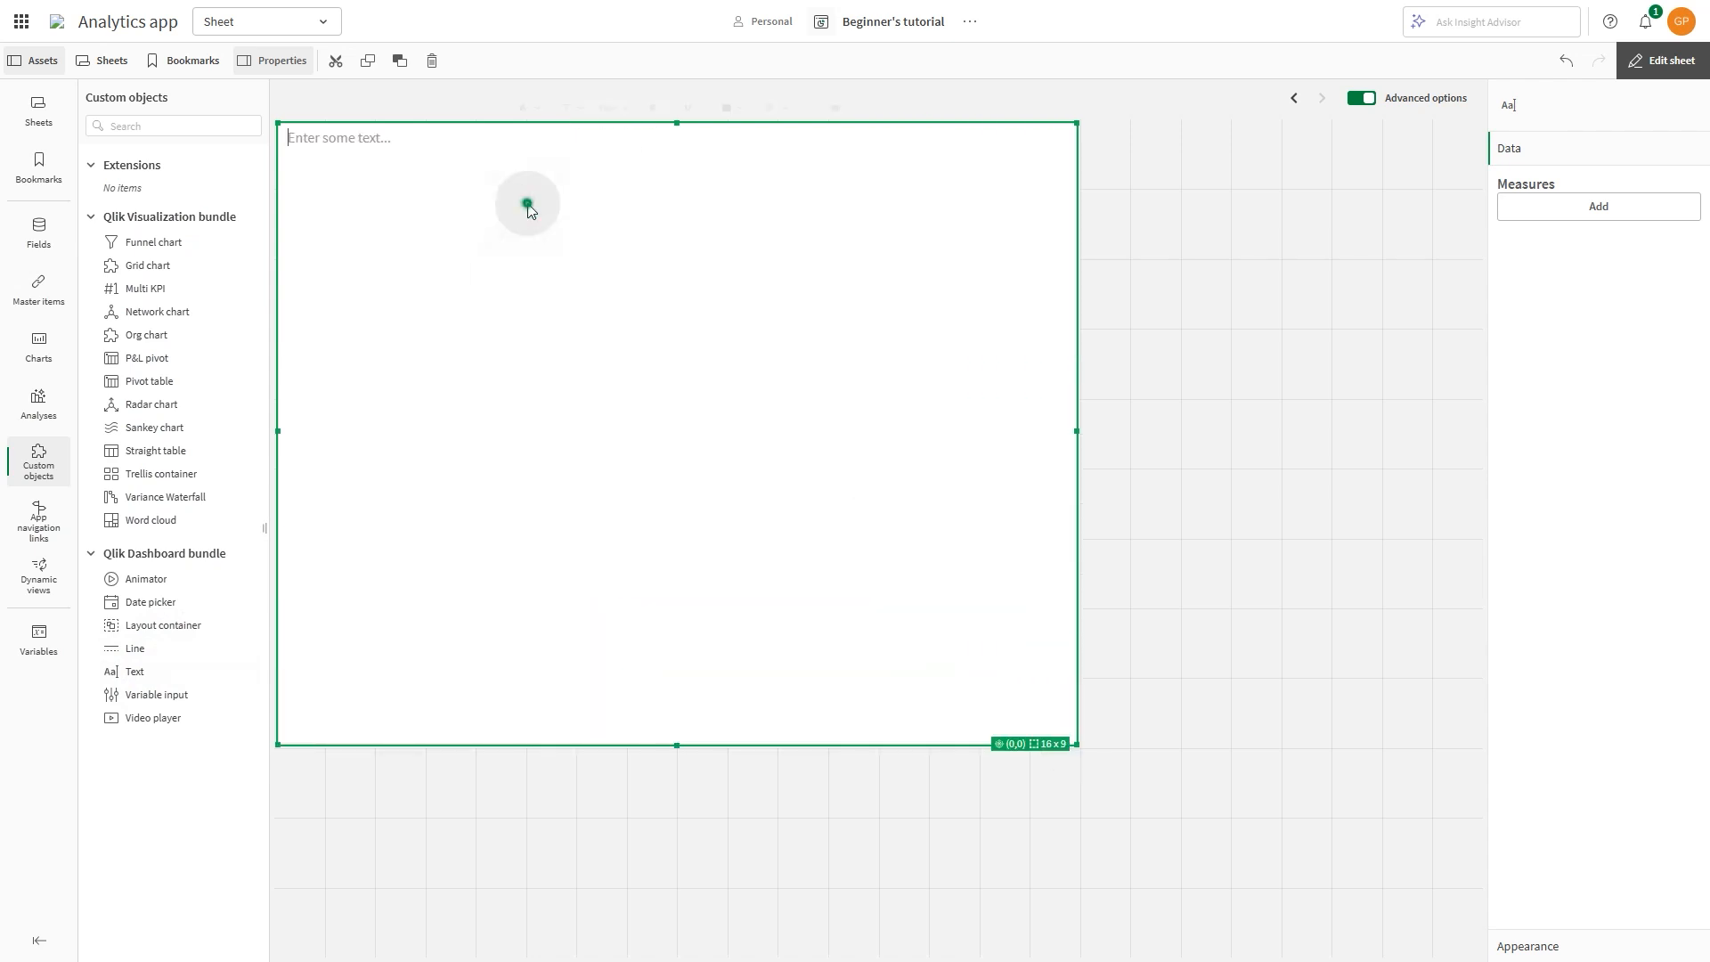
# Step: Write 'Welcome to the Sales Dashboard!' as a Heading 1 title
pyautogui.click(504, 107)
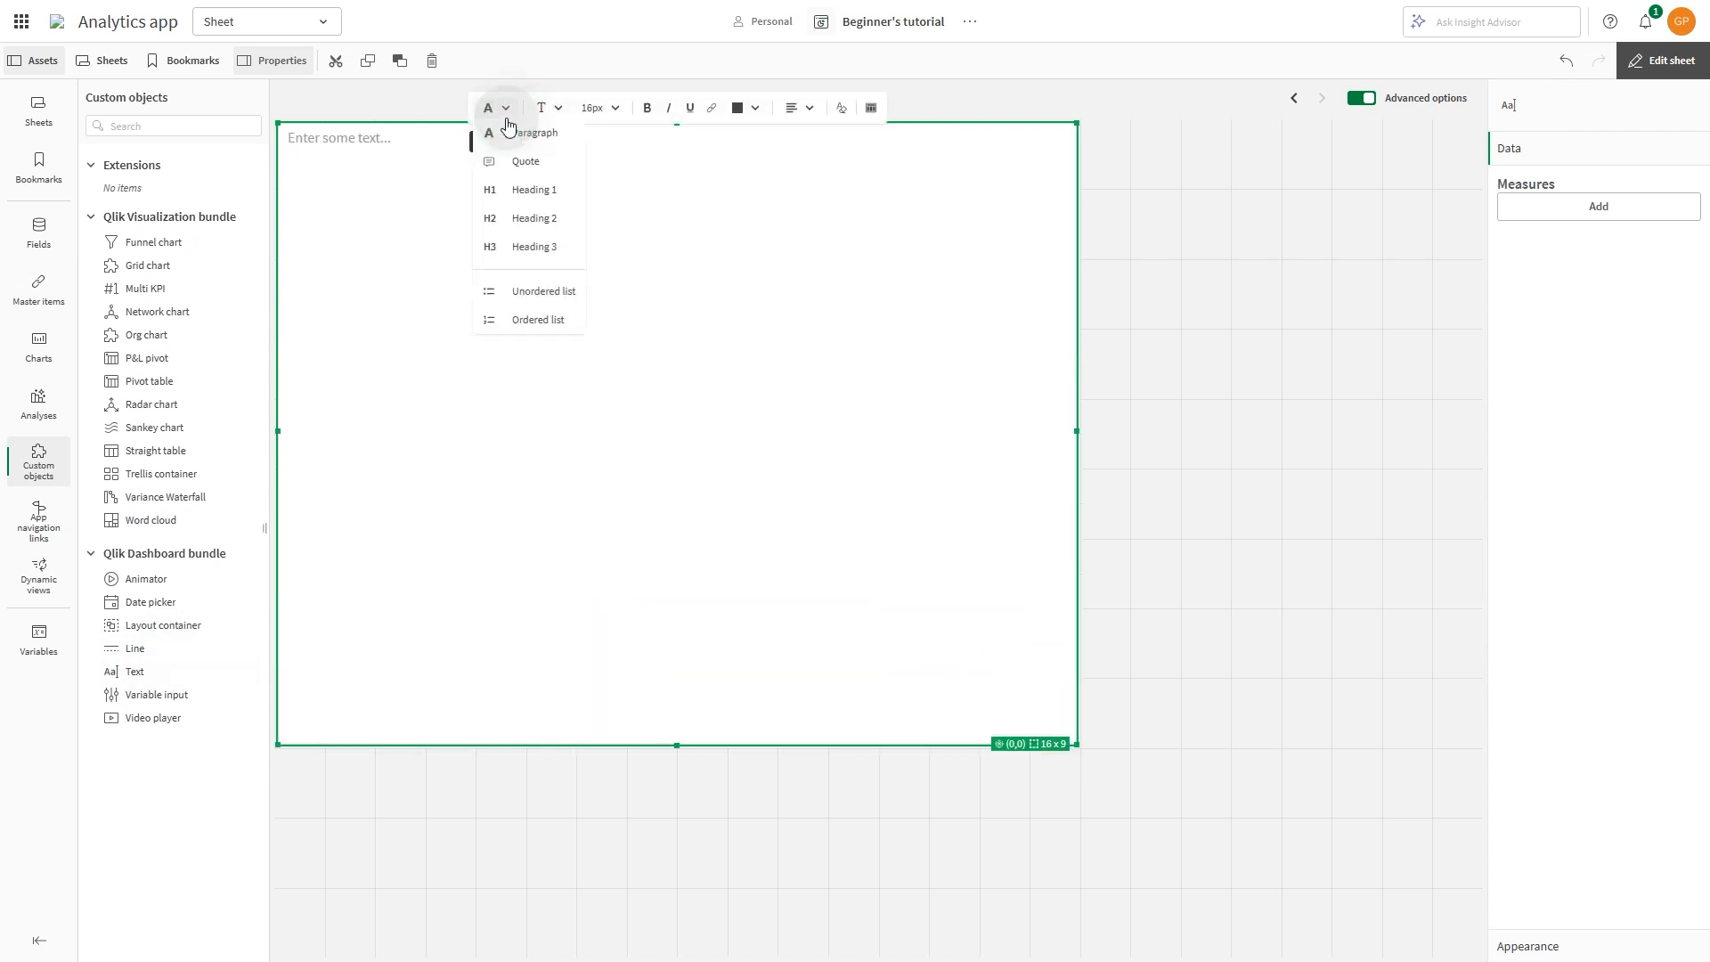
pyautogui.click(534, 189)
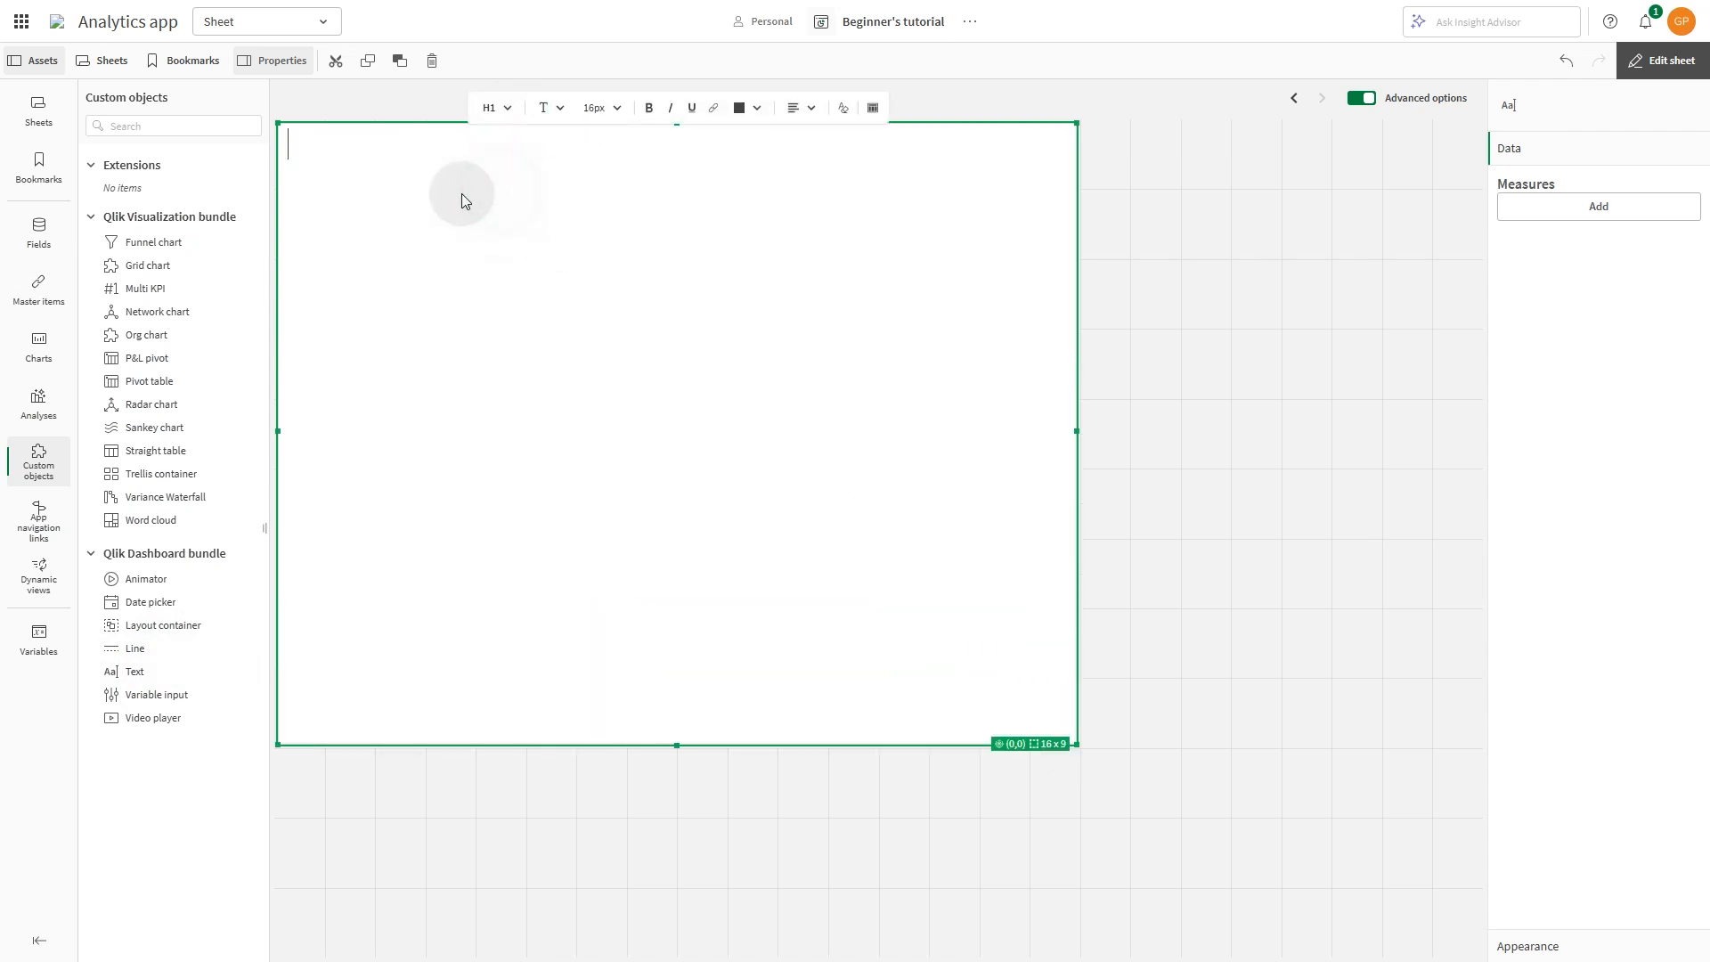
pyautogui.write('Welcome to the S')
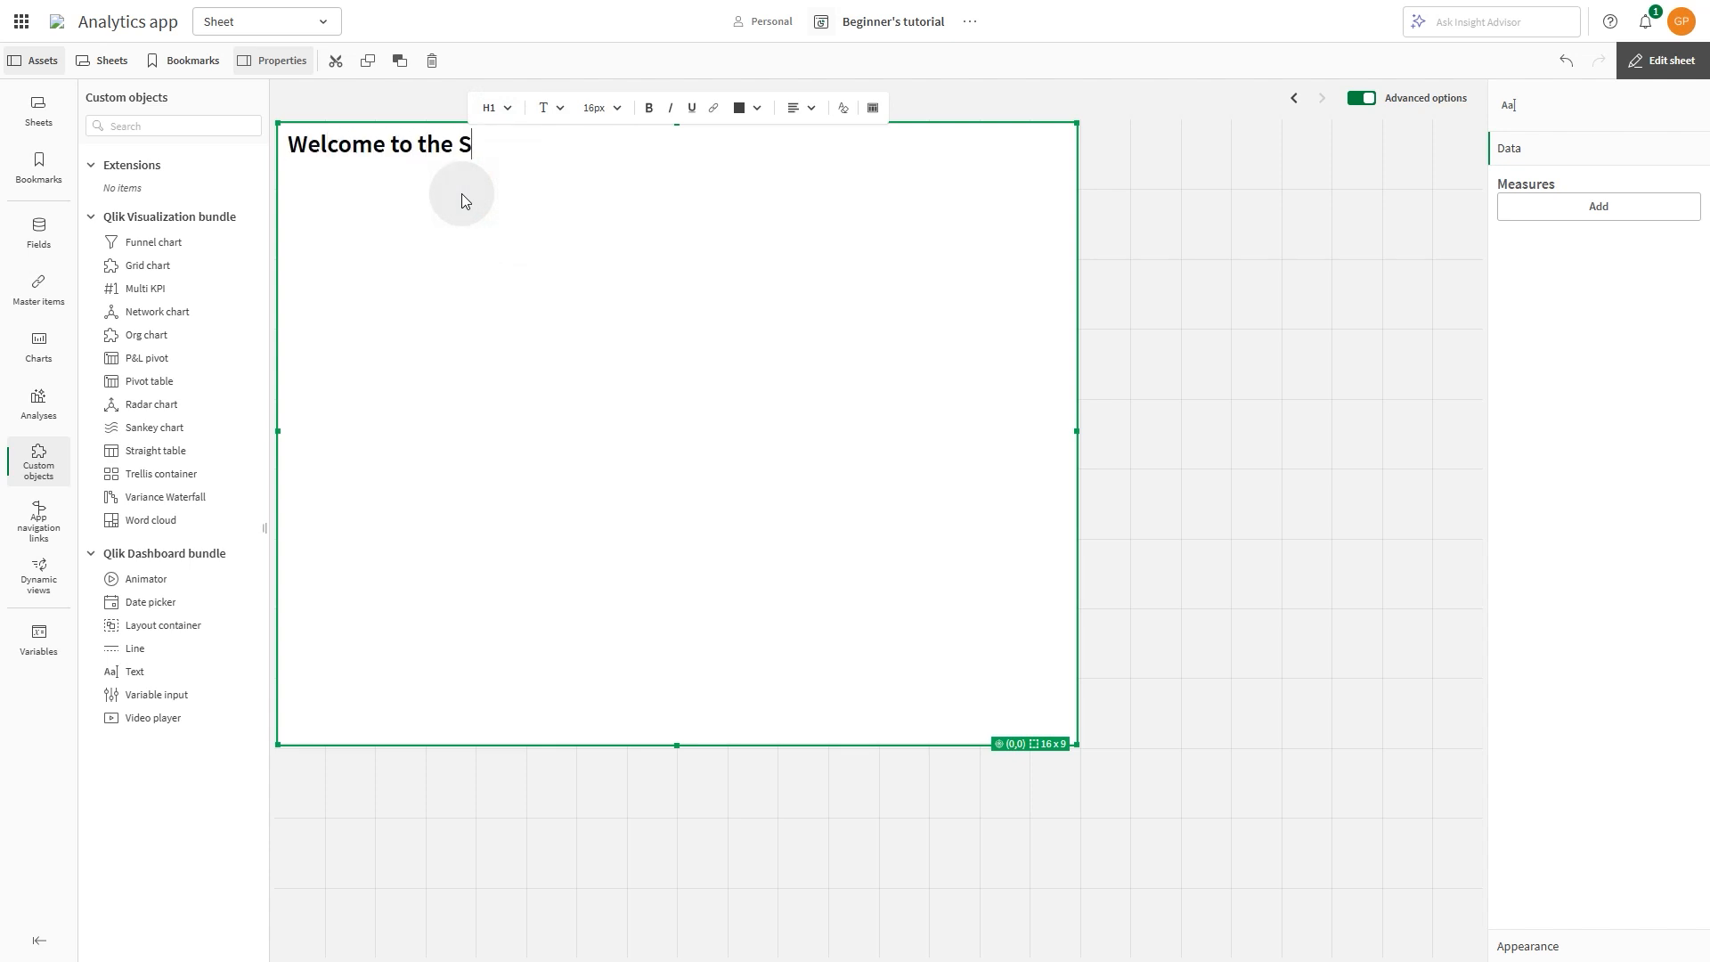
pyautogui.write('ales Dashboard!')
pyautogui.write('Gain real-time insights')
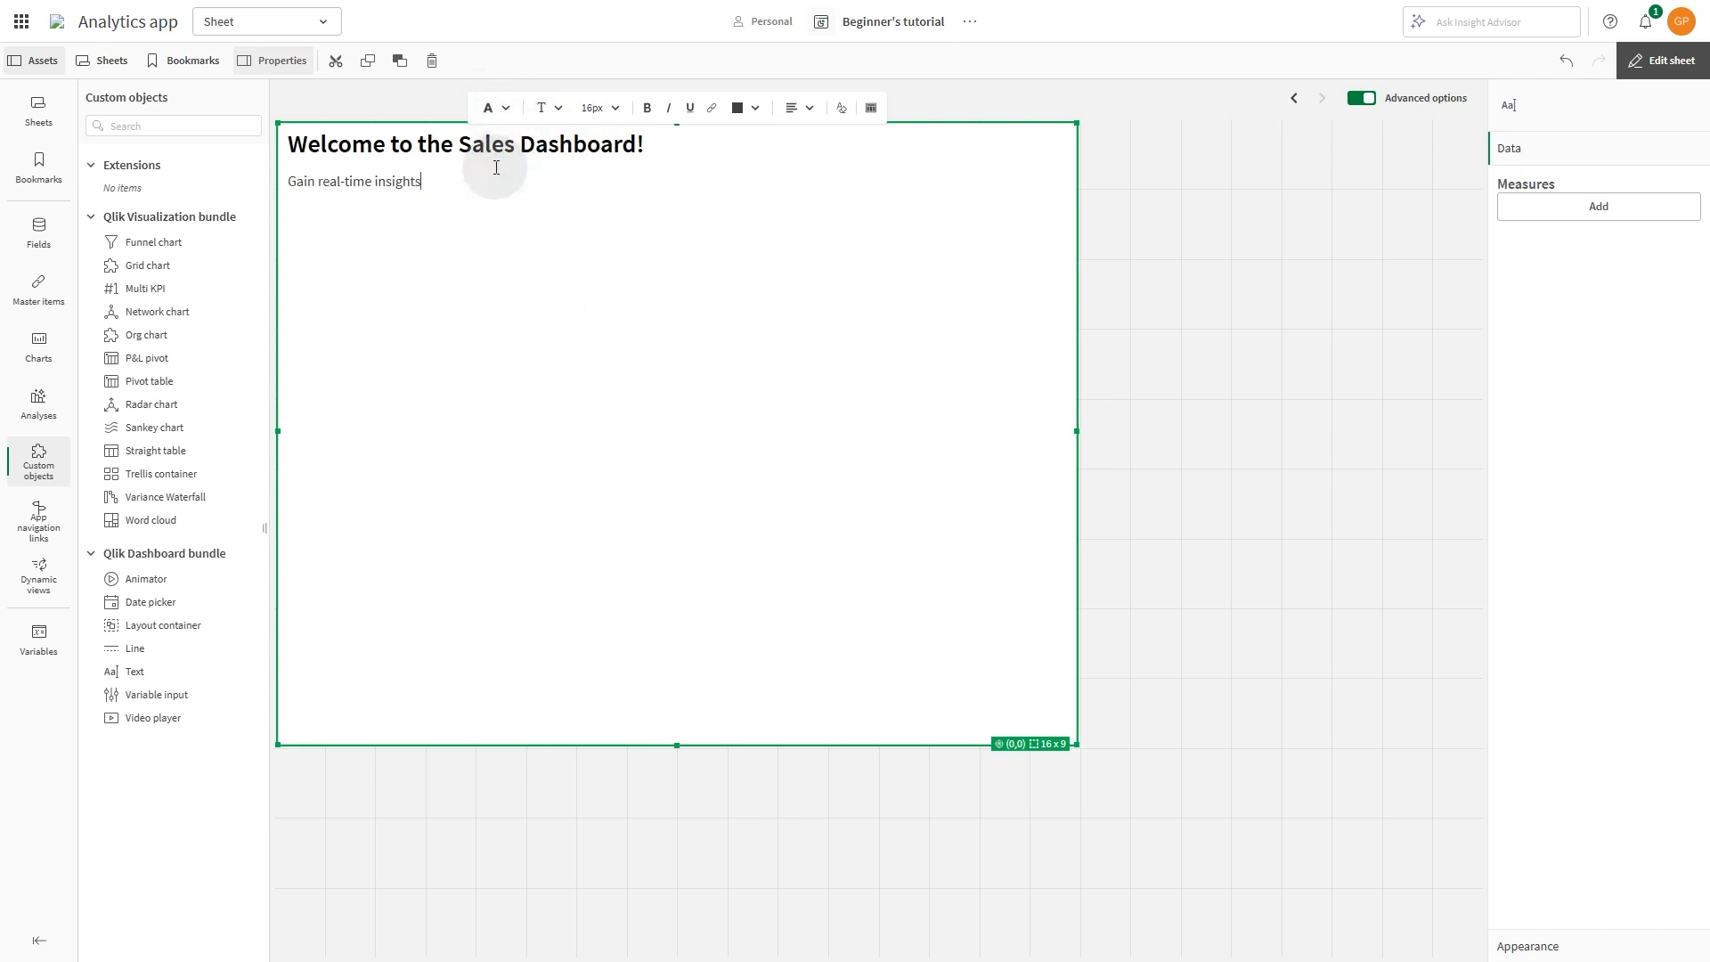
# Step: Type the subtitle on sales performance and discount trends, coloured teal
pyautogui.write('into Sales Performance, profitability an')
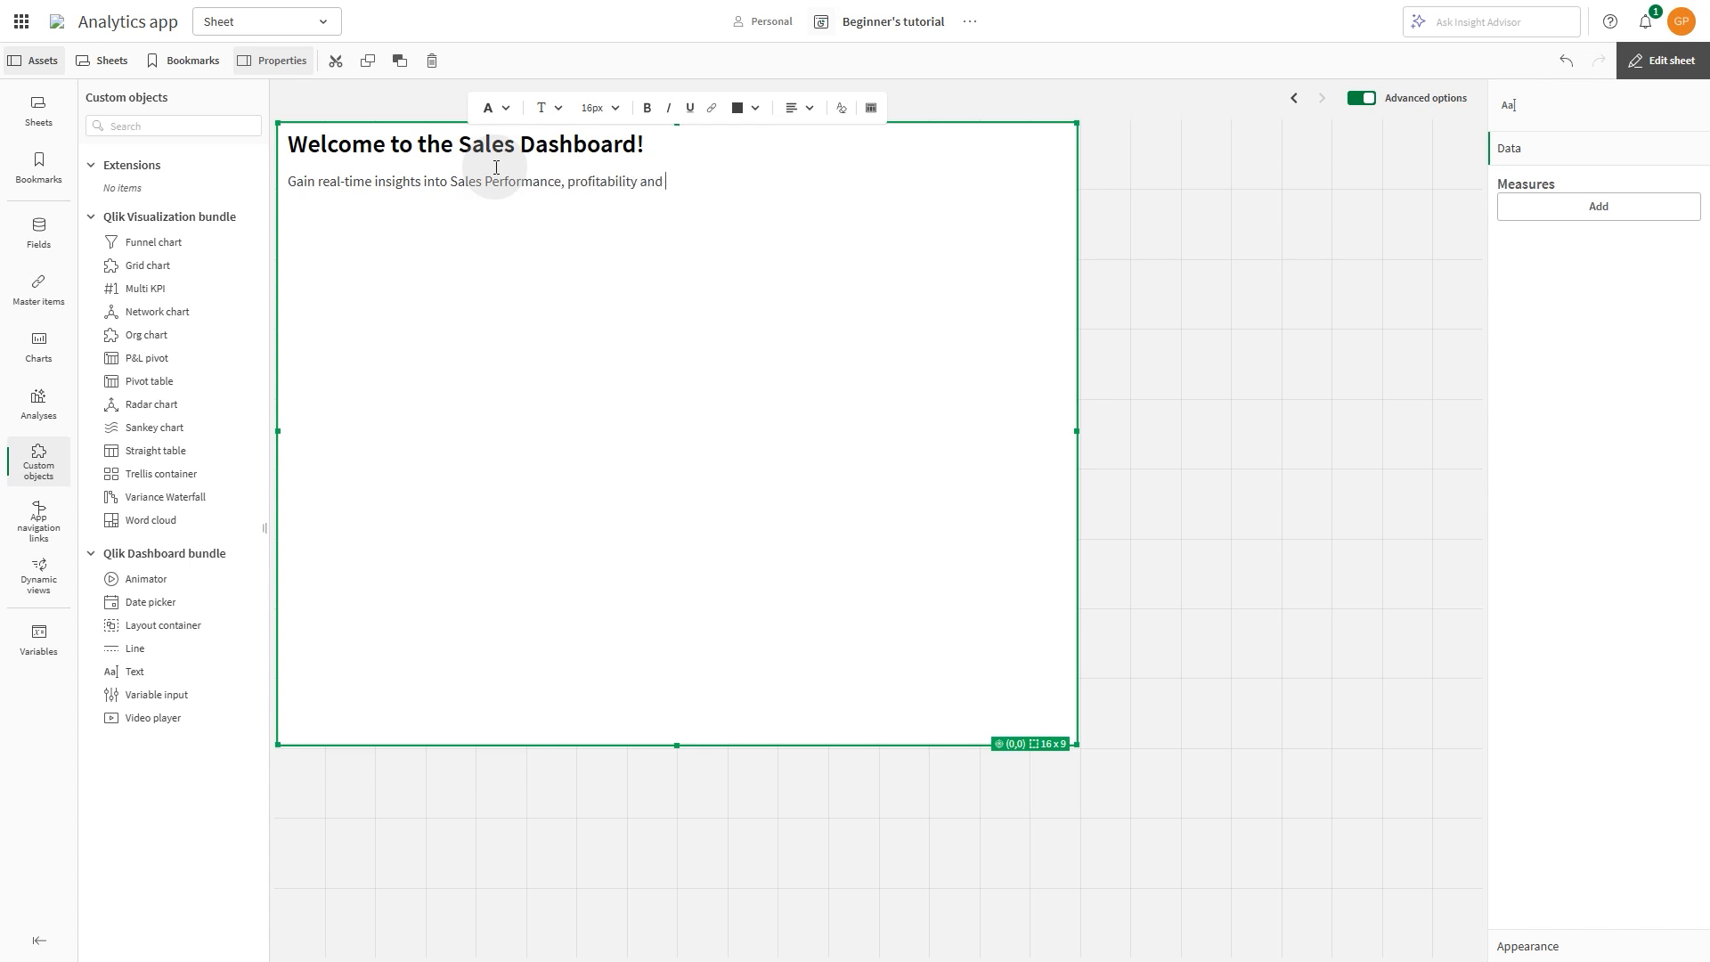
pyautogui.write('discount trends!')
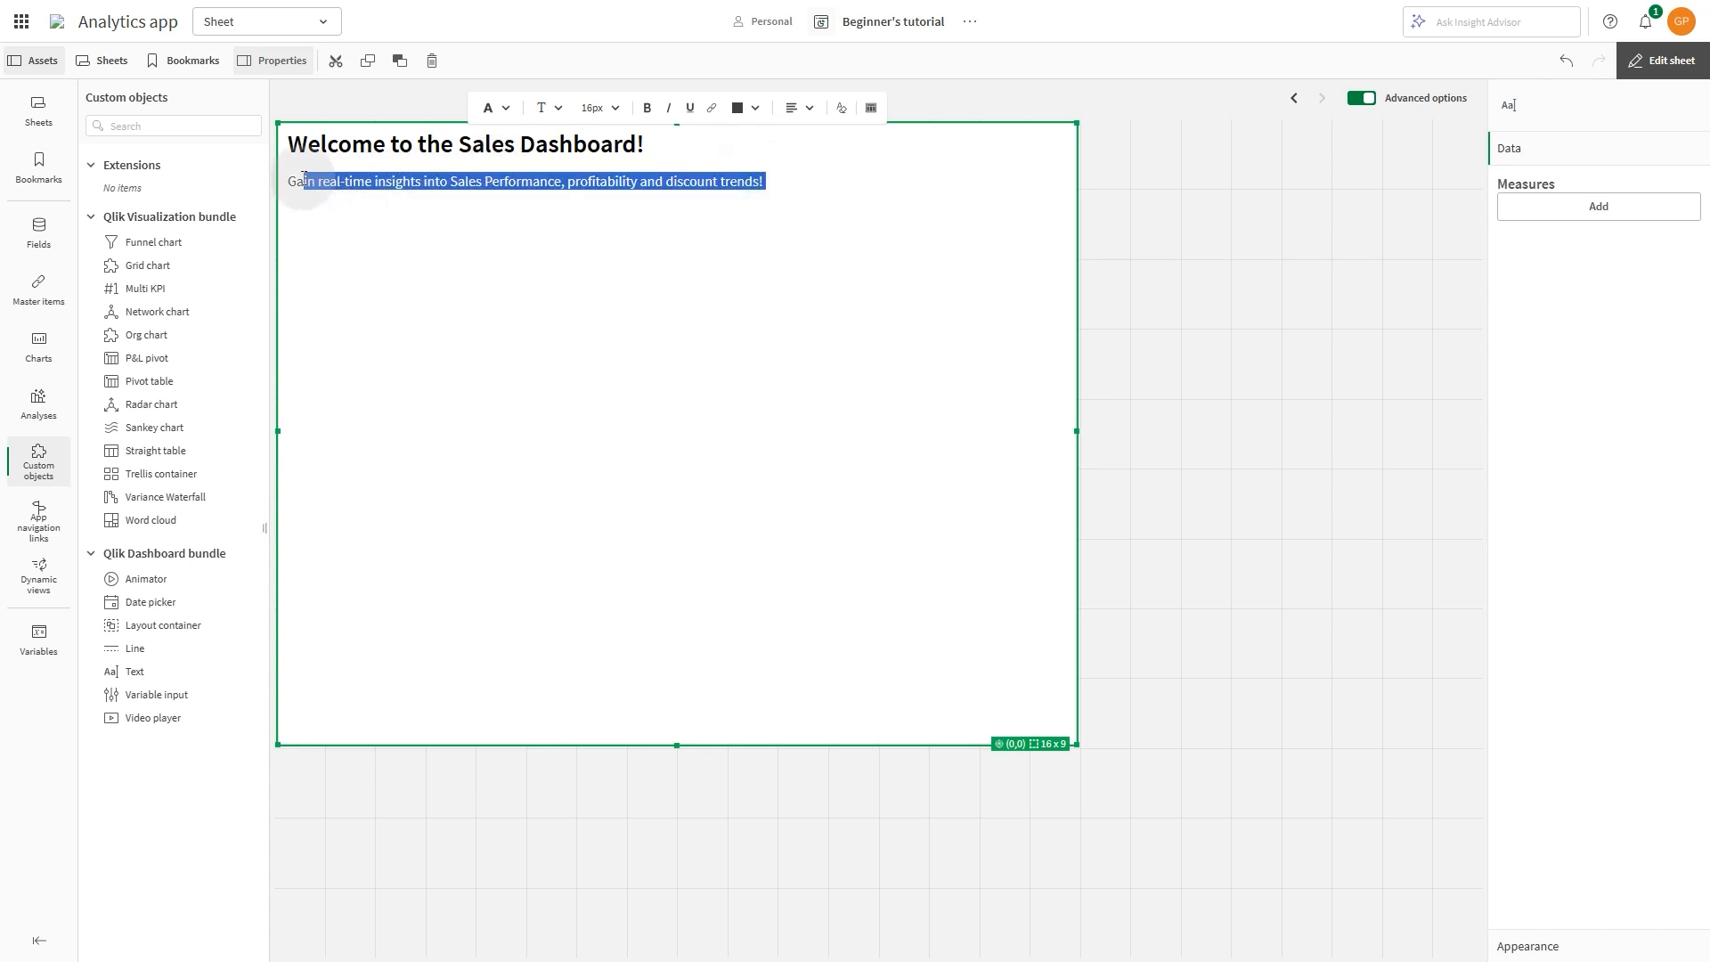
pyautogui.click(737, 106)
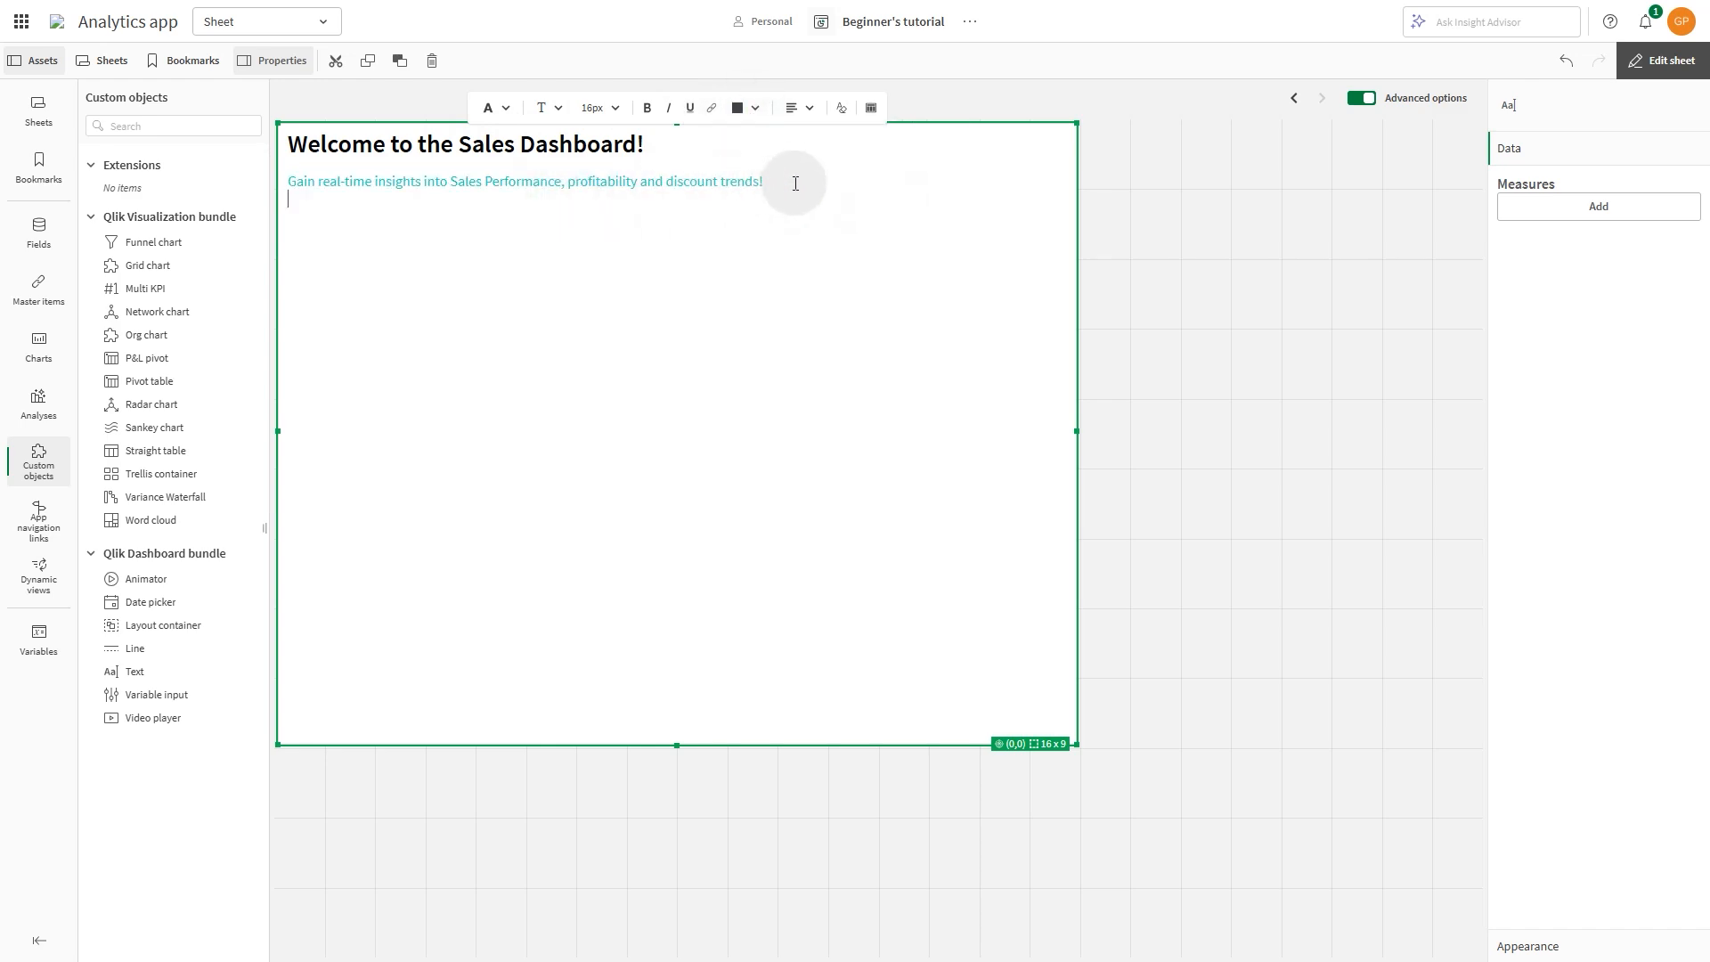
# Step: Add 'KEY PERFORMANCE INDICATORS:' as a Heading 2 subheading
pyautogui.click(493, 107)
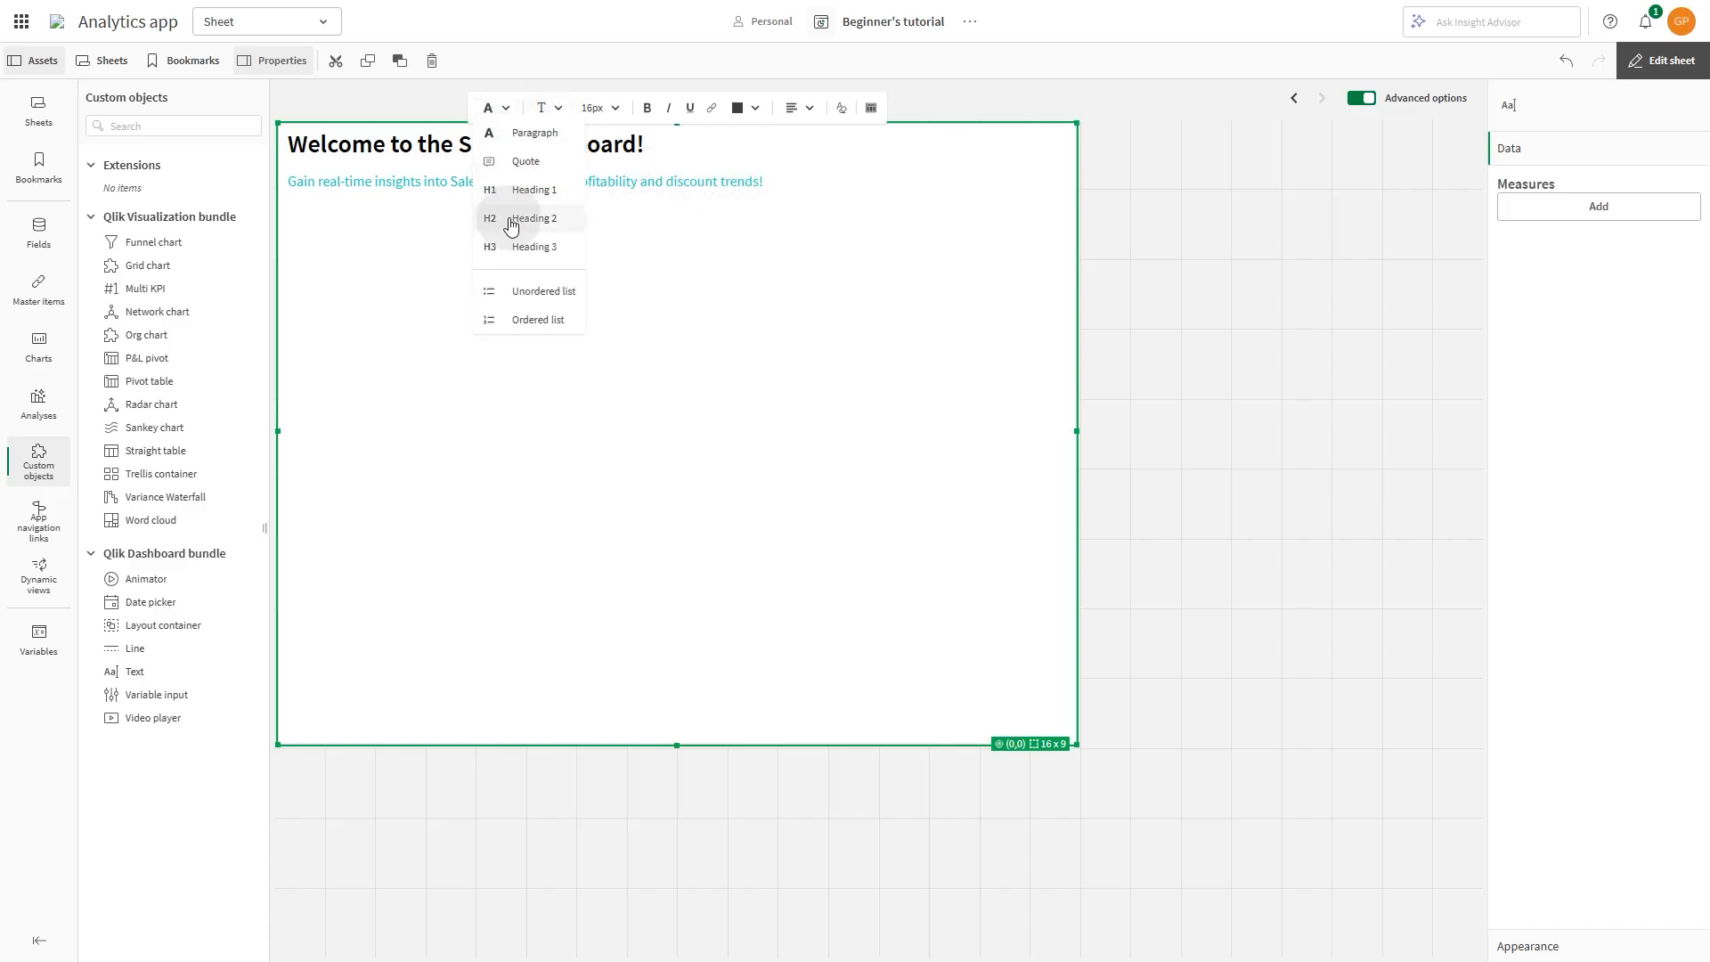
pyautogui.click(533, 217)
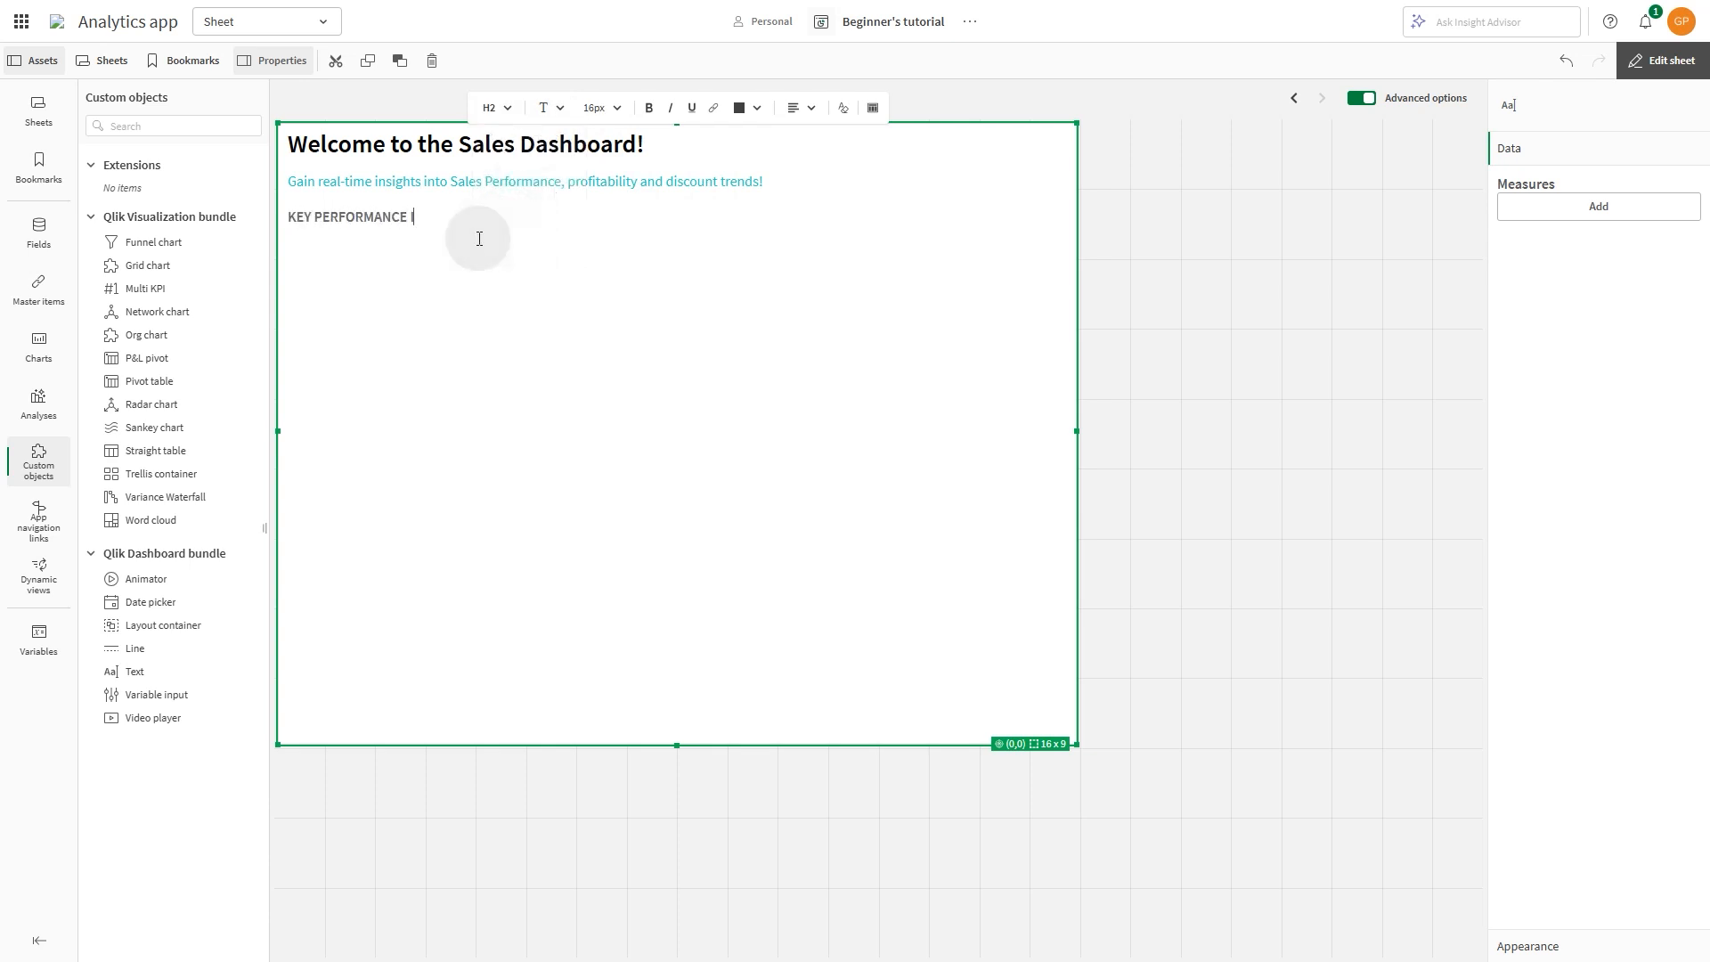
pyautogui.write('INDICATORS:')
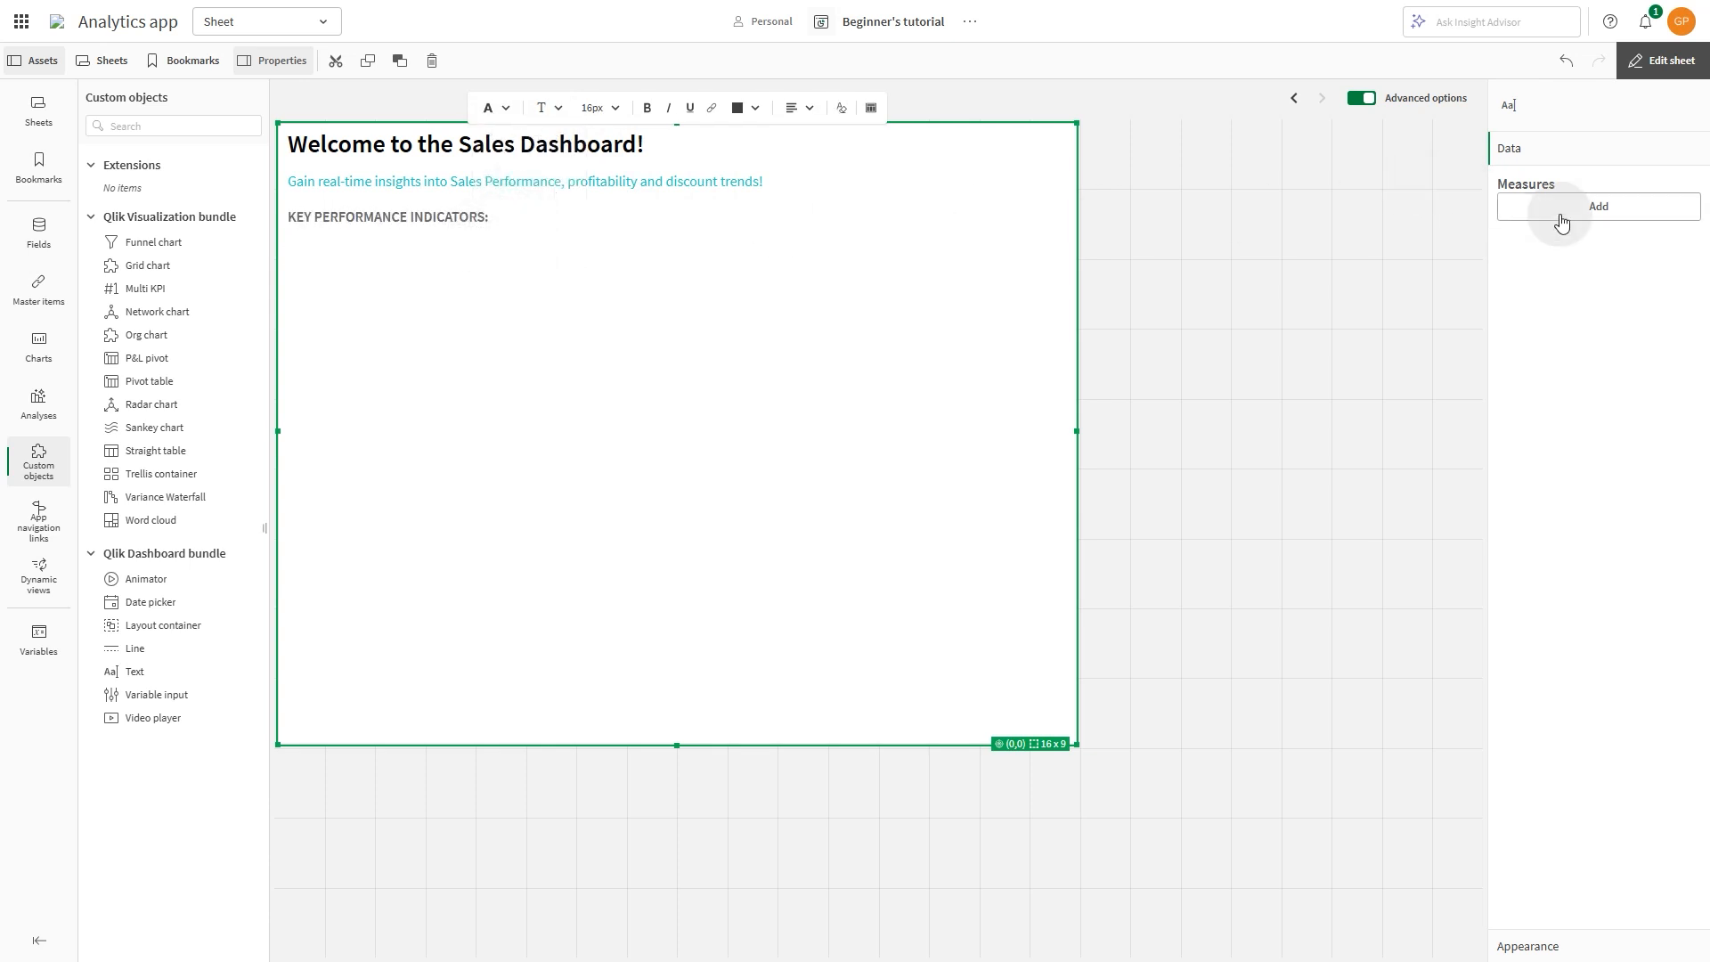
# Step: Insert the Sales measure for the Total Sales line
pyautogui.click(1598, 206)
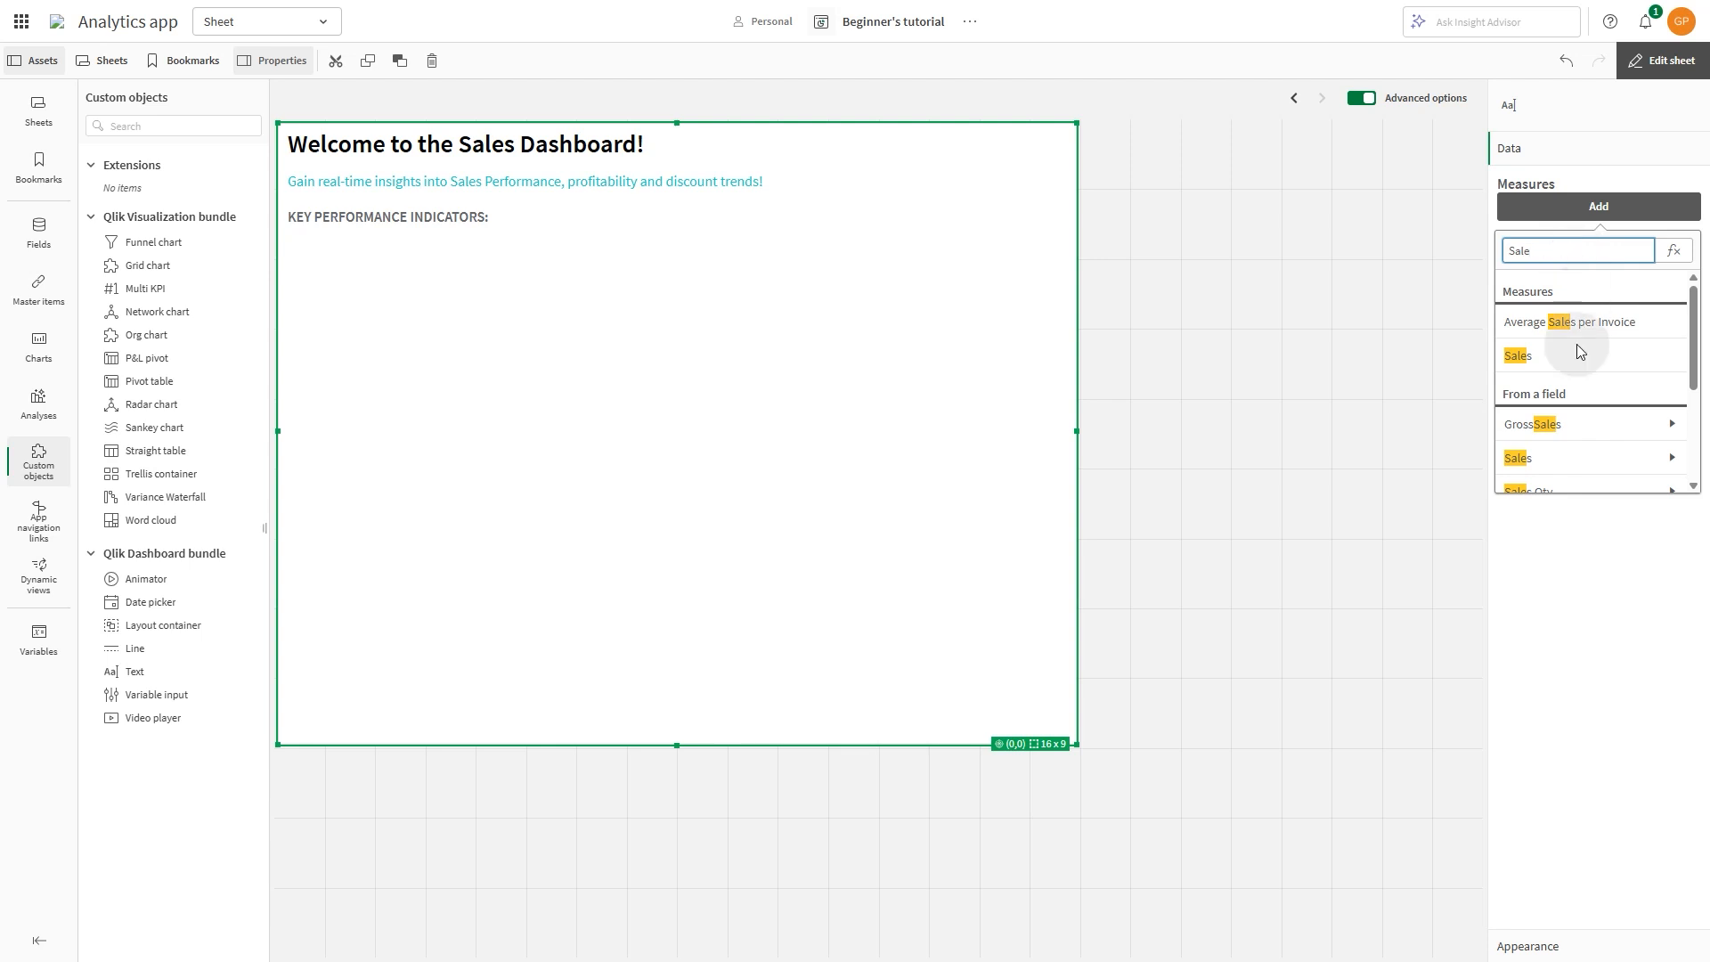
pyautogui.click(1517, 355)
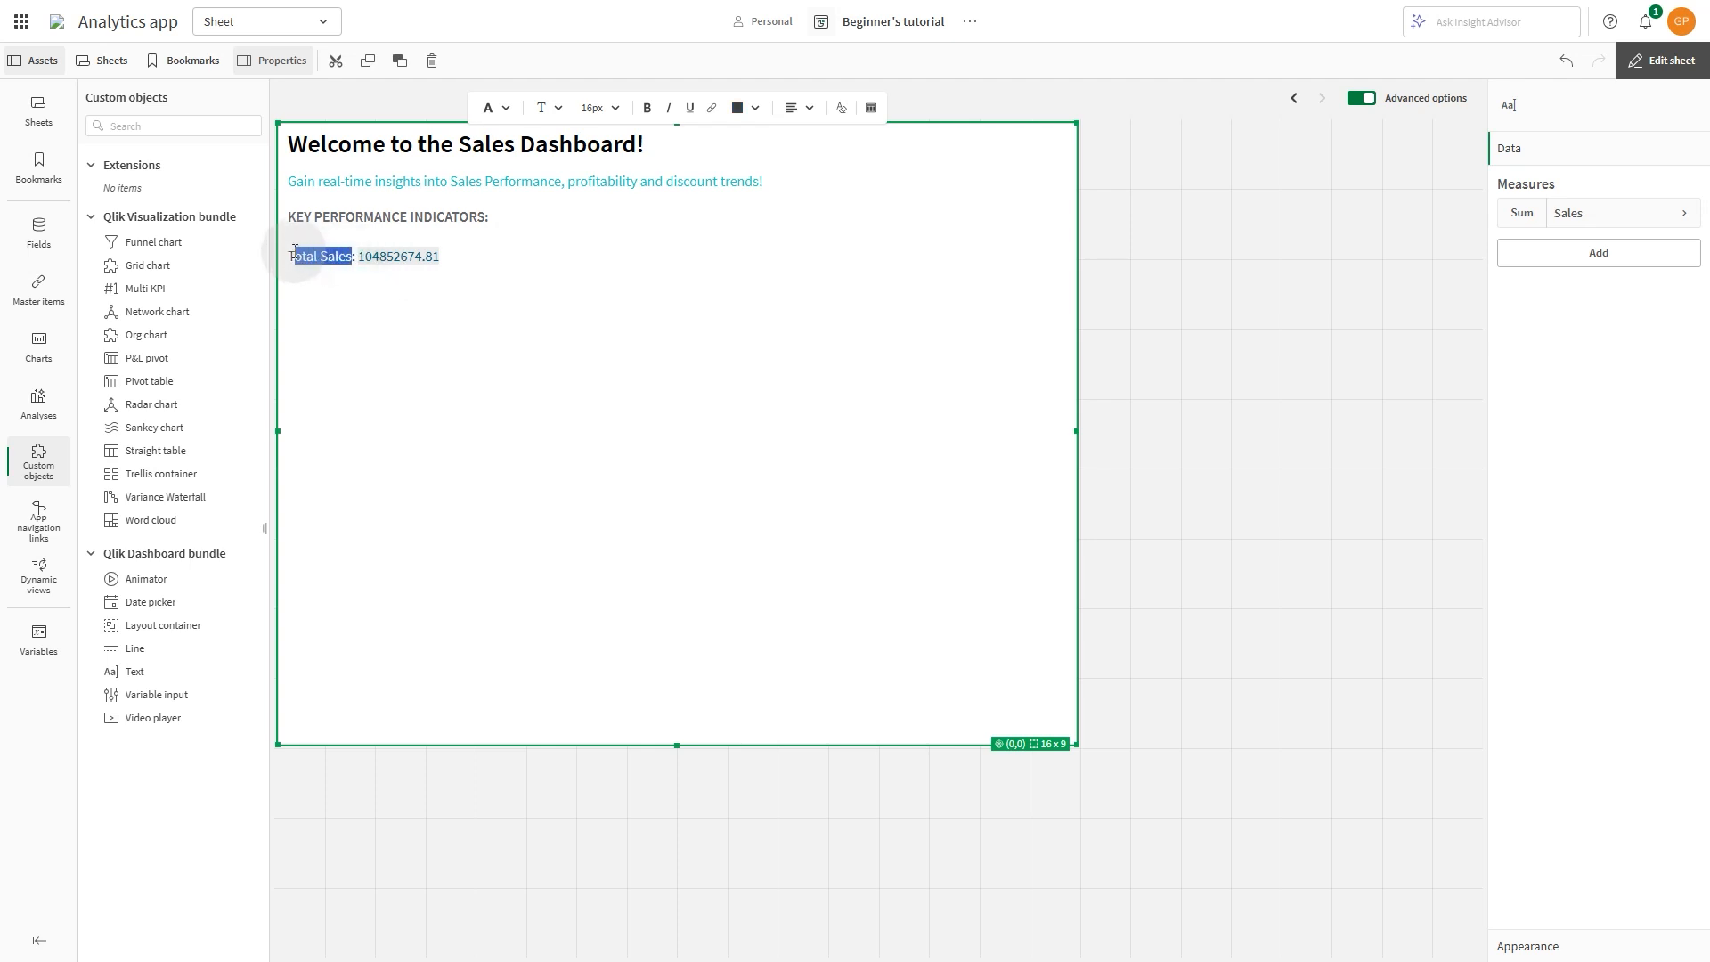
pyautogui.write('Total Margin:')
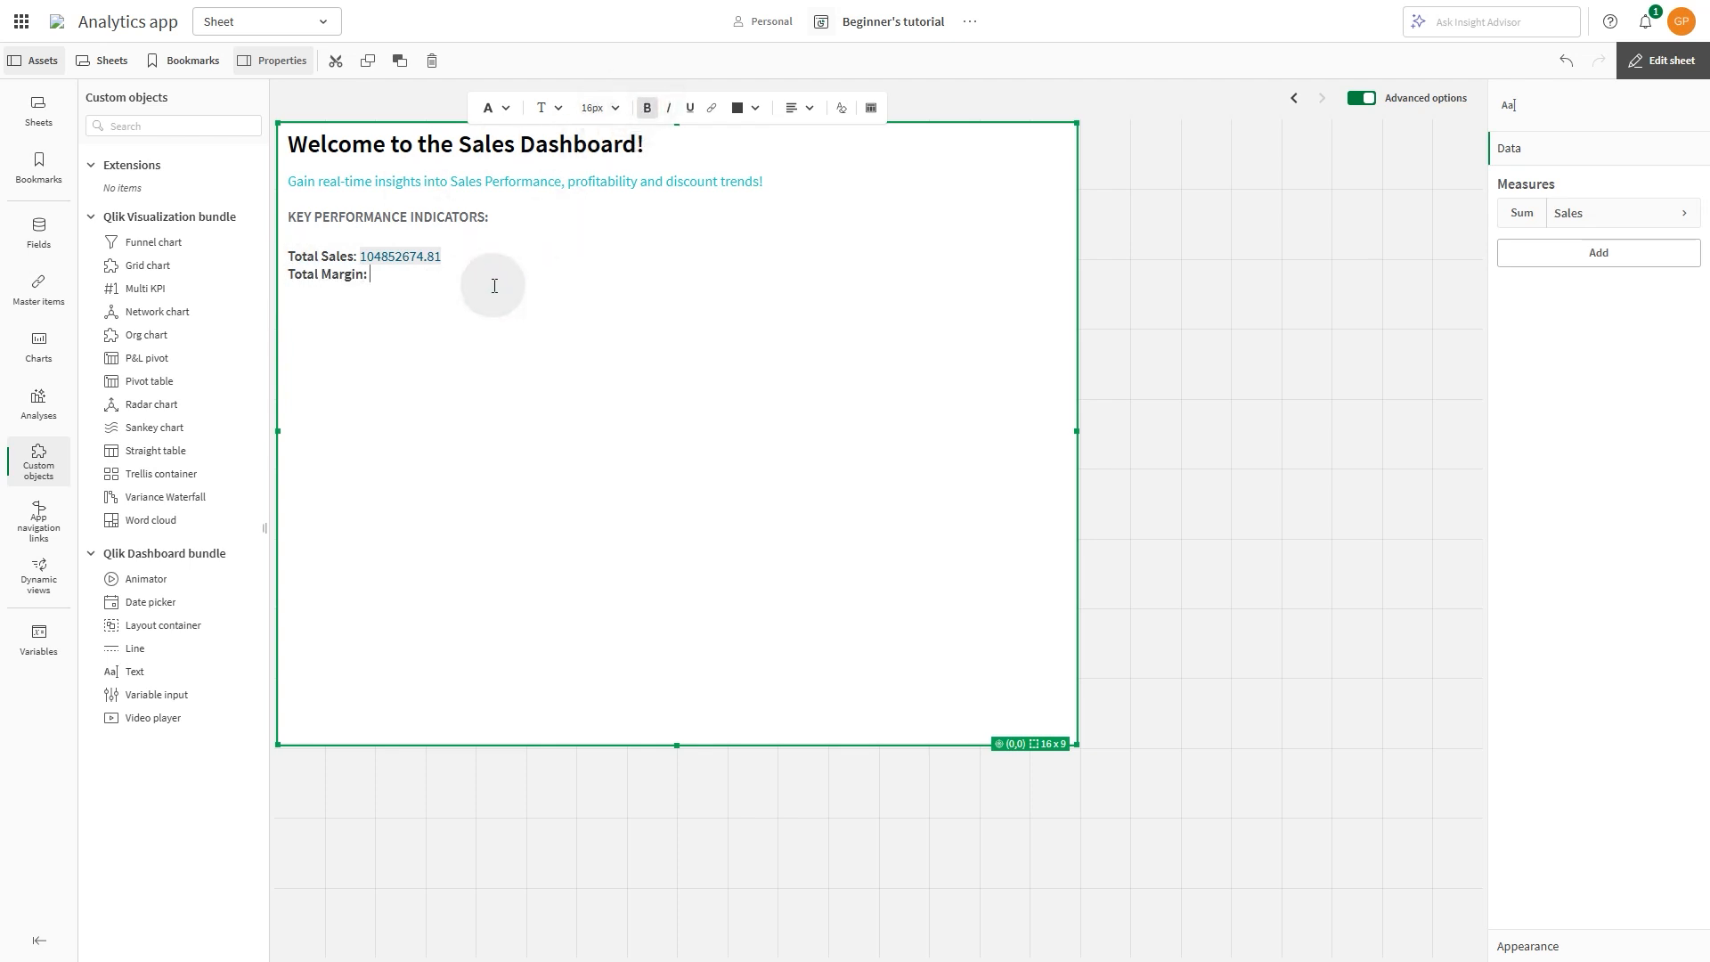
# Step: Add the Margin and # of Invoices measures, then type 'Need more help?'
pyautogui.click(1596, 252)
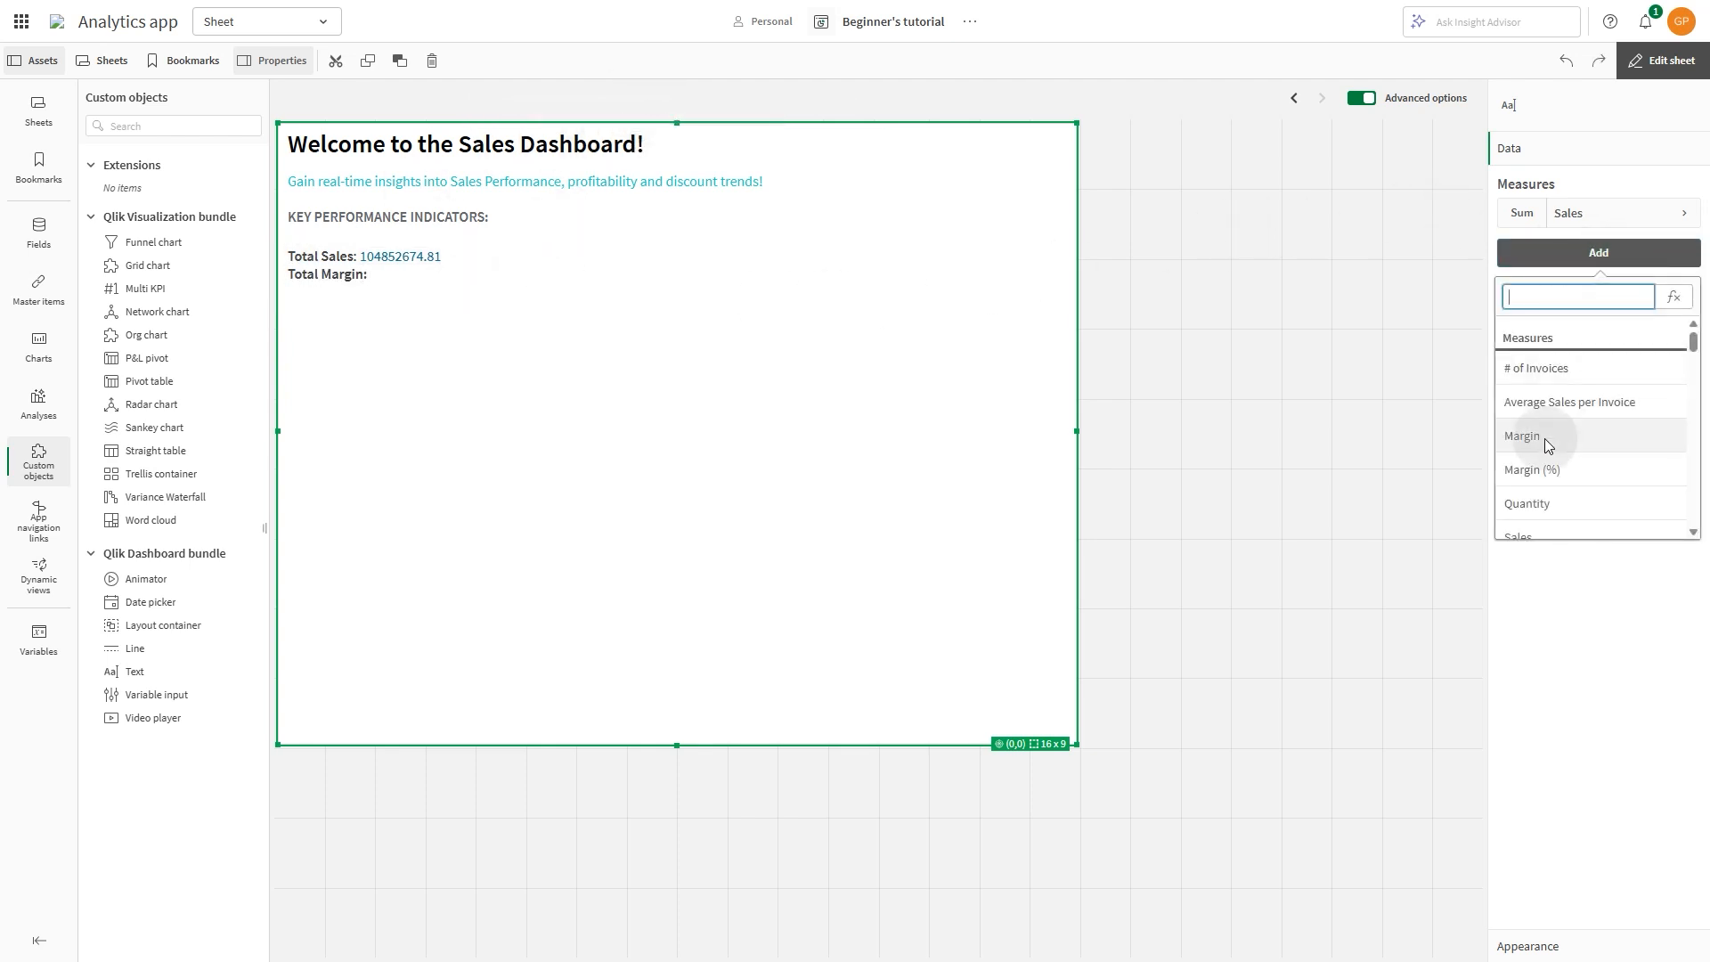
pyautogui.click(1523, 435)
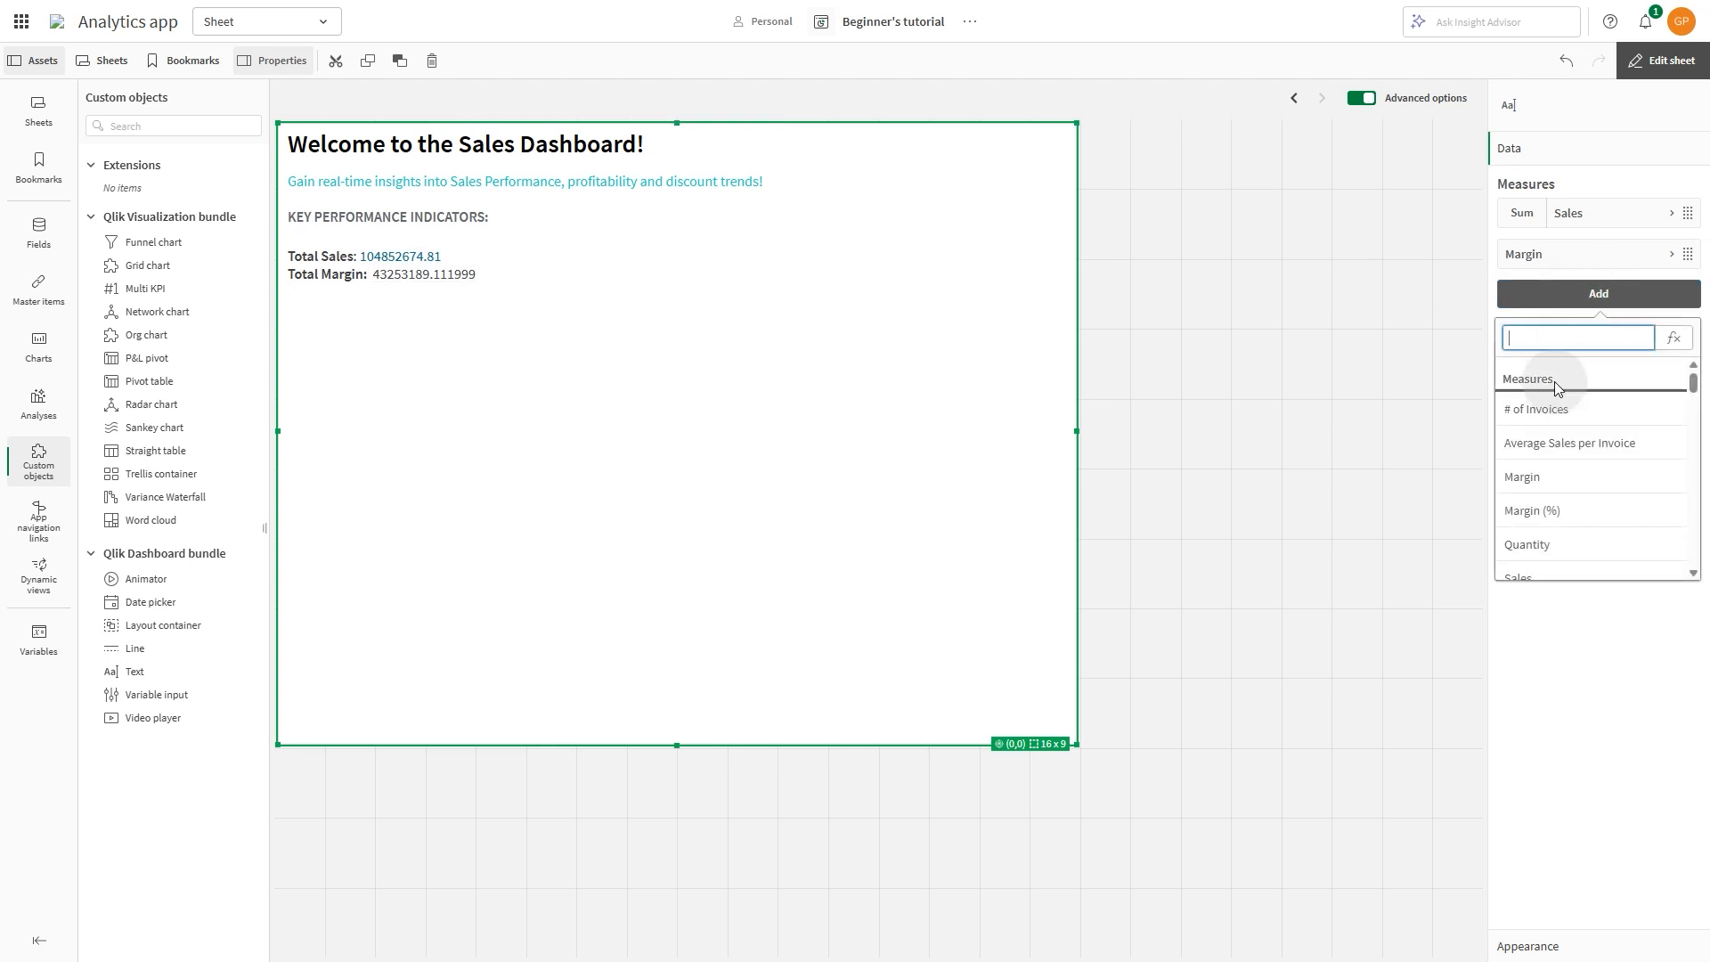
pyautogui.click(1536, 409)
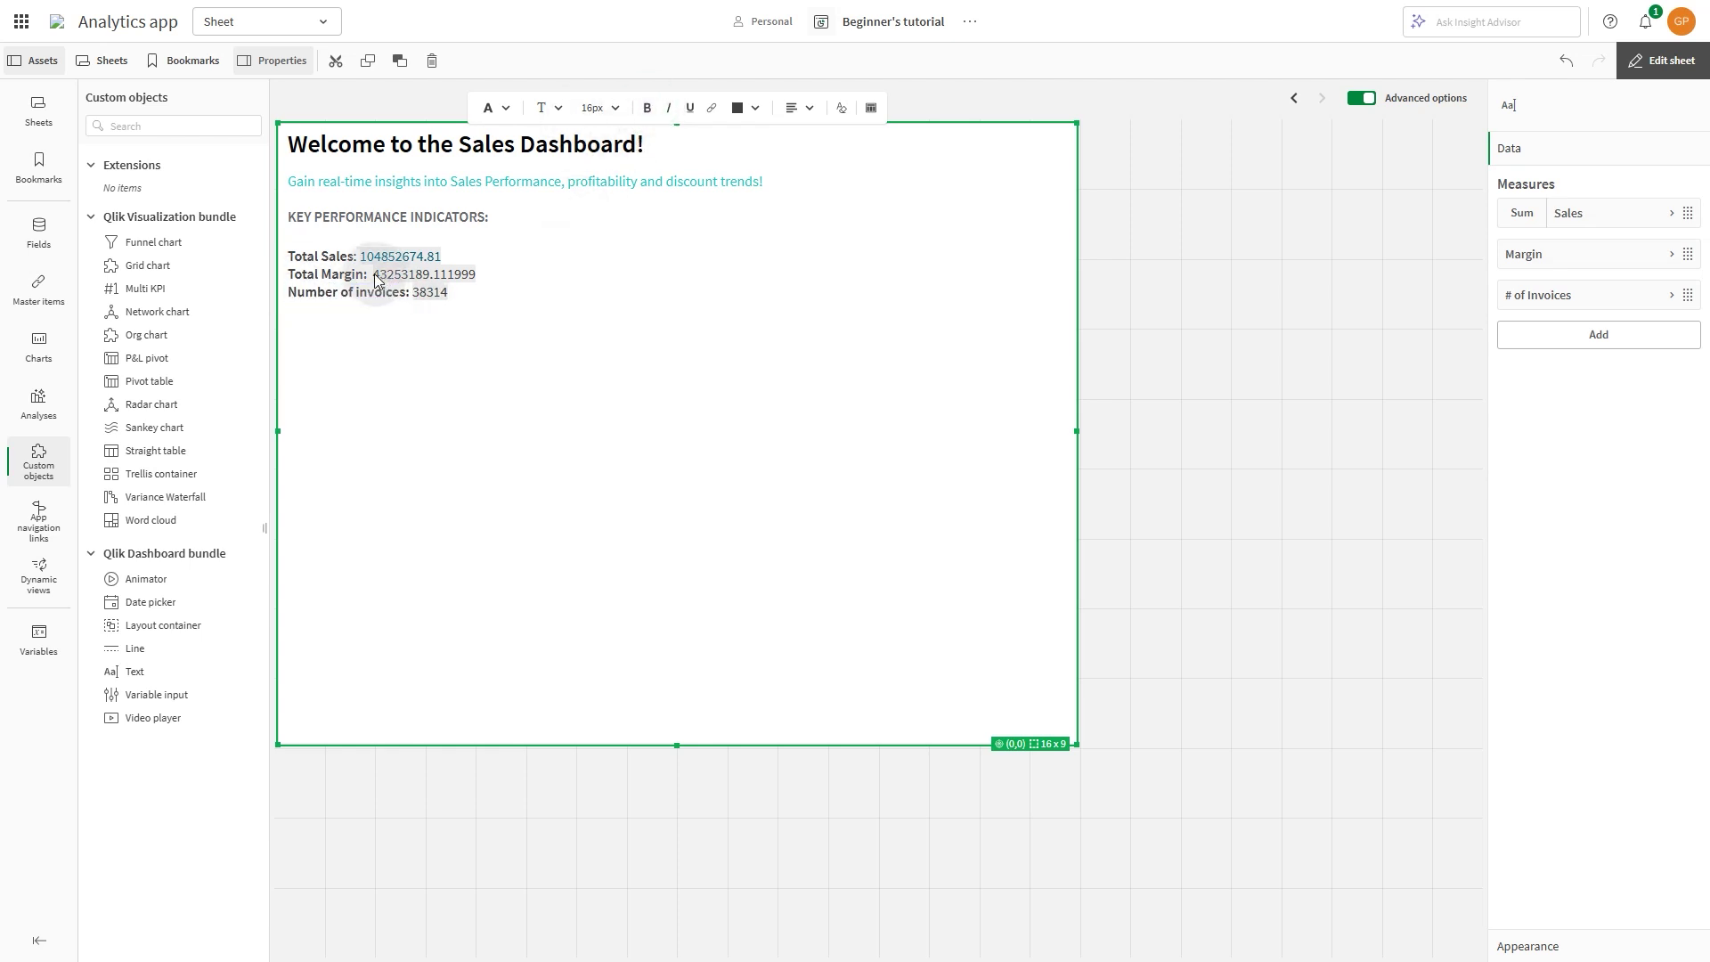
pyautogui.click(737, 107)
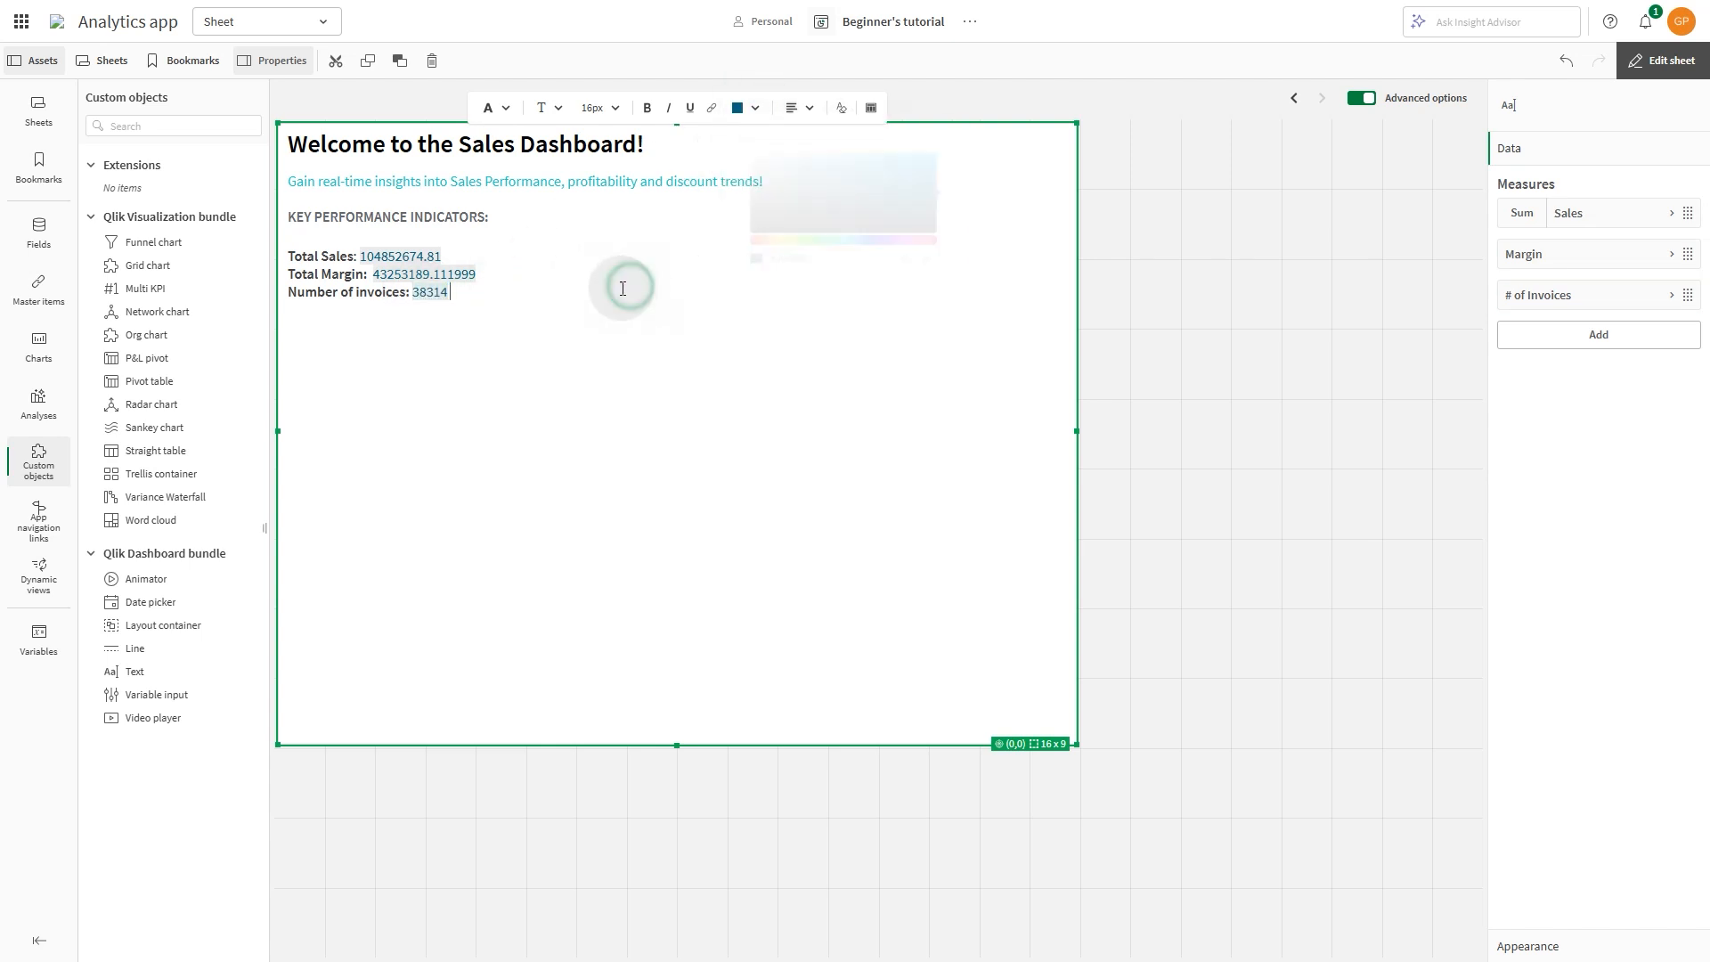
pyautogui.write('Need more help?')
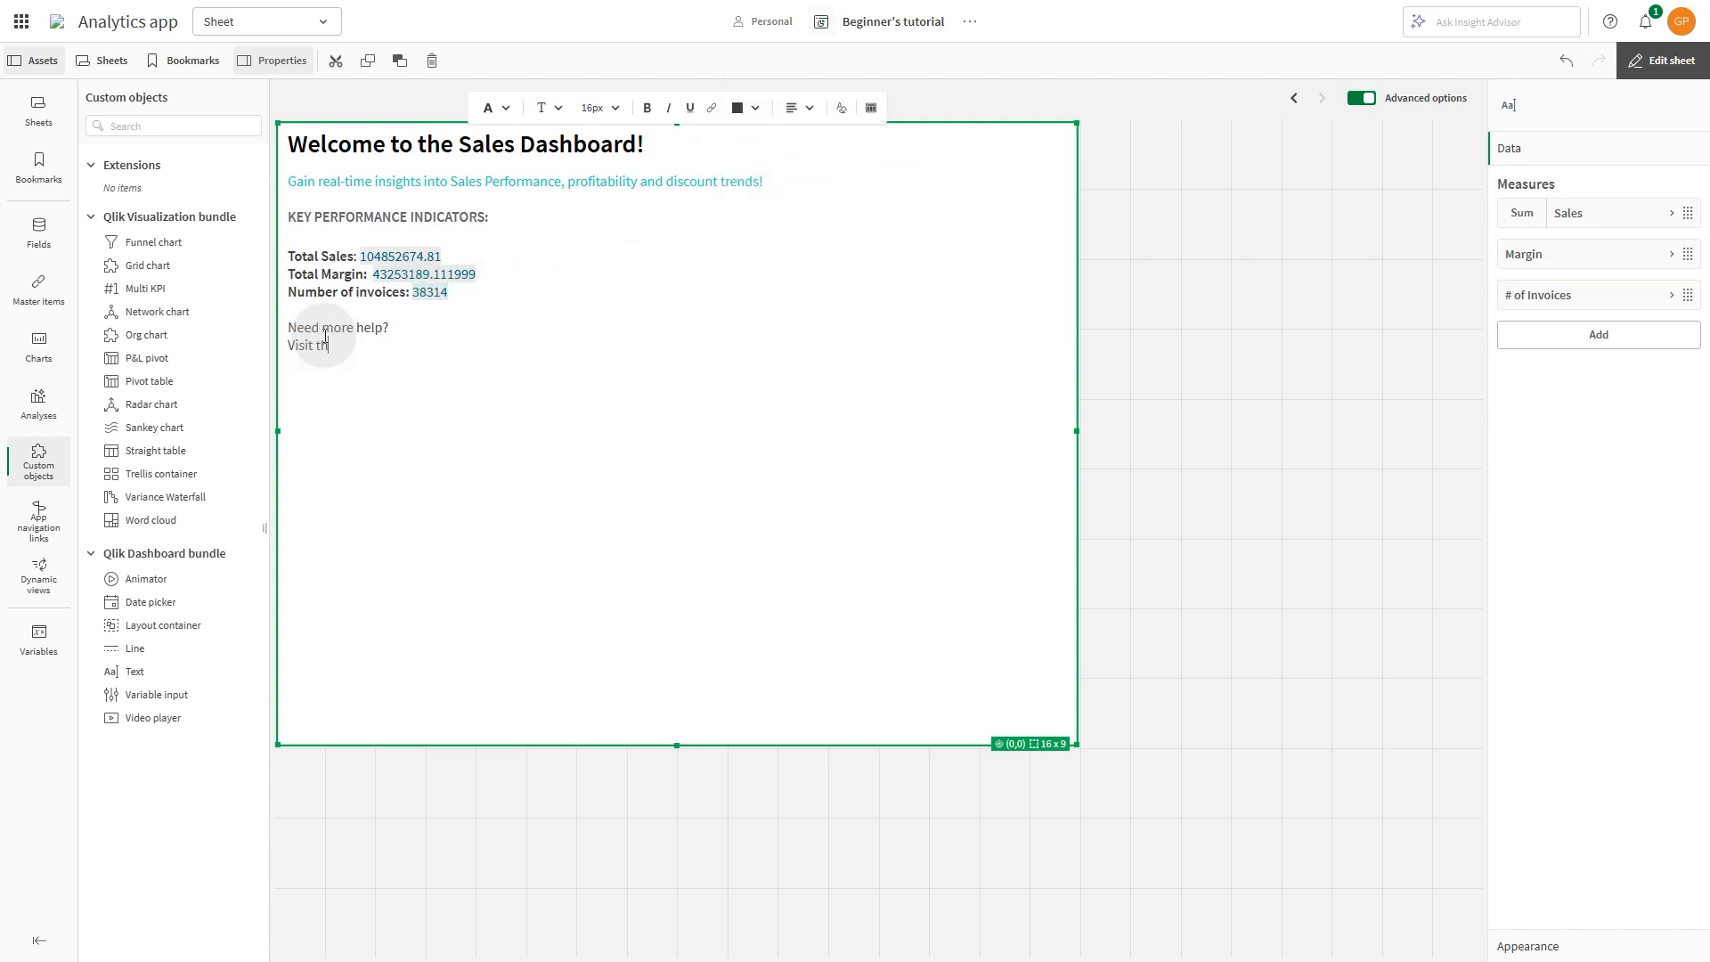
# Step: Link 'Qlik Help site' to help.qlik.com and bullet the three KPI lines
pyautogui.doubleClick(348, 346)
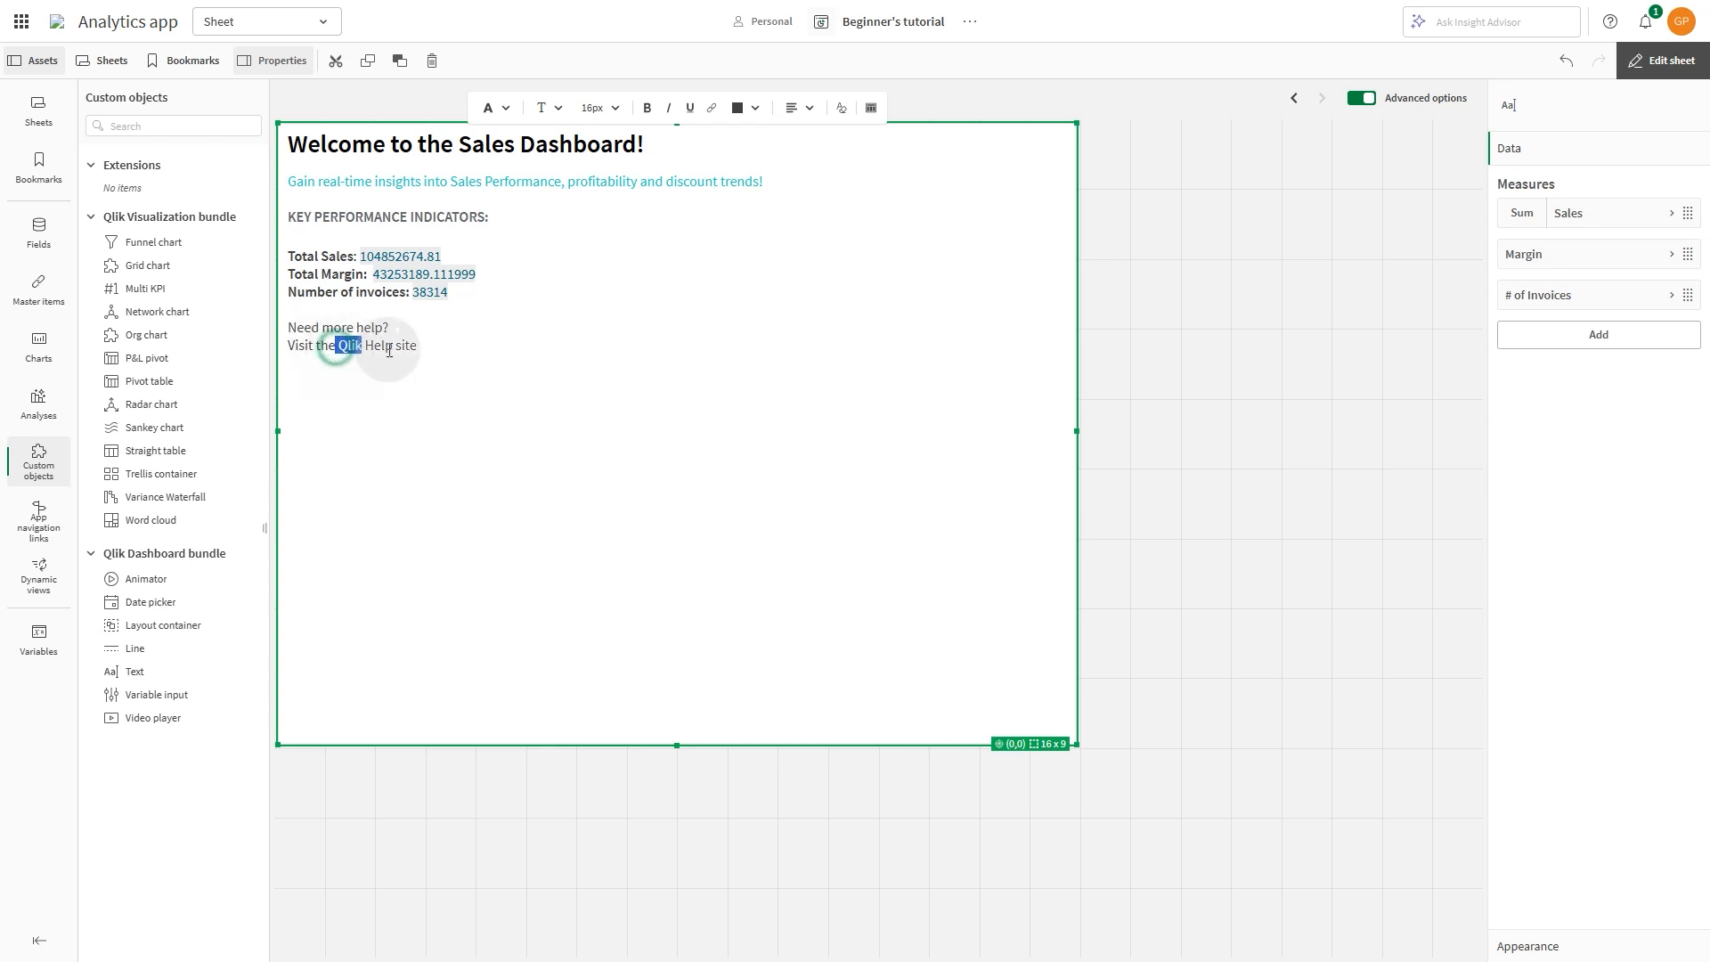
pyautogui.click(711, 107)
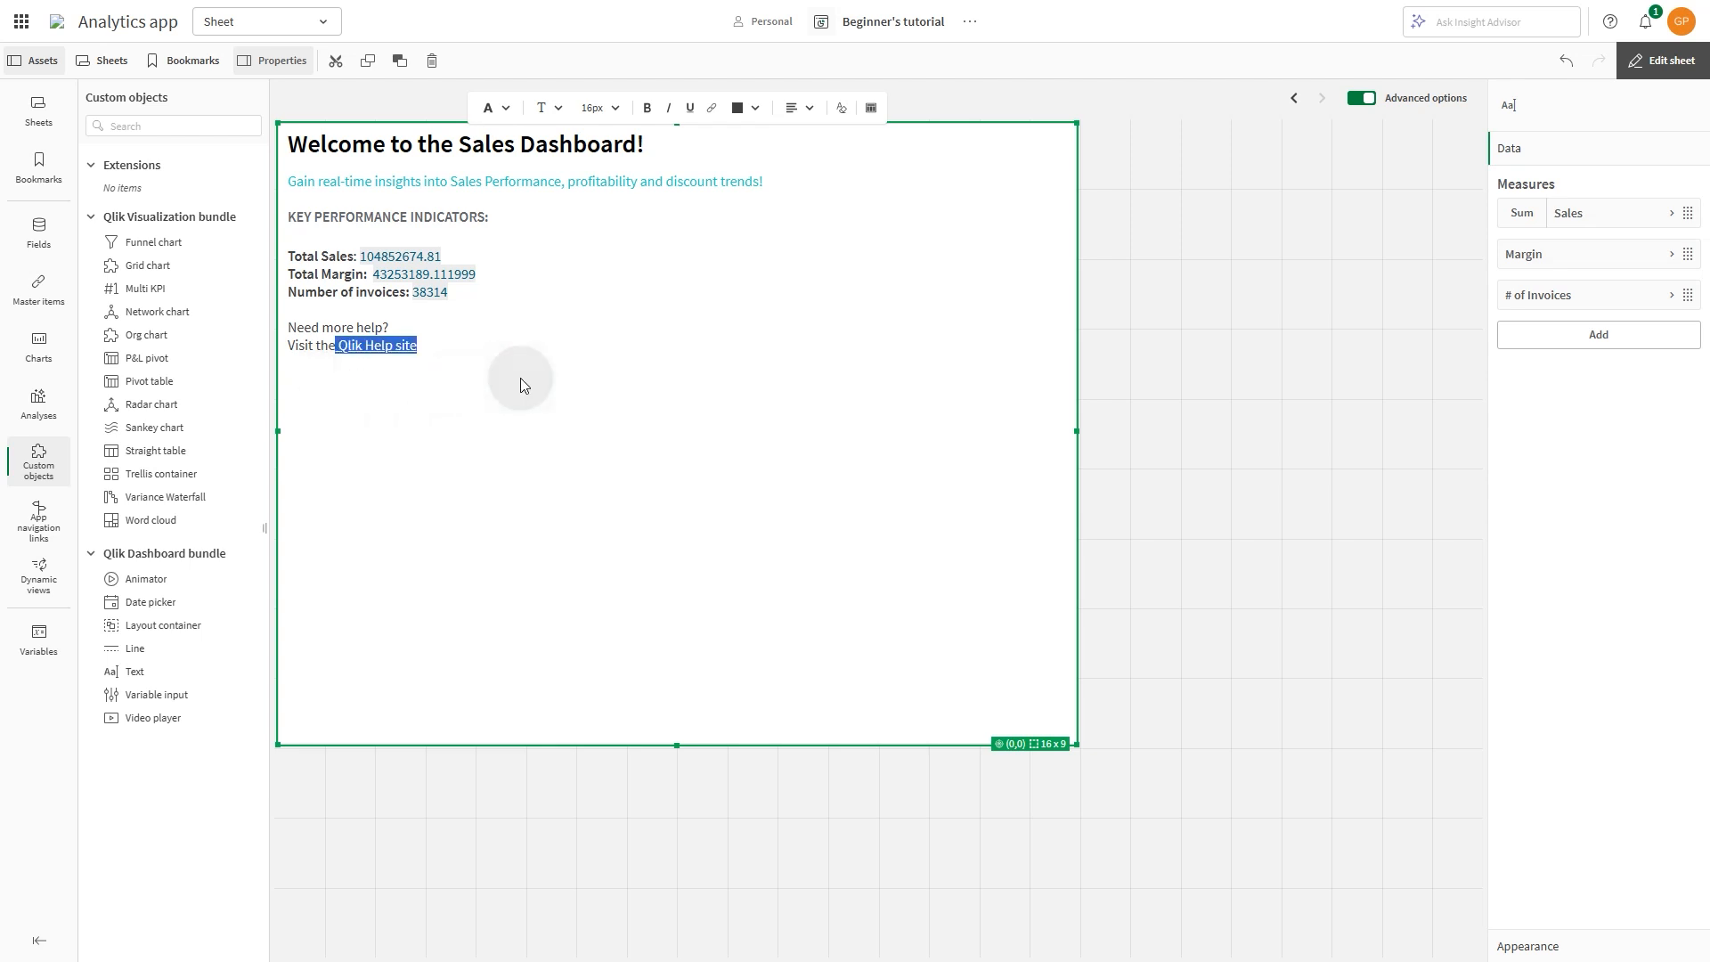
pyautogui.moveTo(316, 255); pyautogui.dragTo(449, 291)
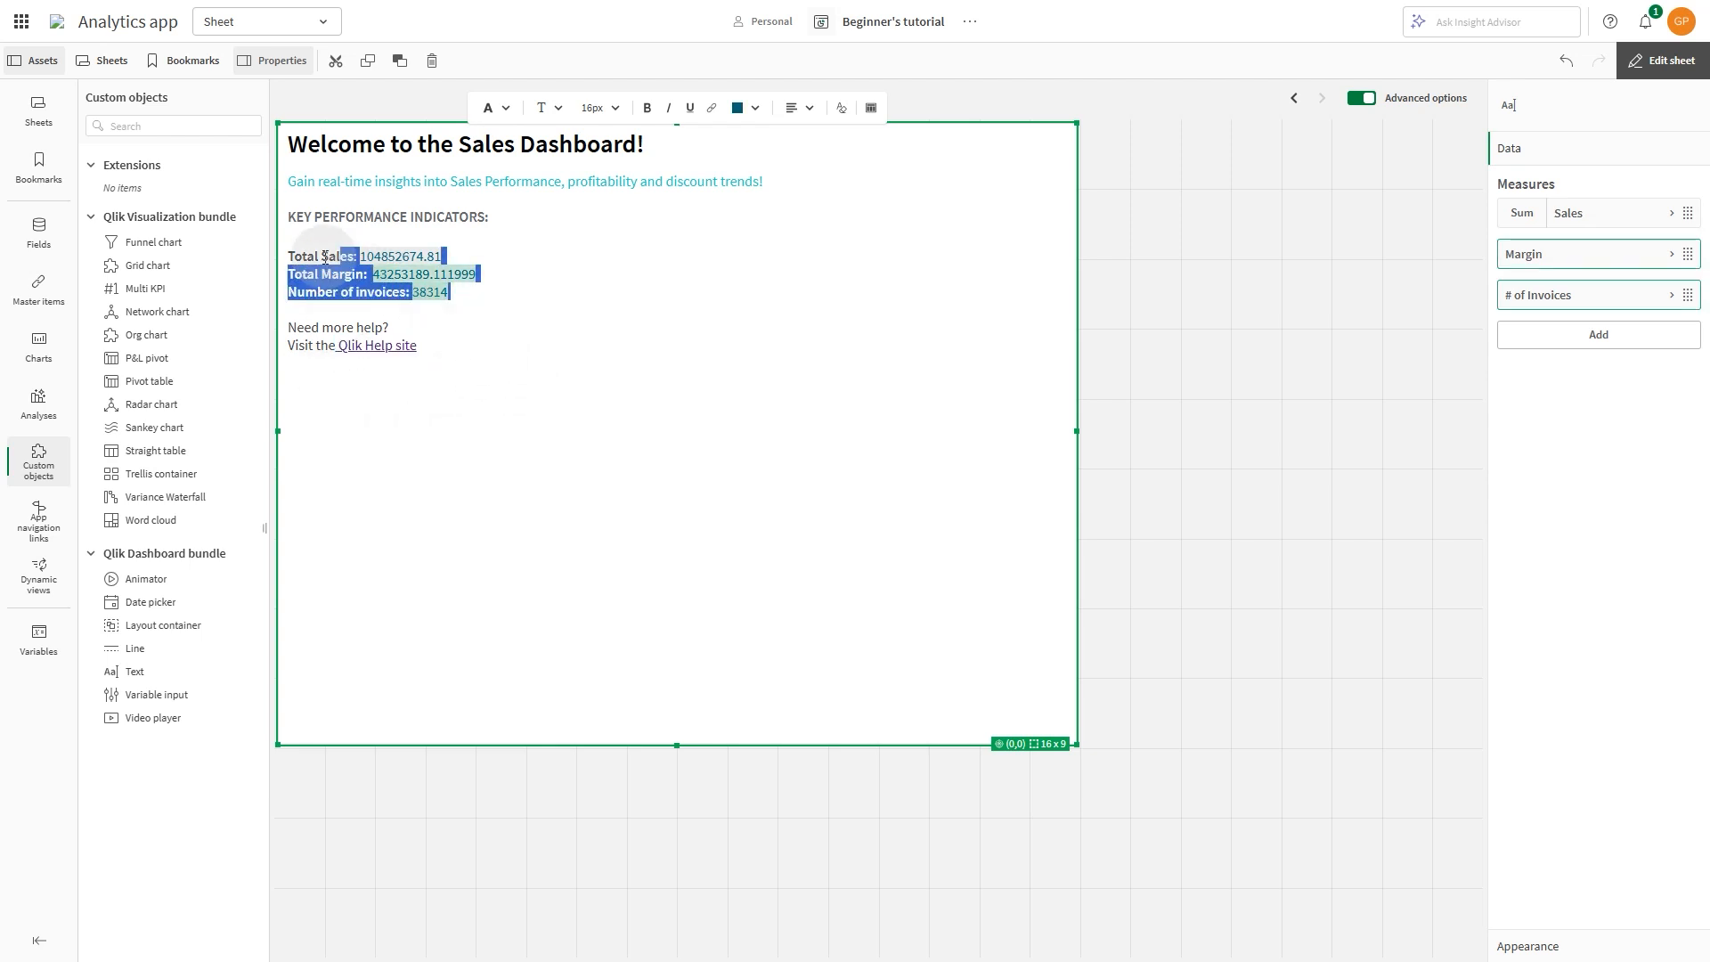
pyautogui.click(489, 107)
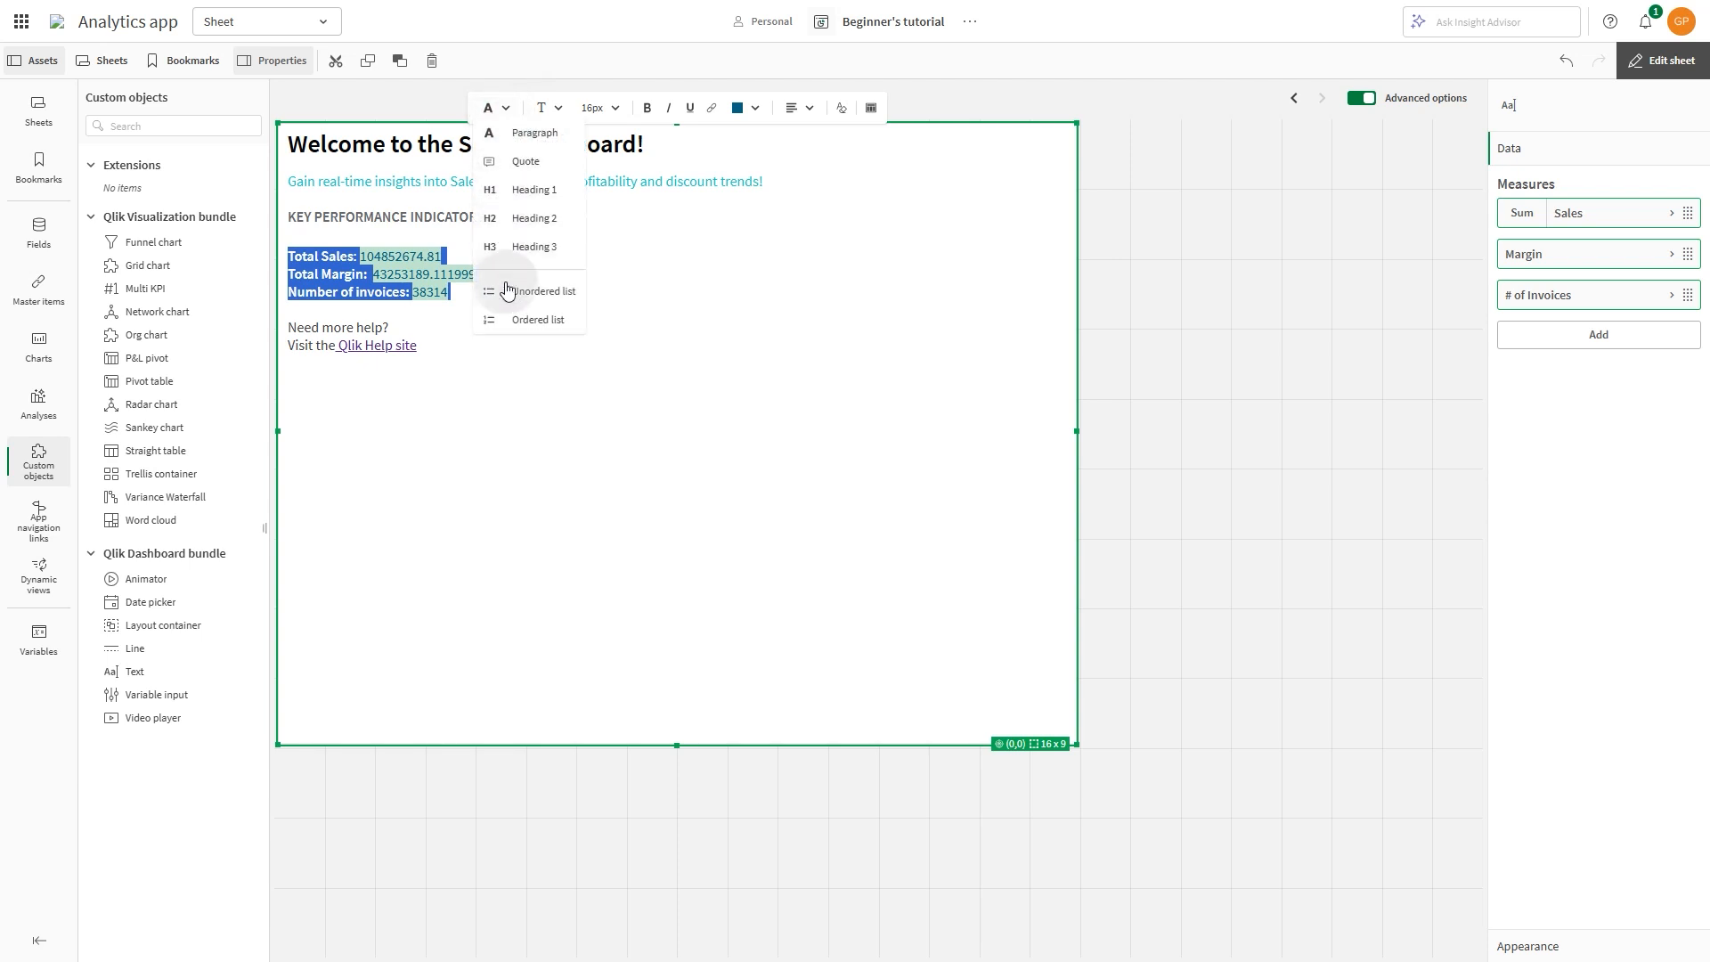
pyautogui.click(530, 291)
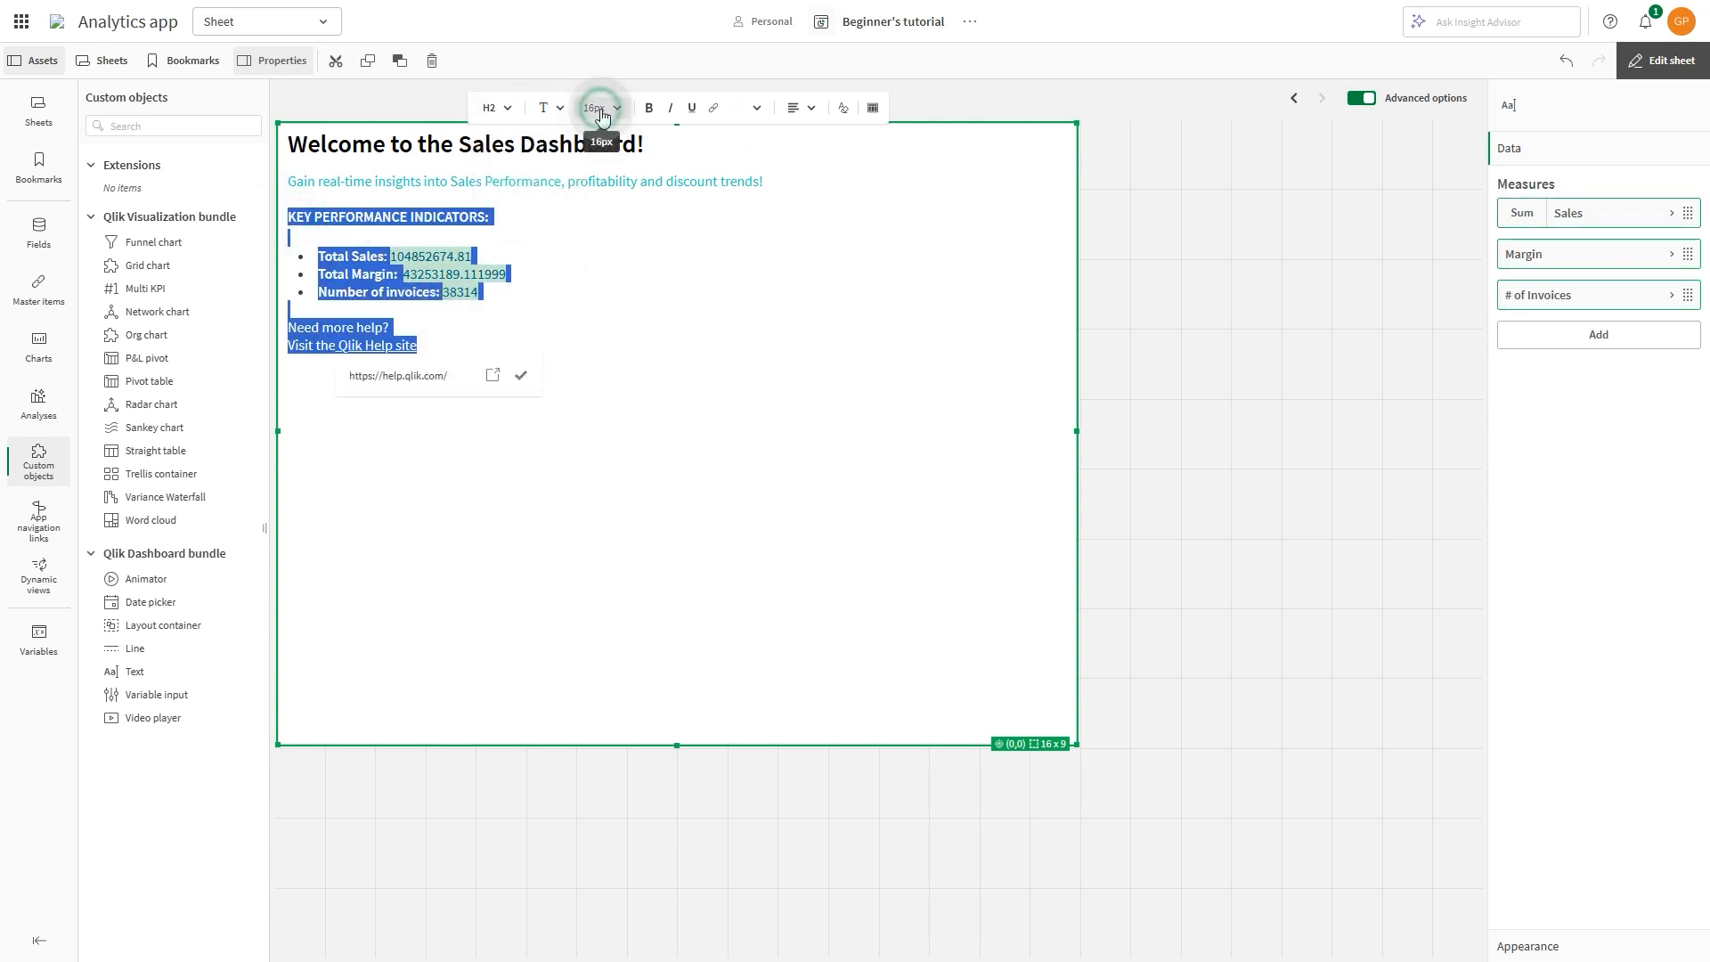
# Step: Enlarge the KPI and help text, and make the subtitle text larger
pyautogui.click(596, 107)
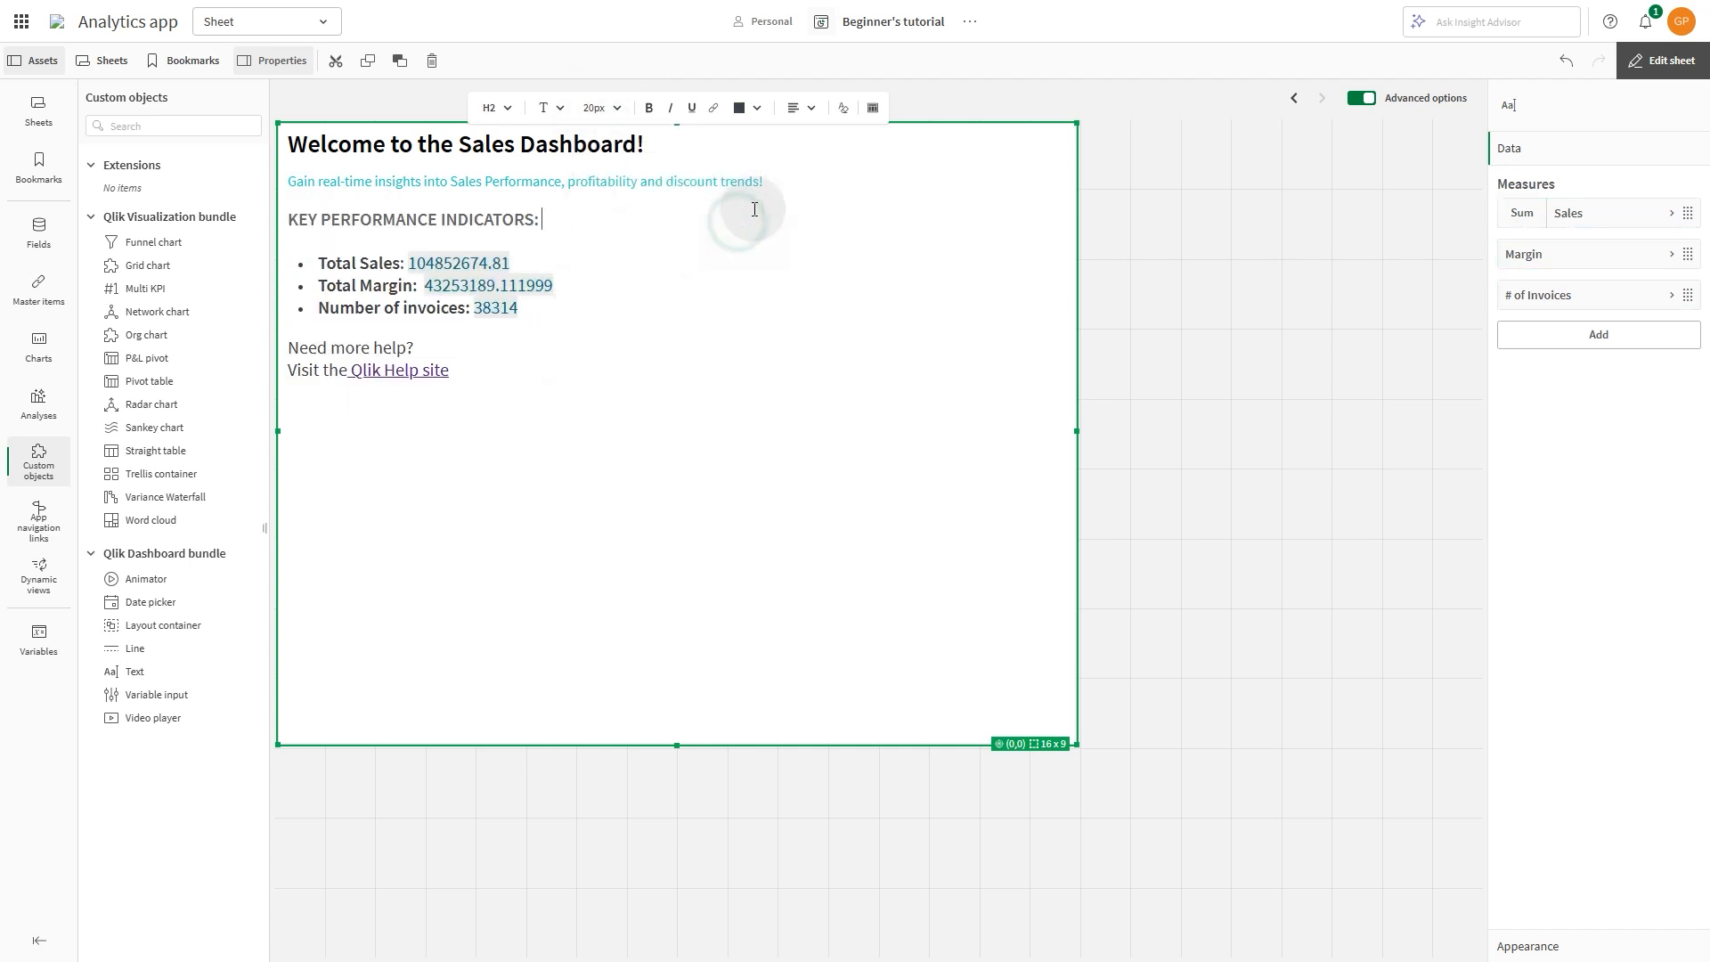
pyautogui.tripleClick(523, 180)
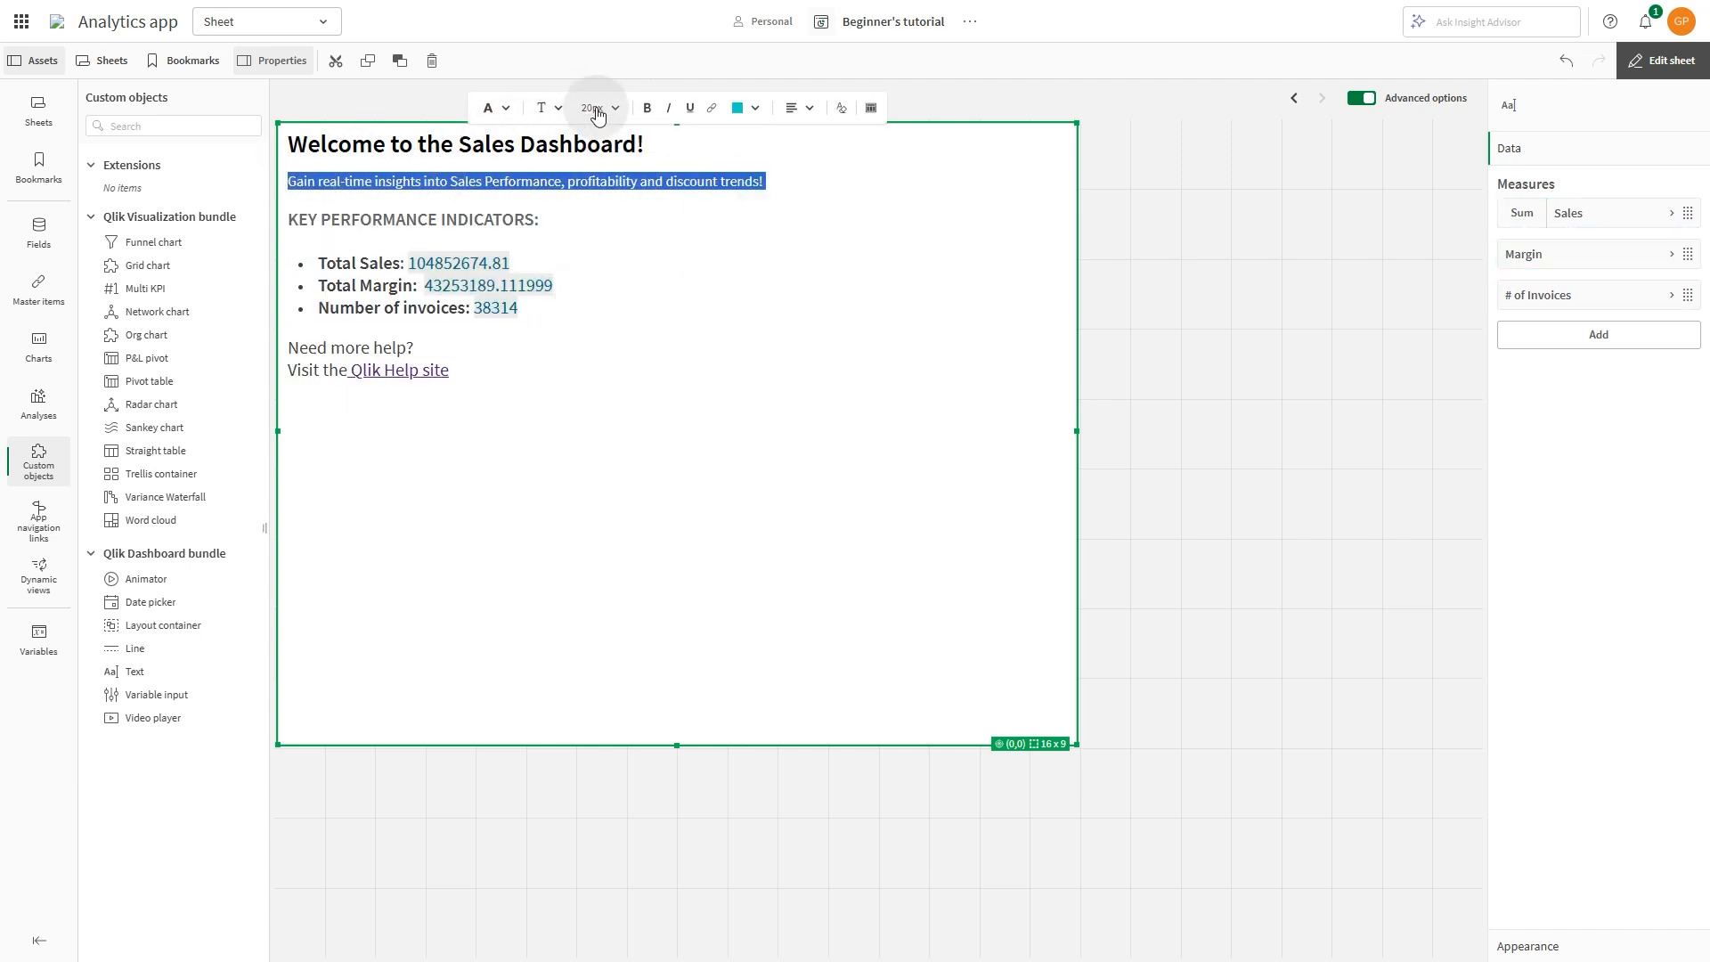
pyautogui.click(598, 107)
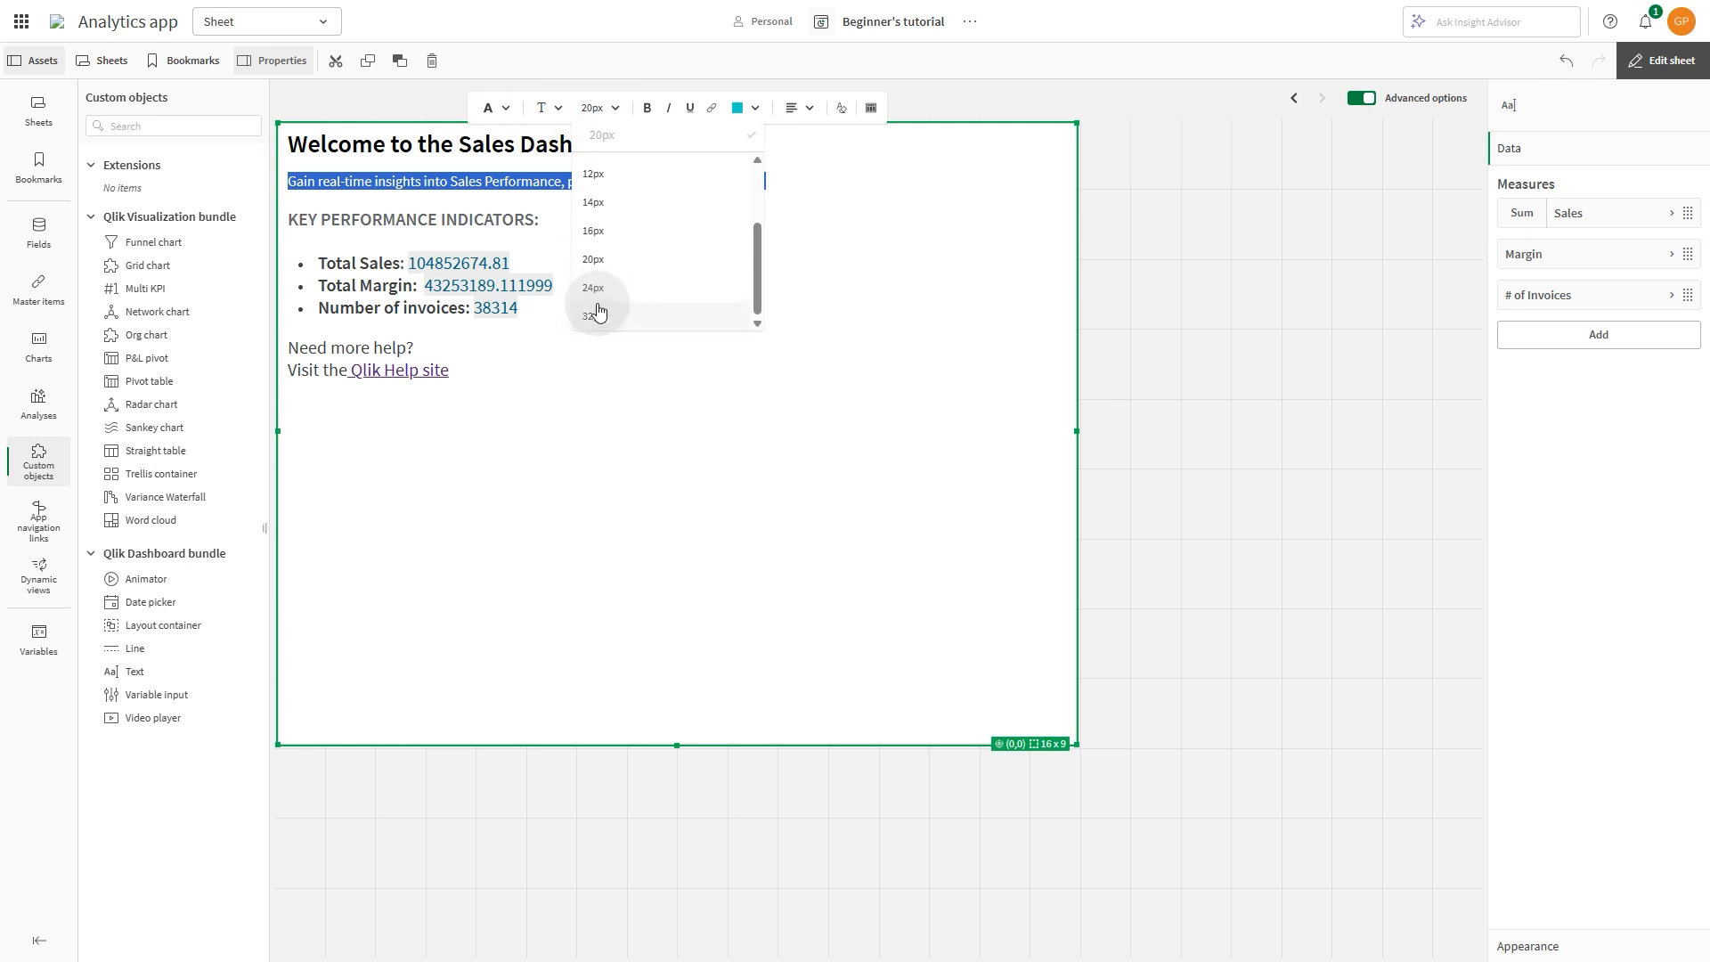
pyautogui.click(592, 231)
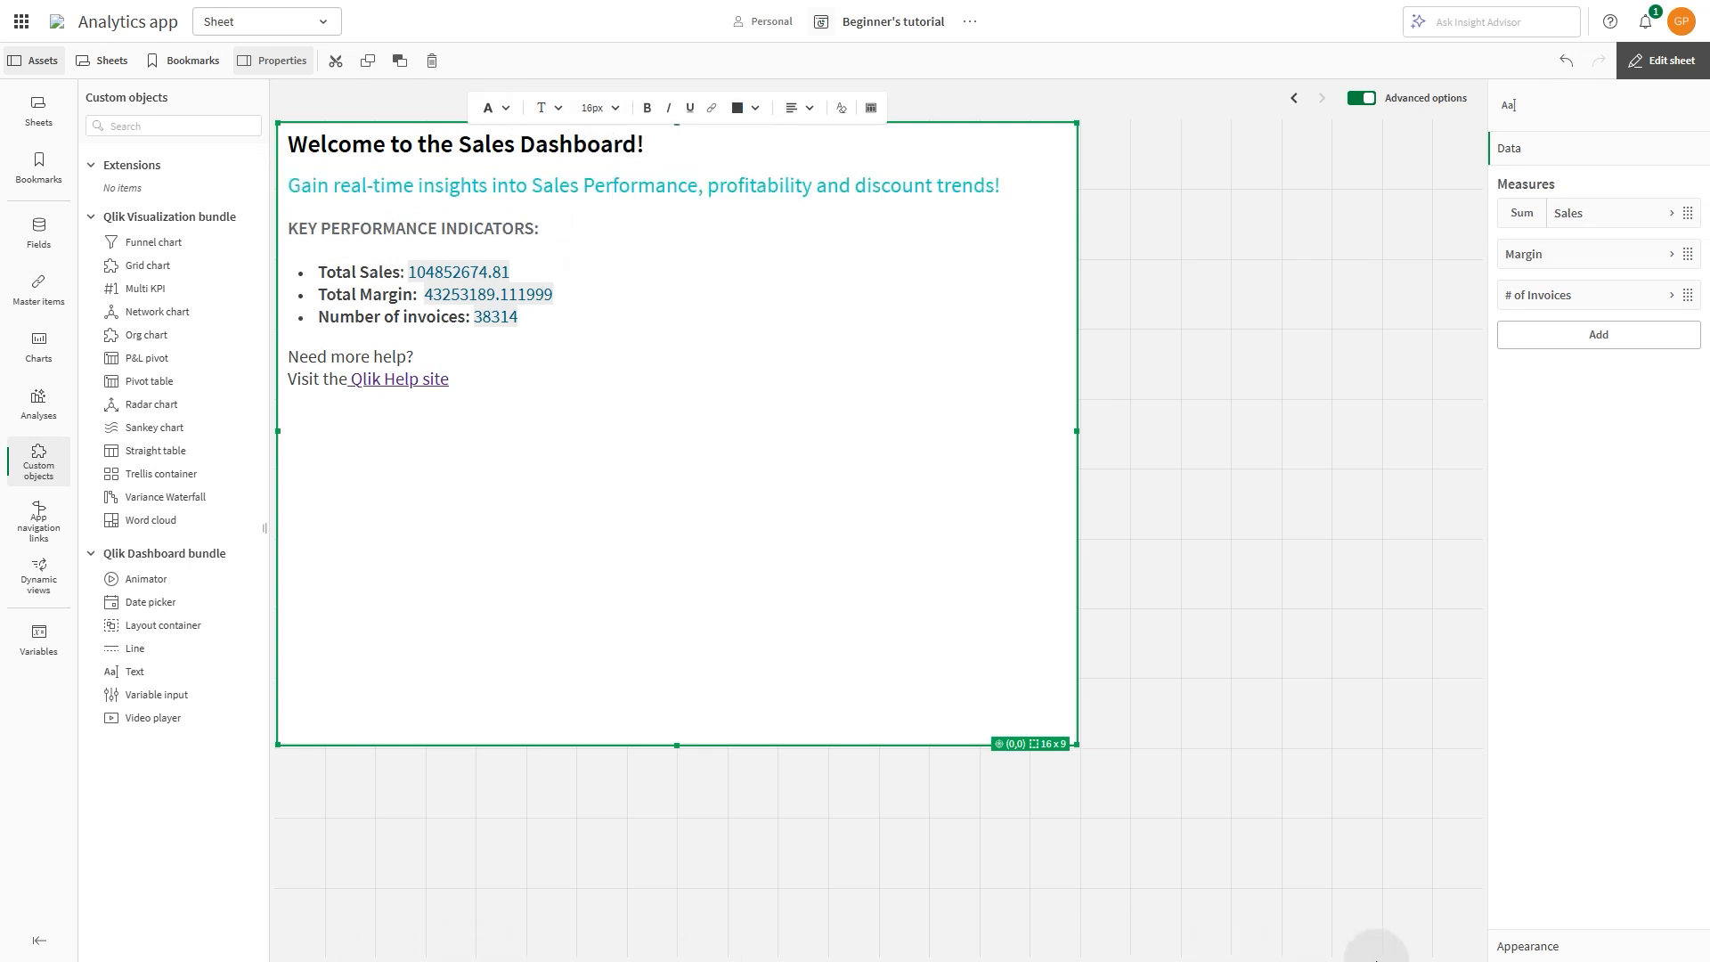
# Step: Set the text object's background image to Icon.png from the media library
pyautogui.click(1528, 182)
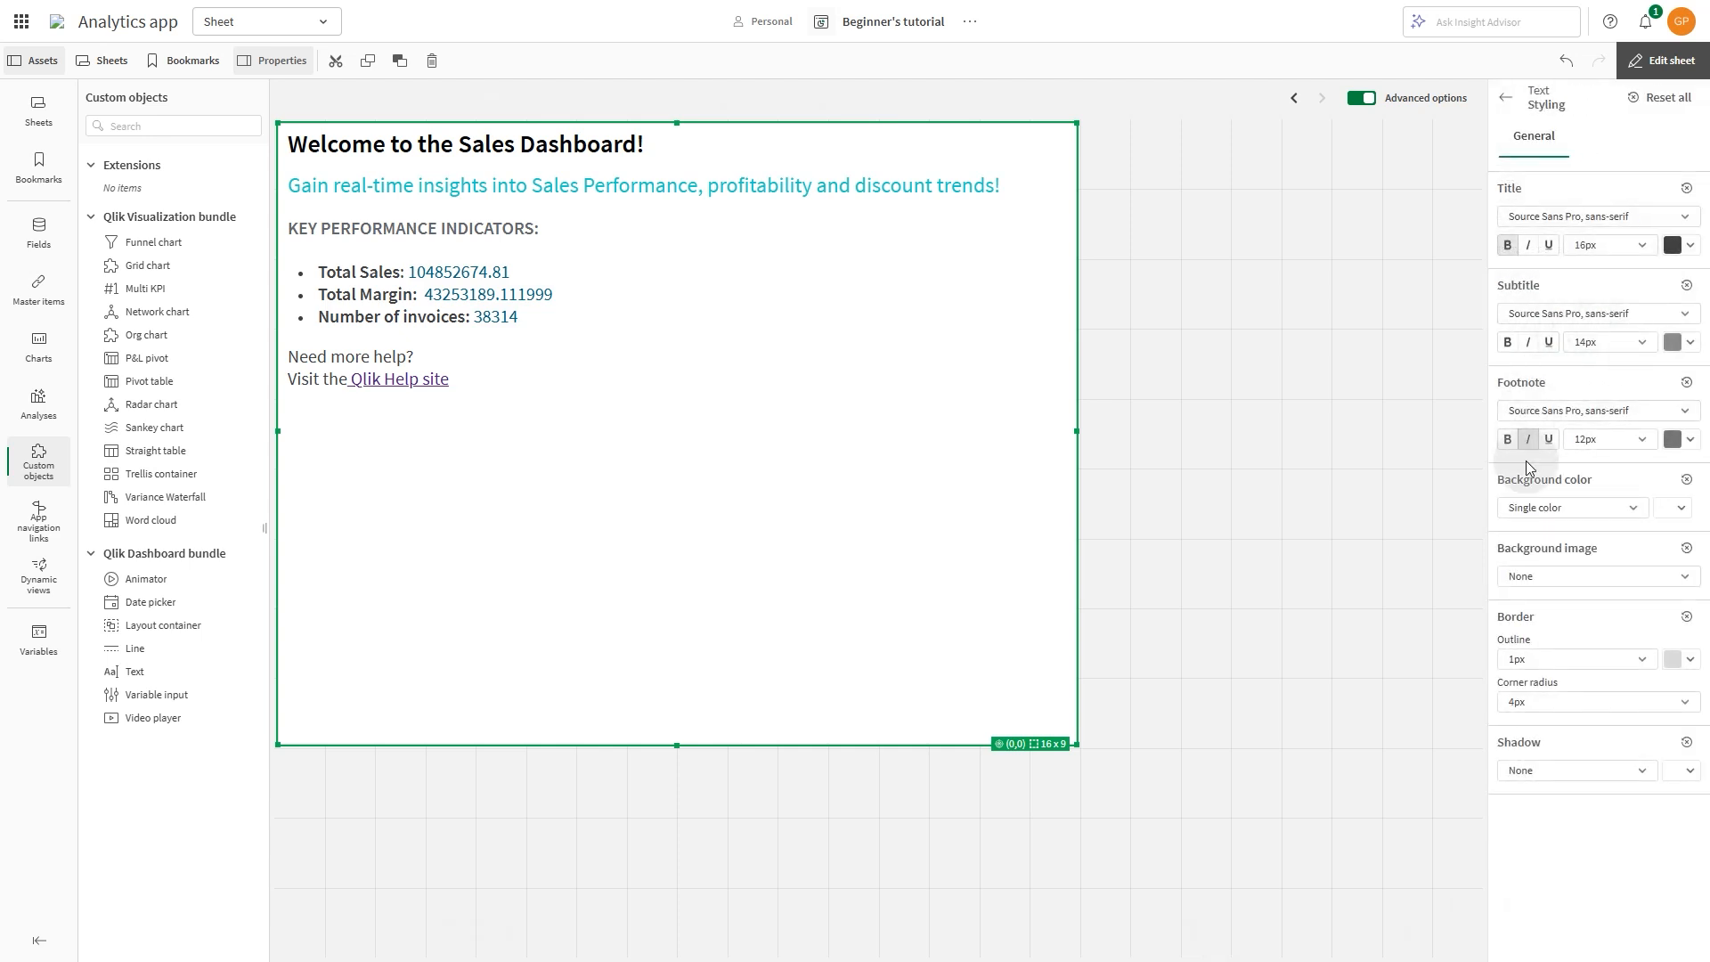
pyautogui.click(1592, 576)
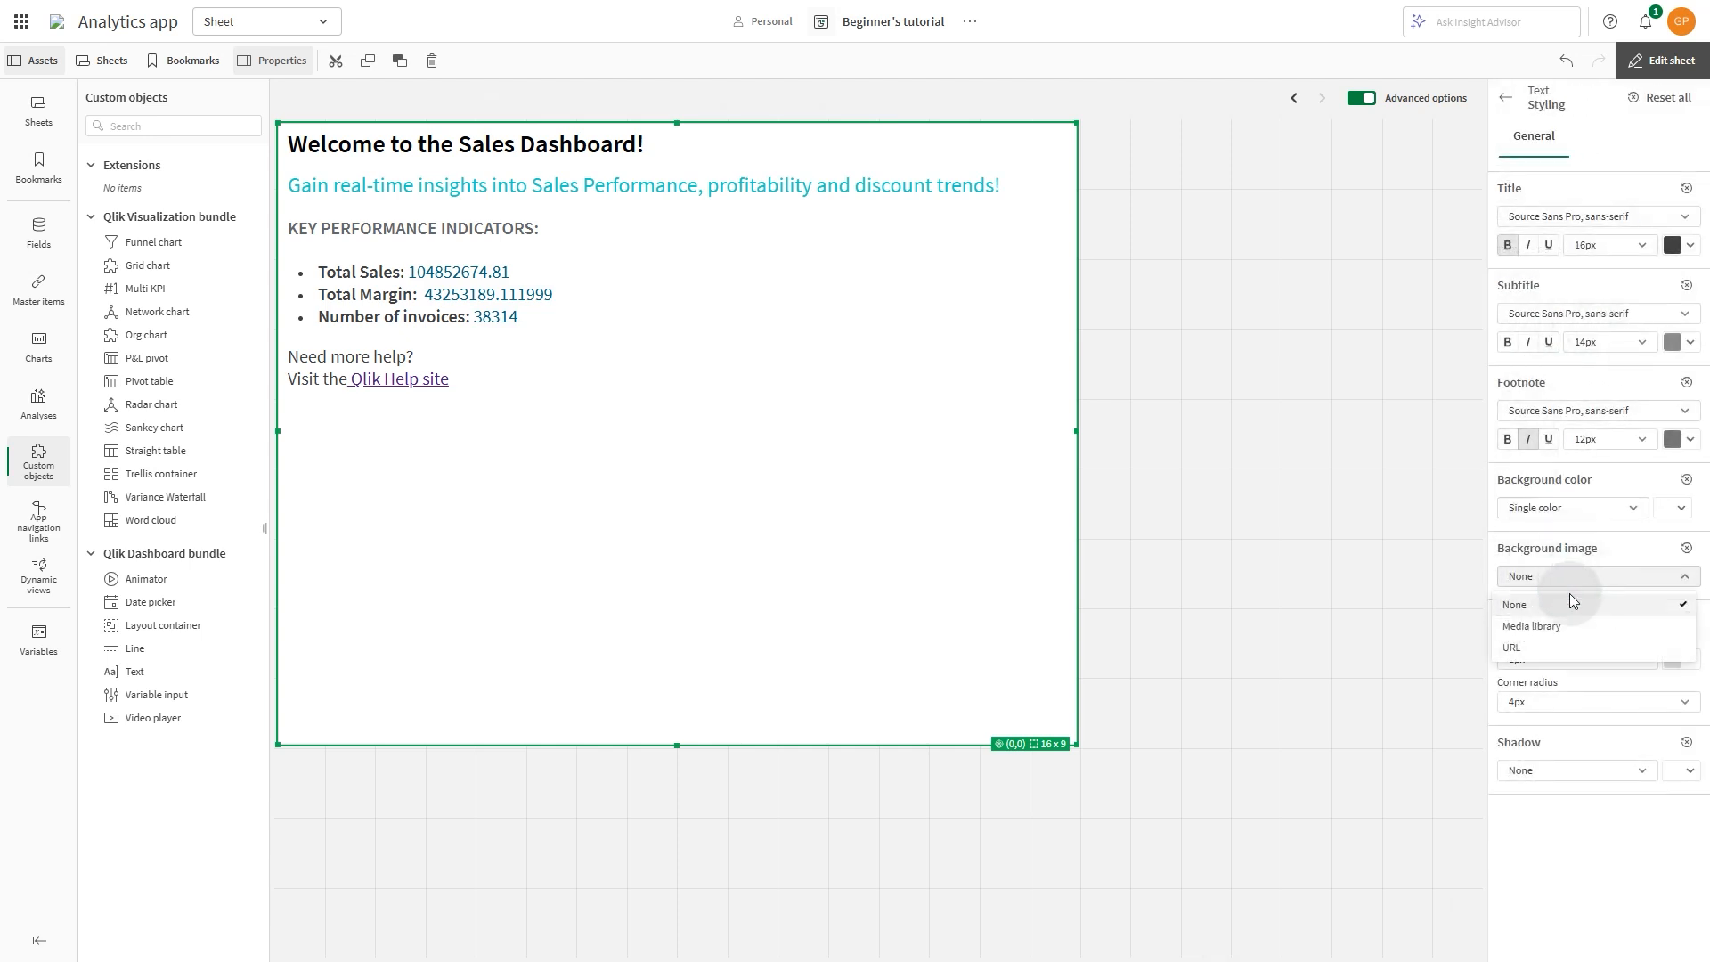
pyautogui.click(1531, 626)
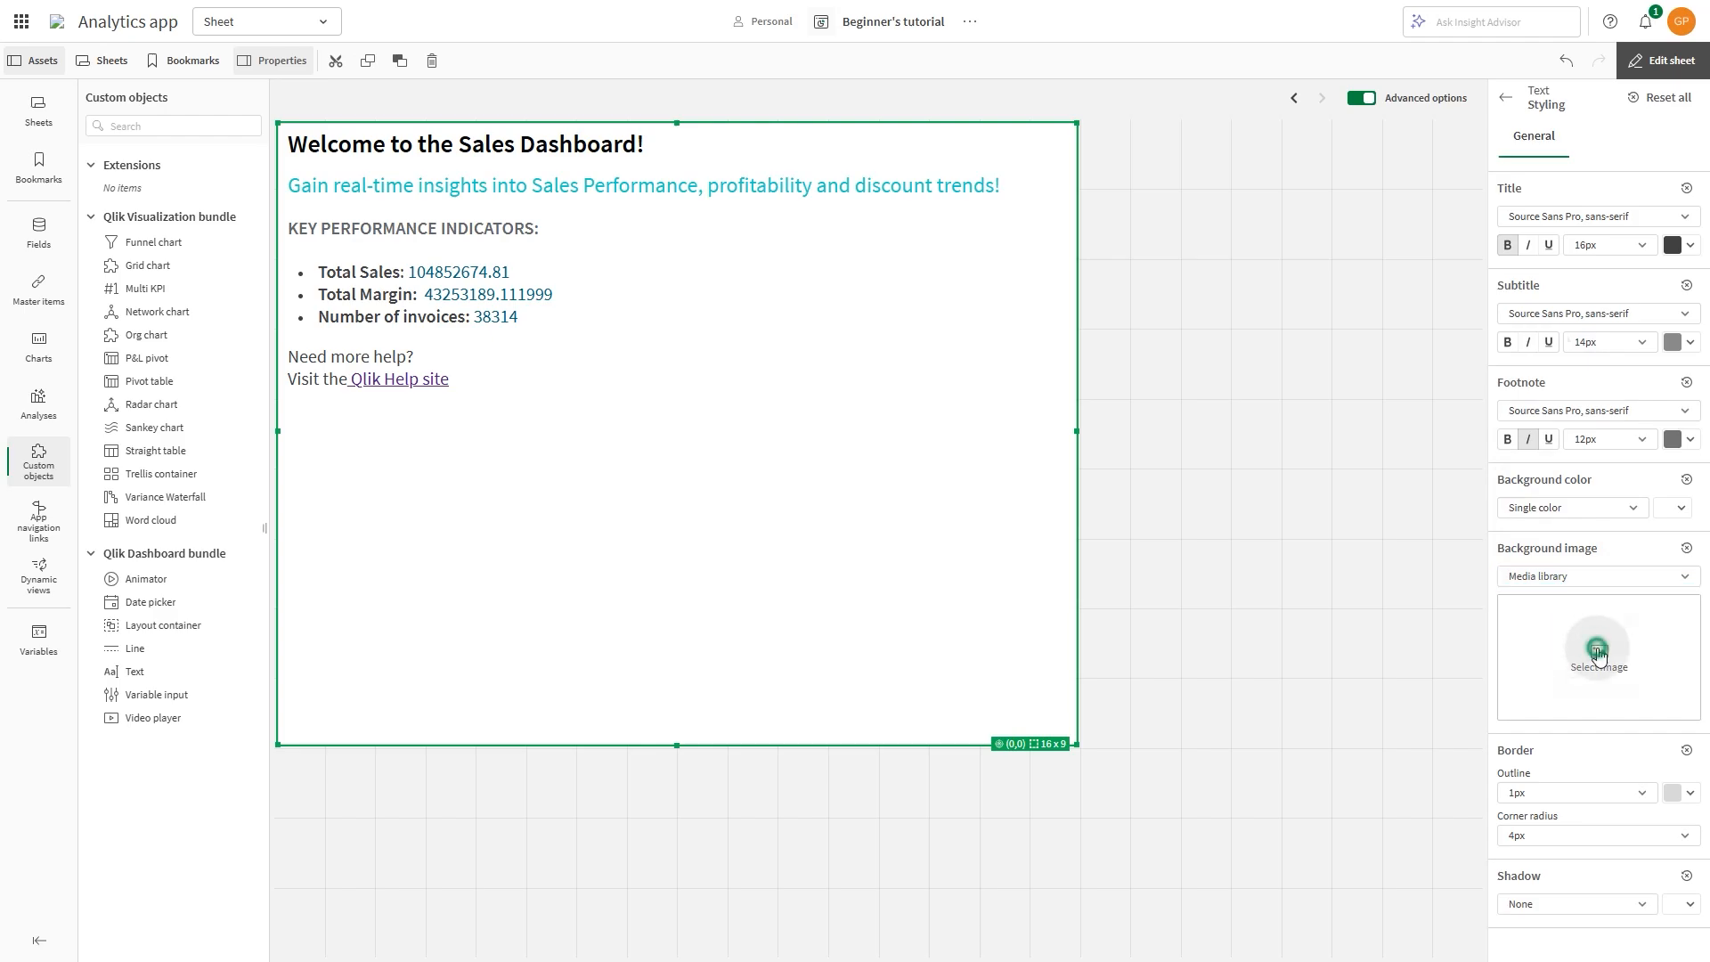
pyautogui.click(1596, 654)
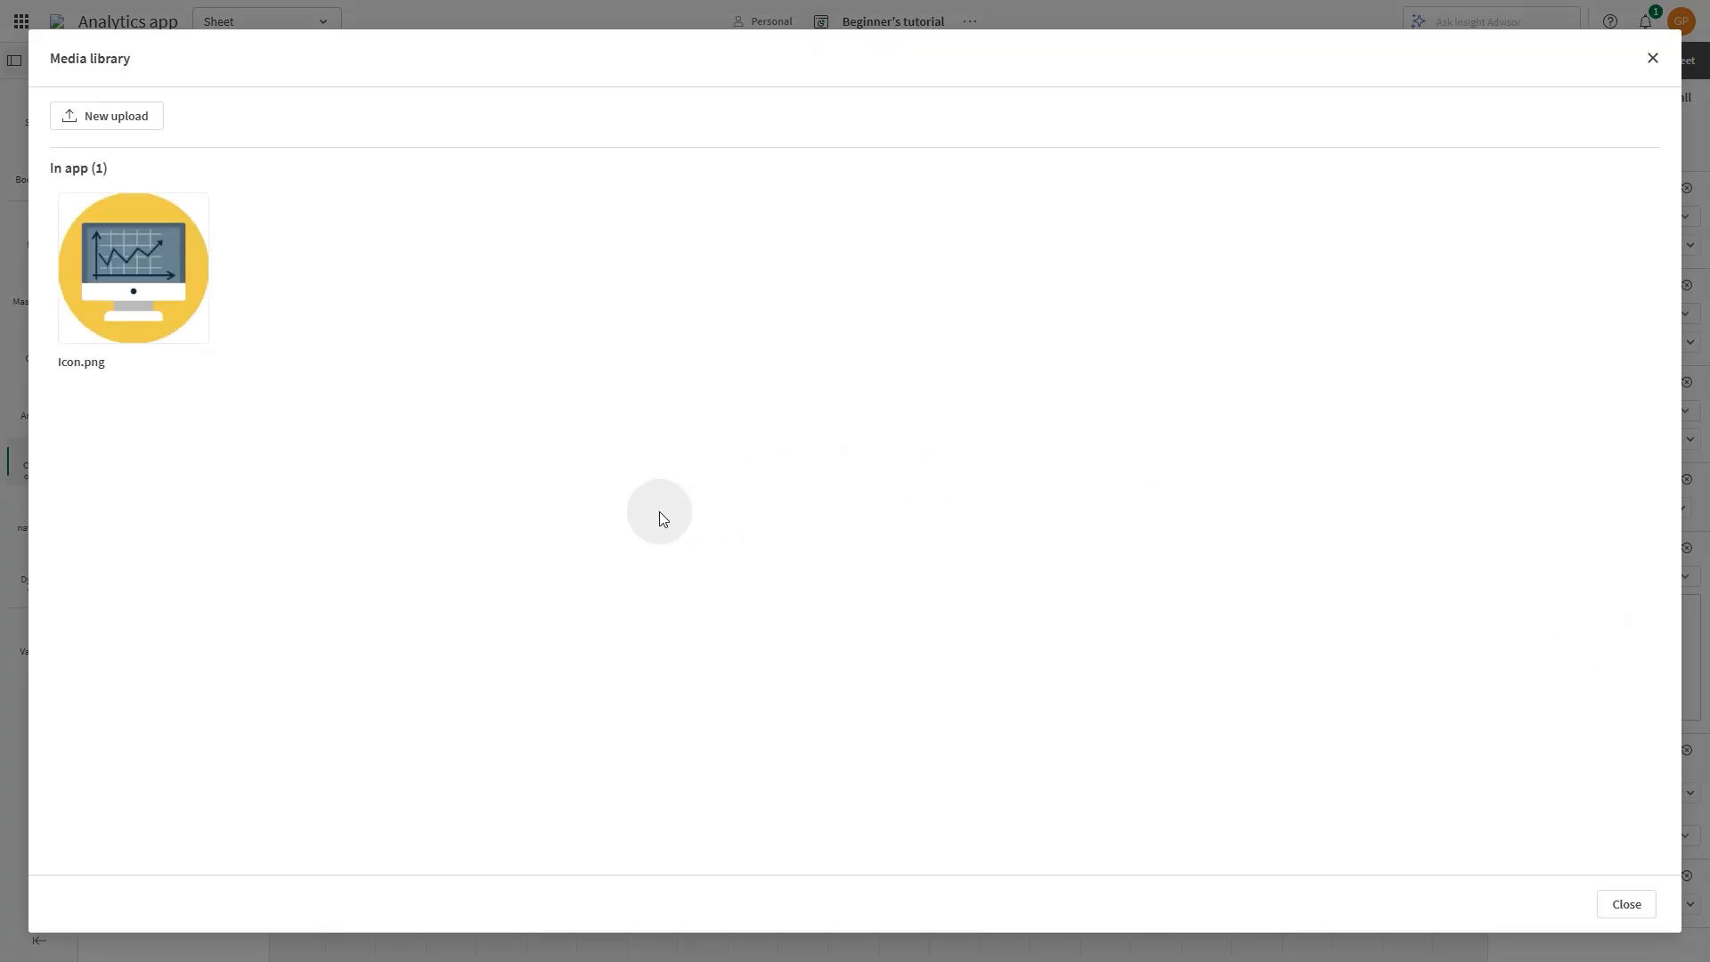
pyautogui.click(133, 267)
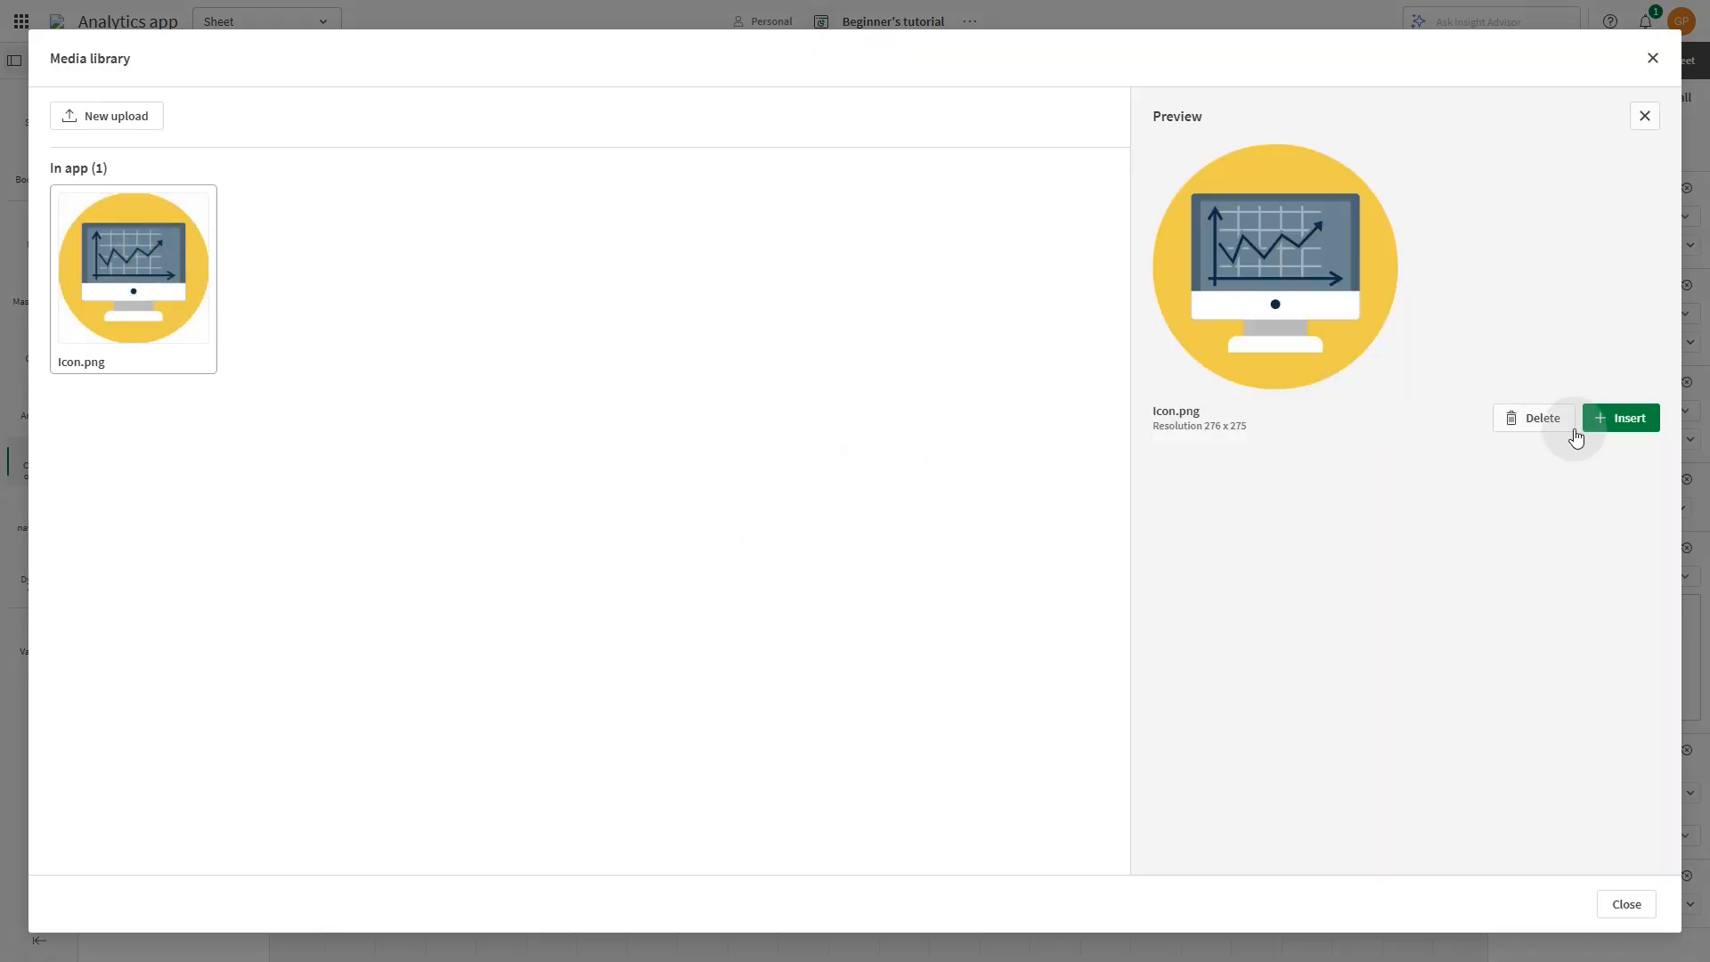
pyautogui.click(1621, 417)
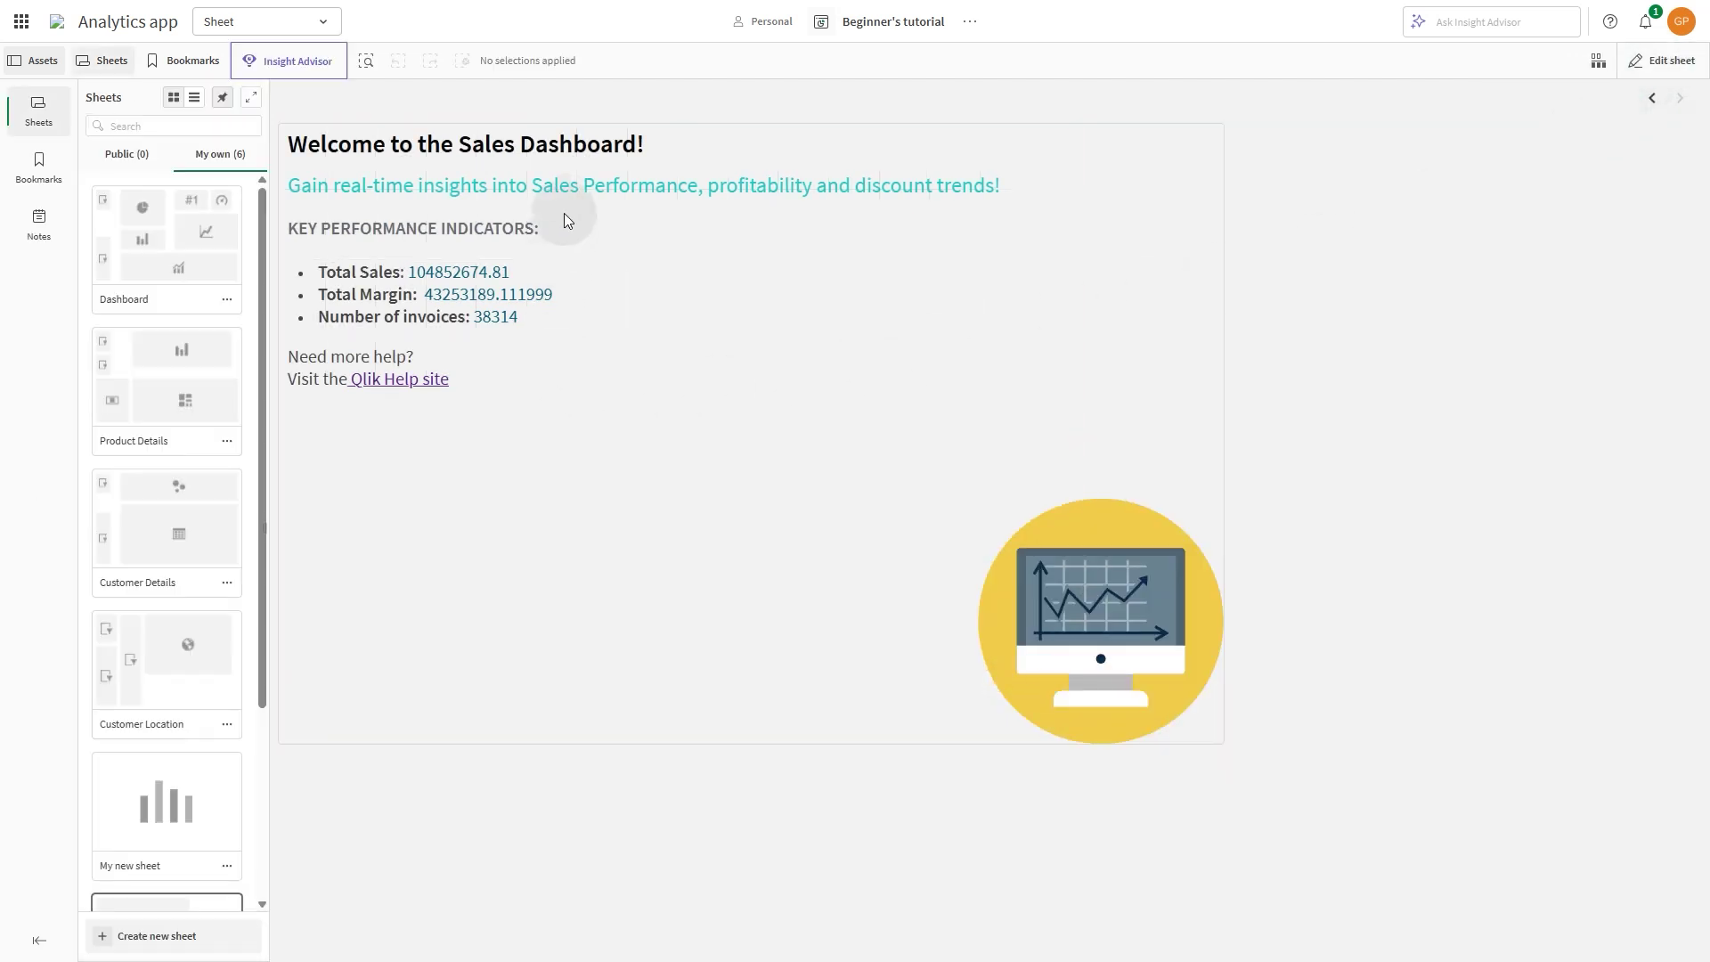
pyautogui.moveTo(454, 433)
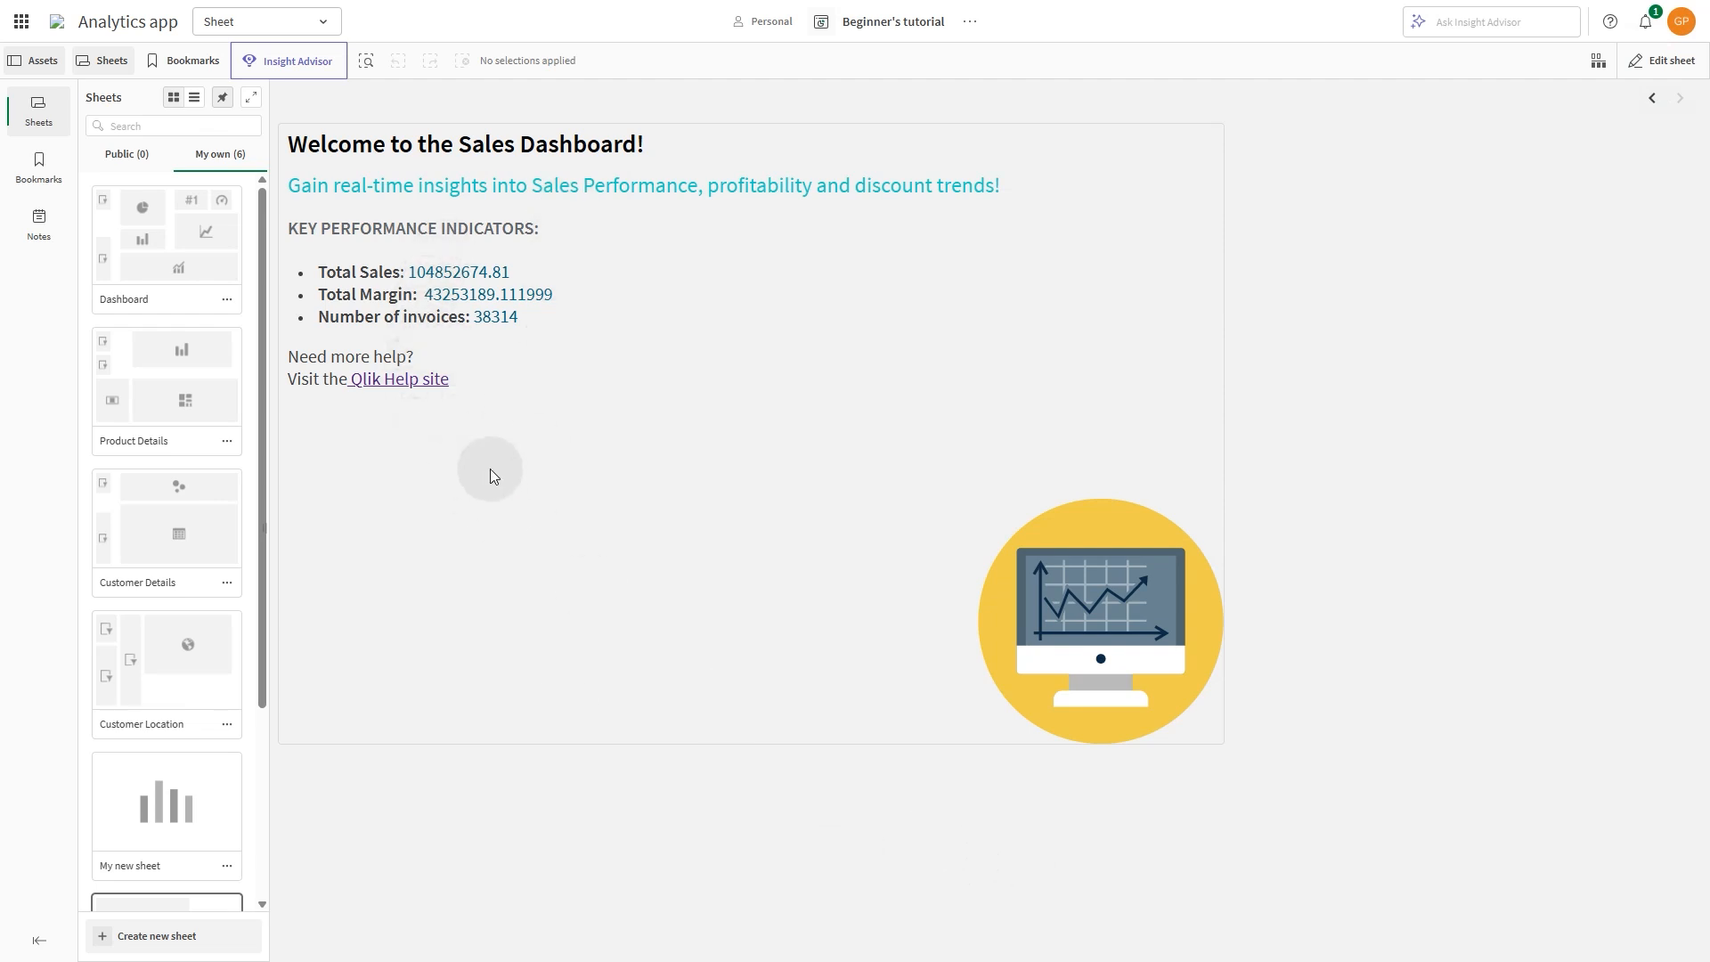
pyautogui.moveTo(142, 198)
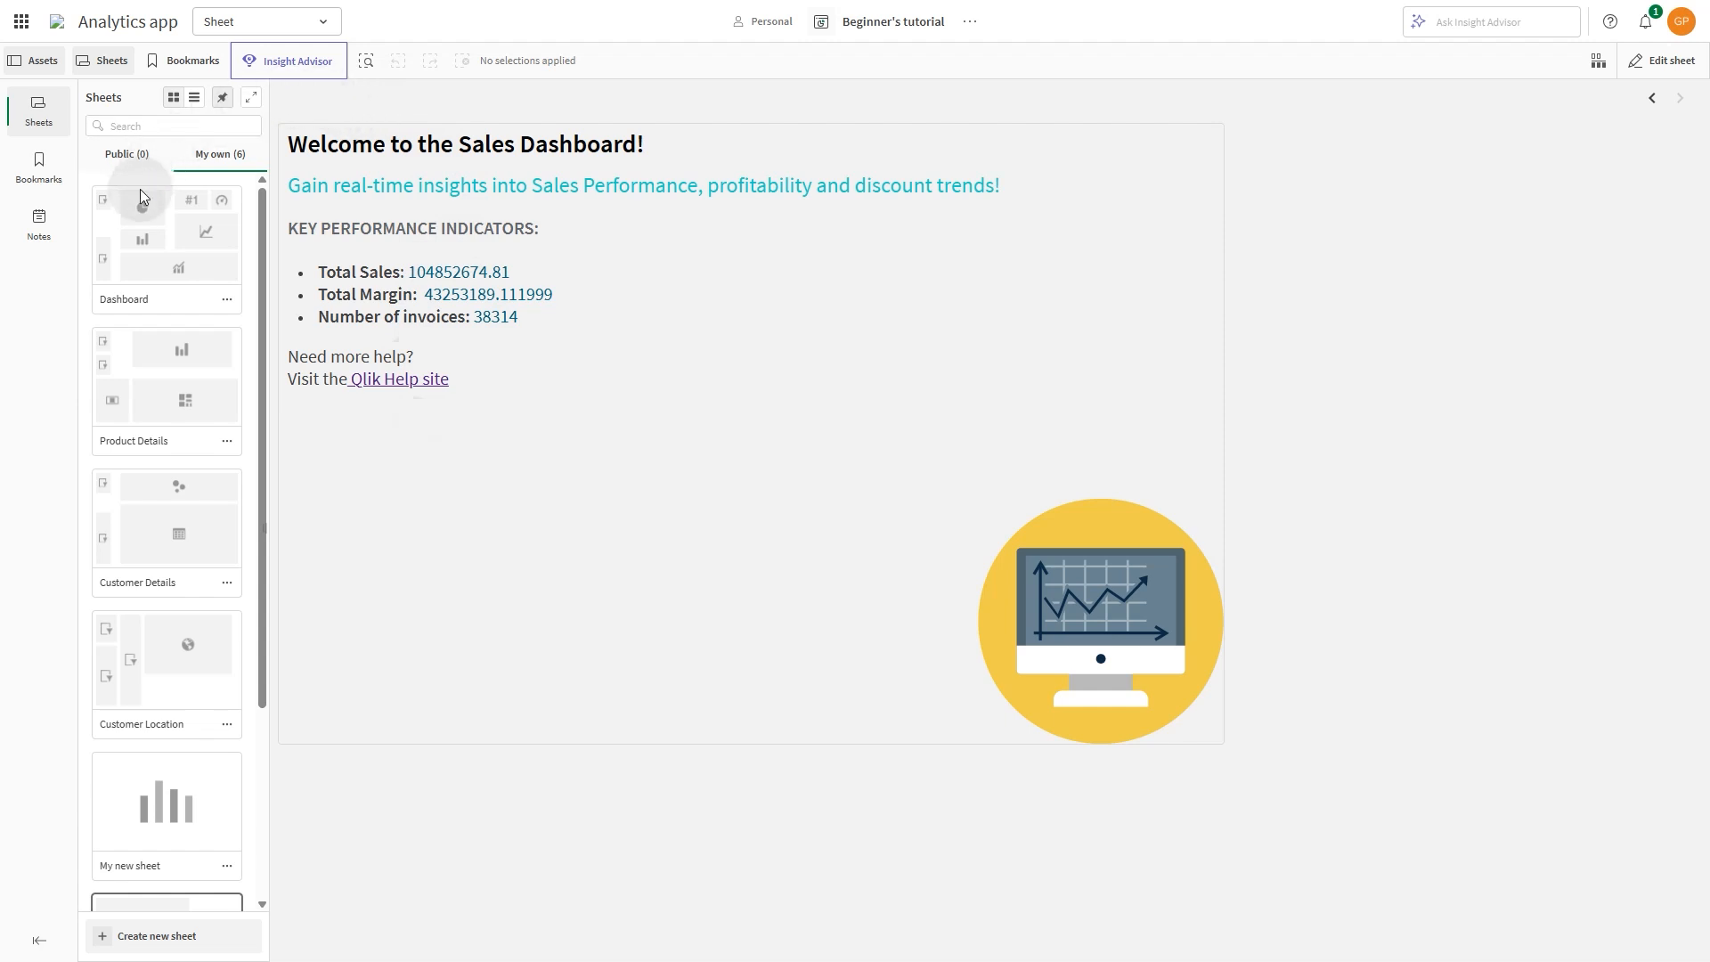
pyautogui.click(166, 244)
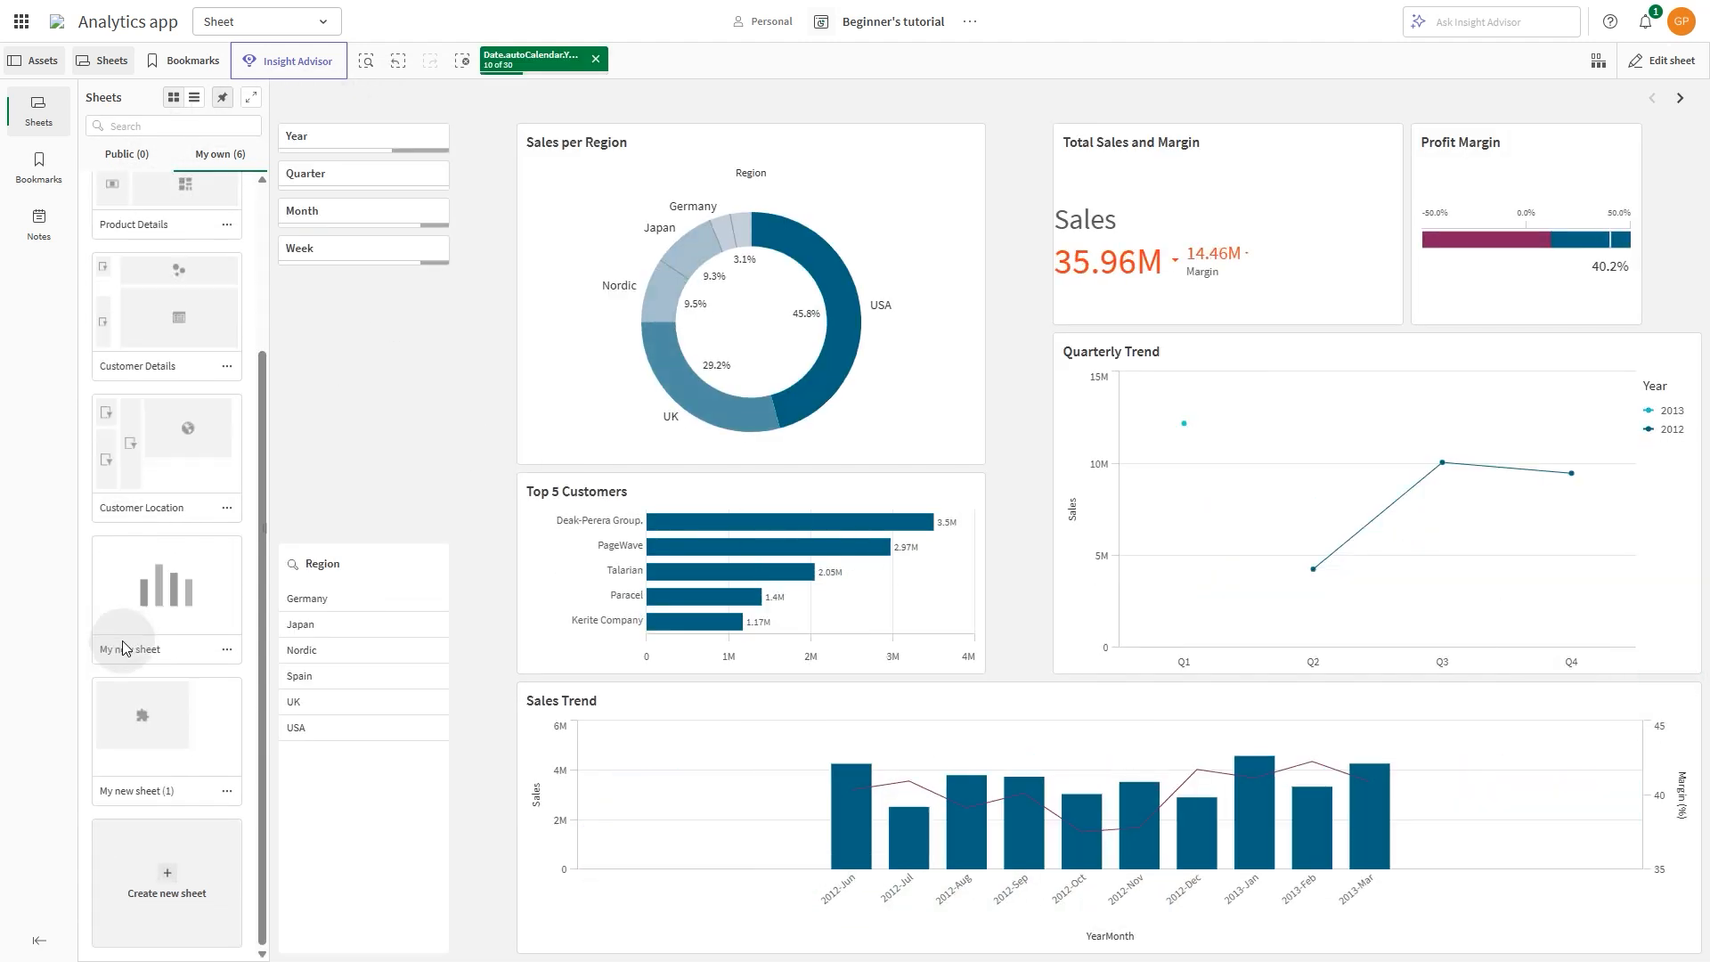
pyautogui.click(166, 742)
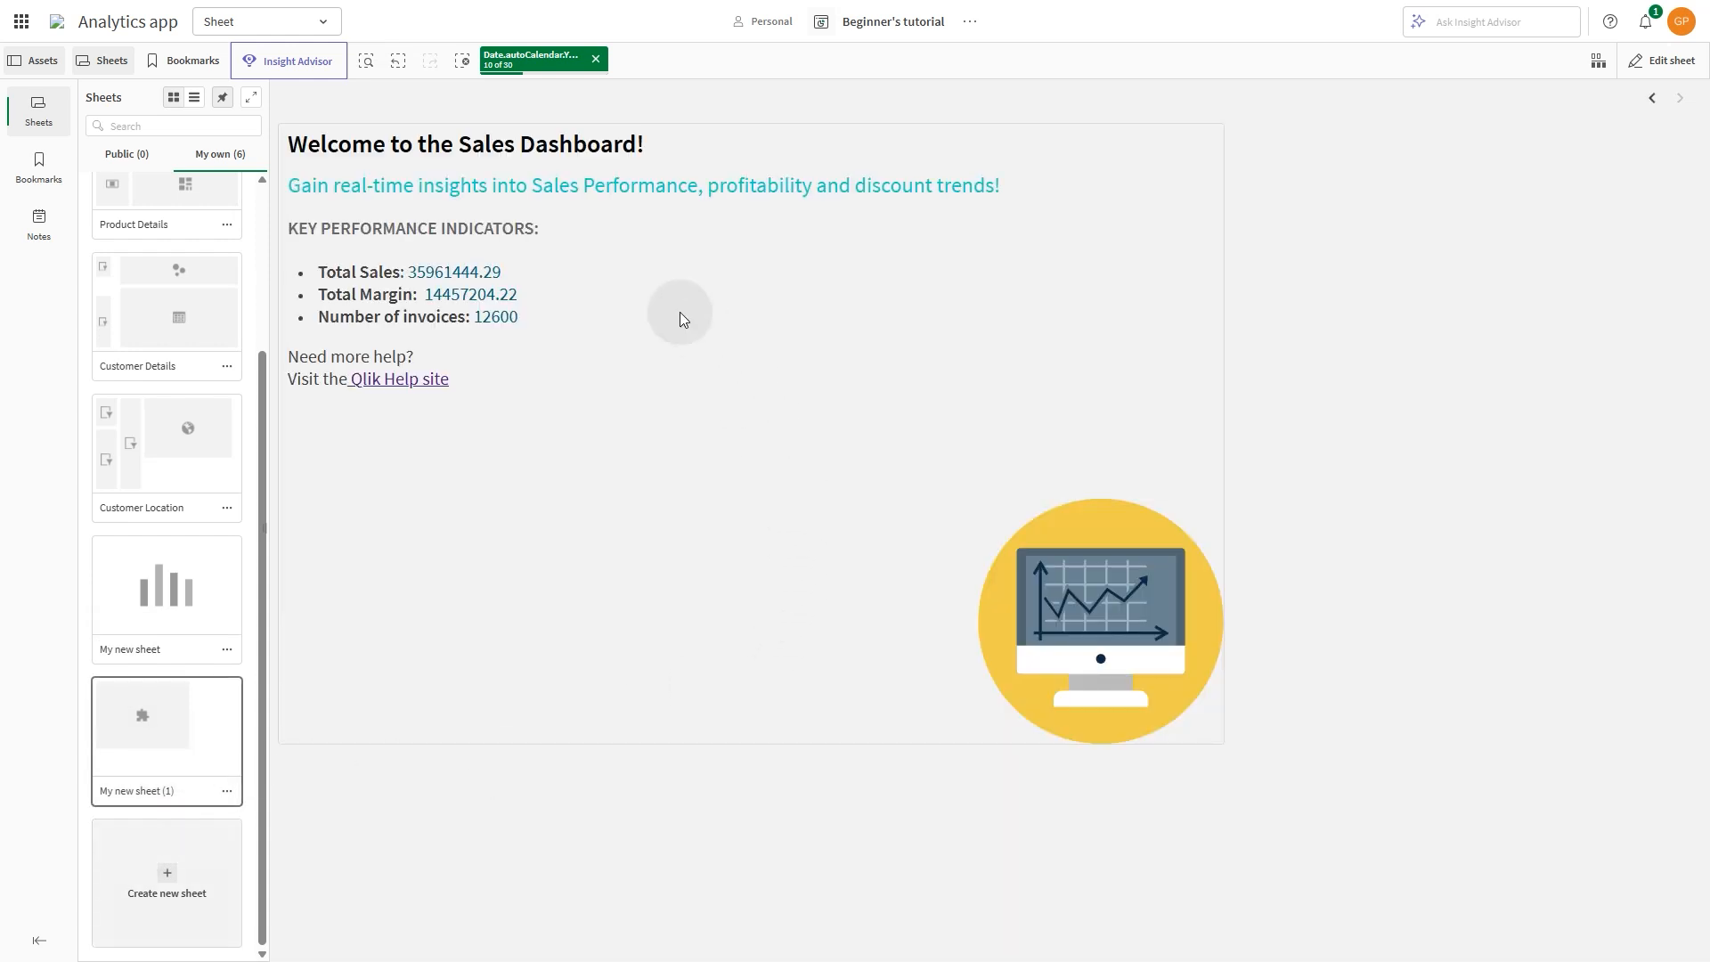
pyautogui.moveTo(596, 58)
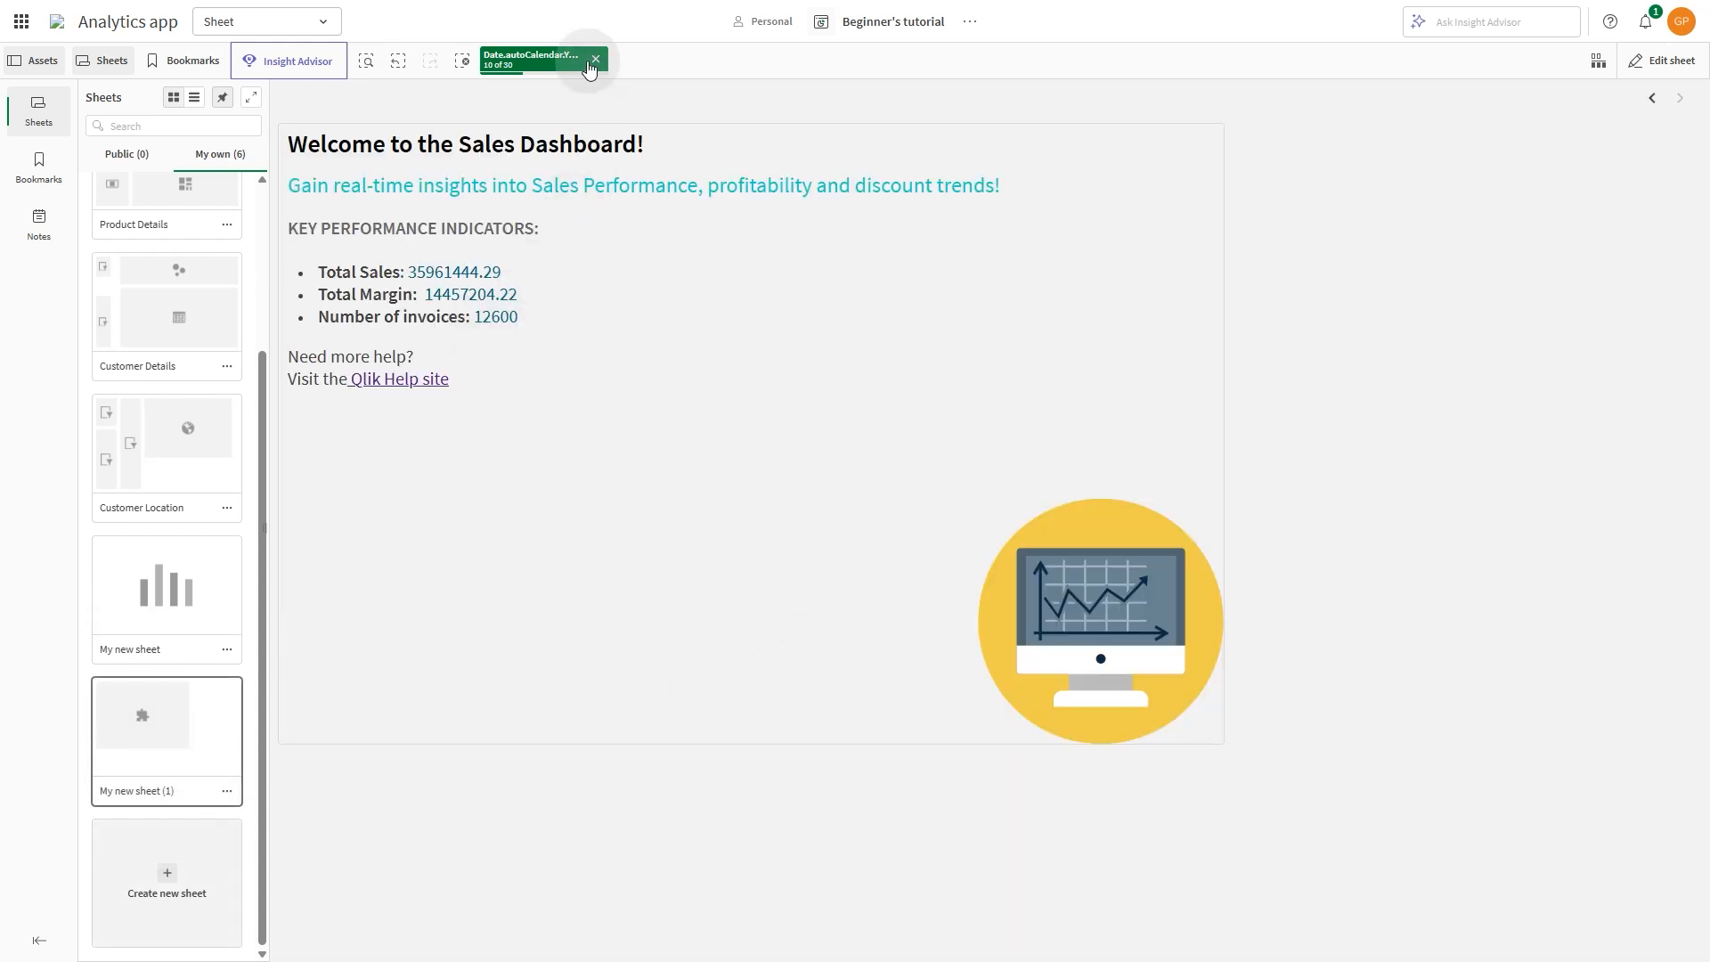
pyautogui.click(595, 59)
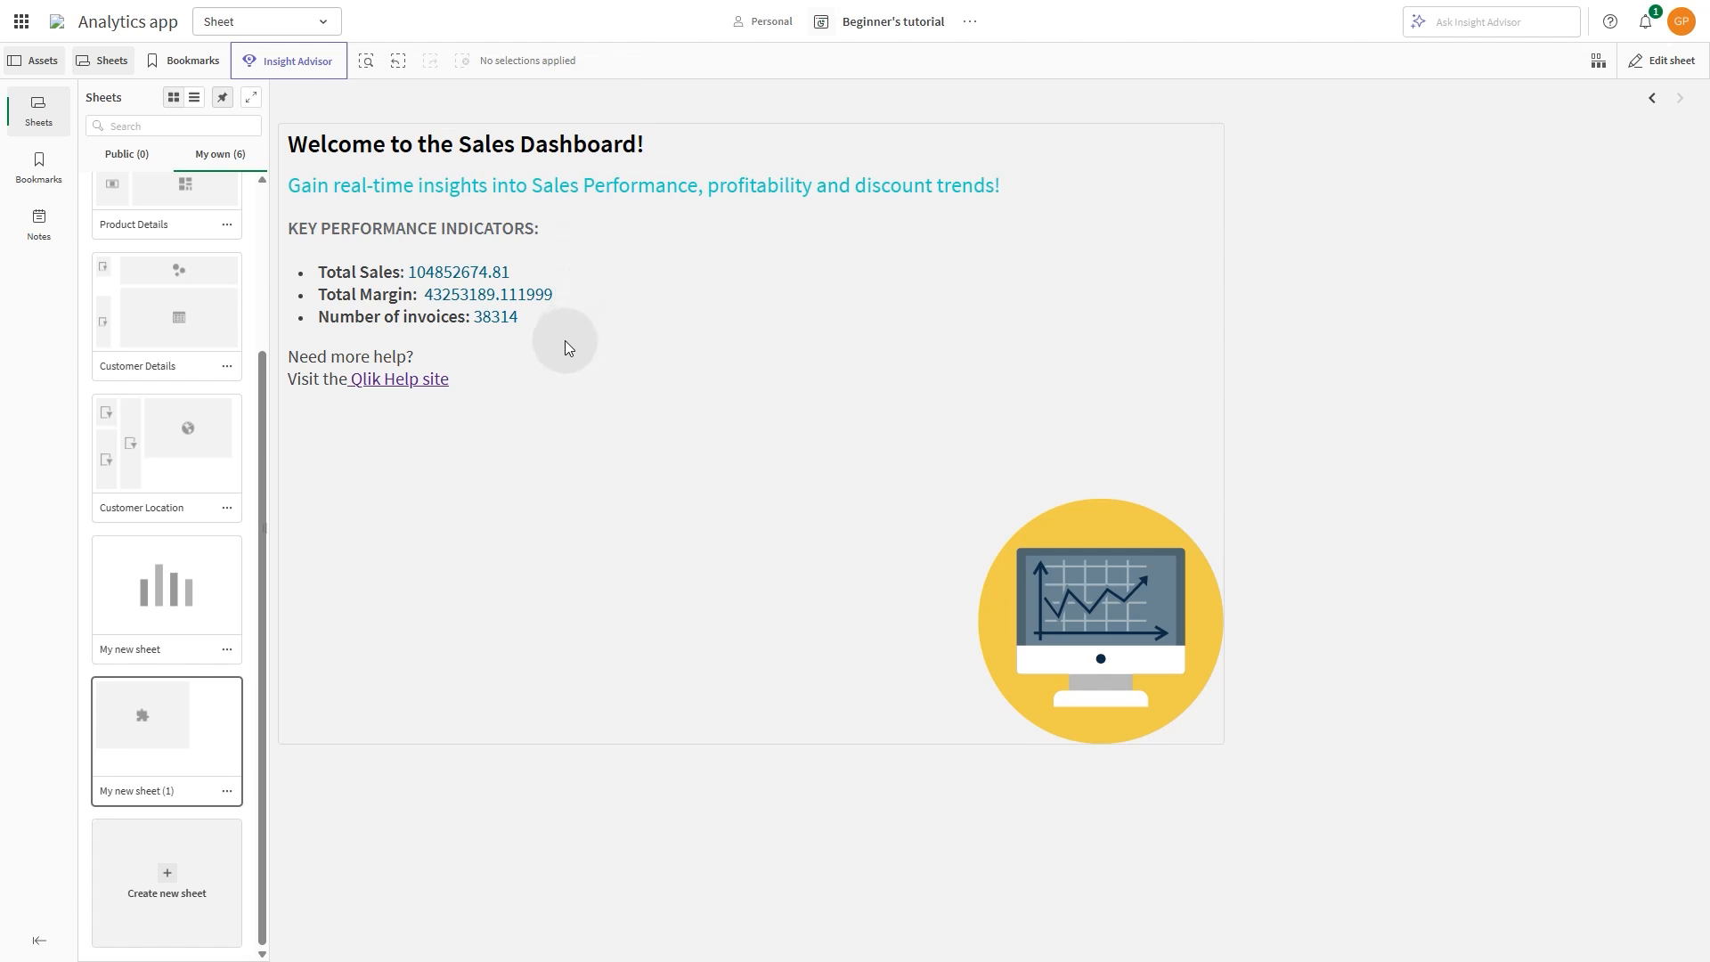